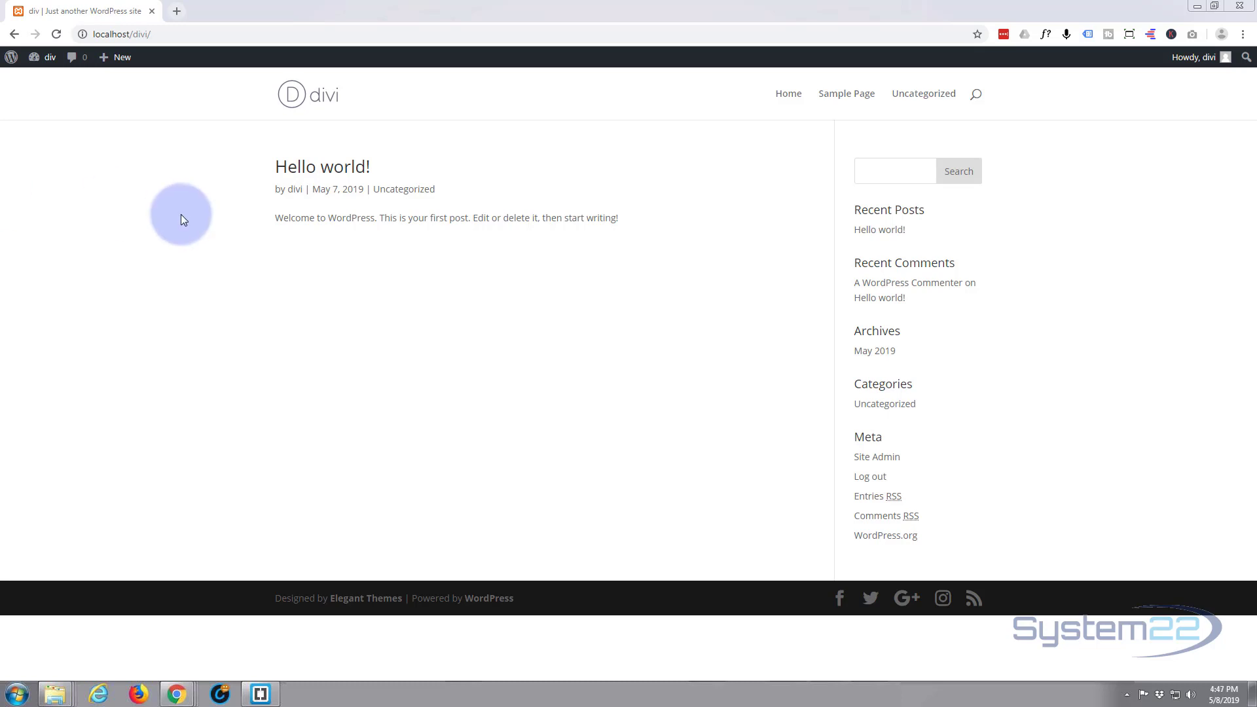
pyautogui.moveTo(174, 218)
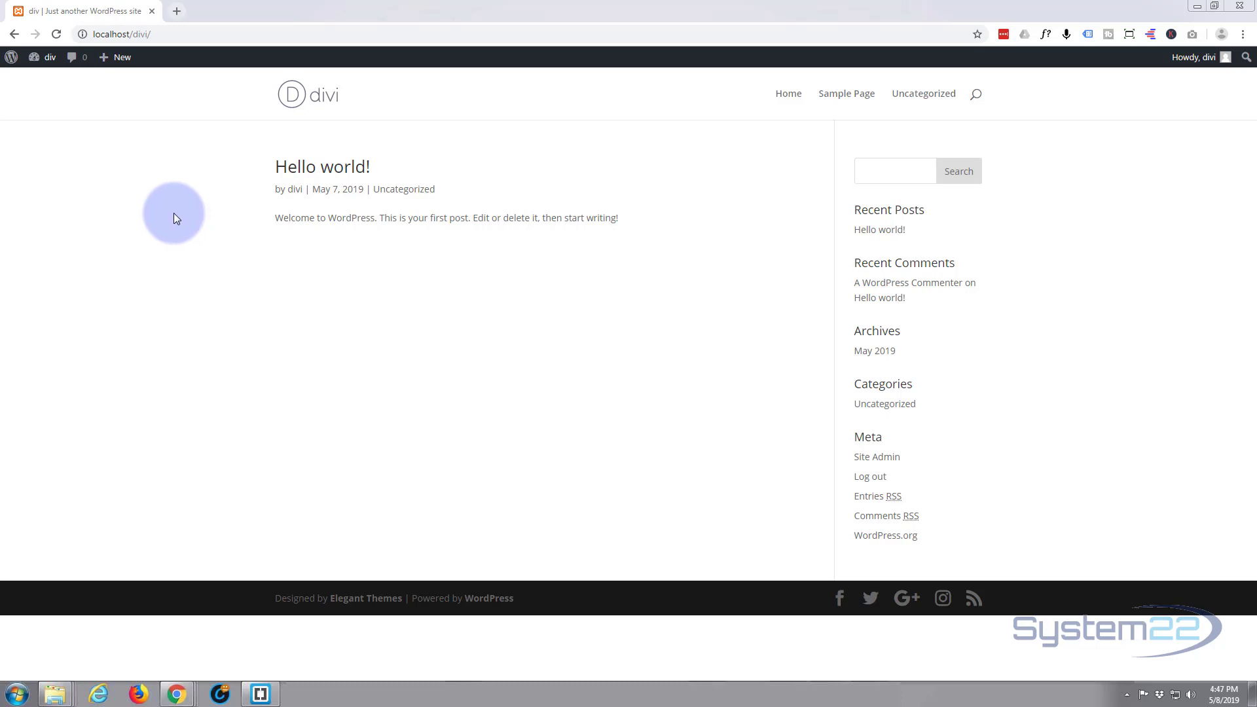
pyautogui.moveTo(171, 257)
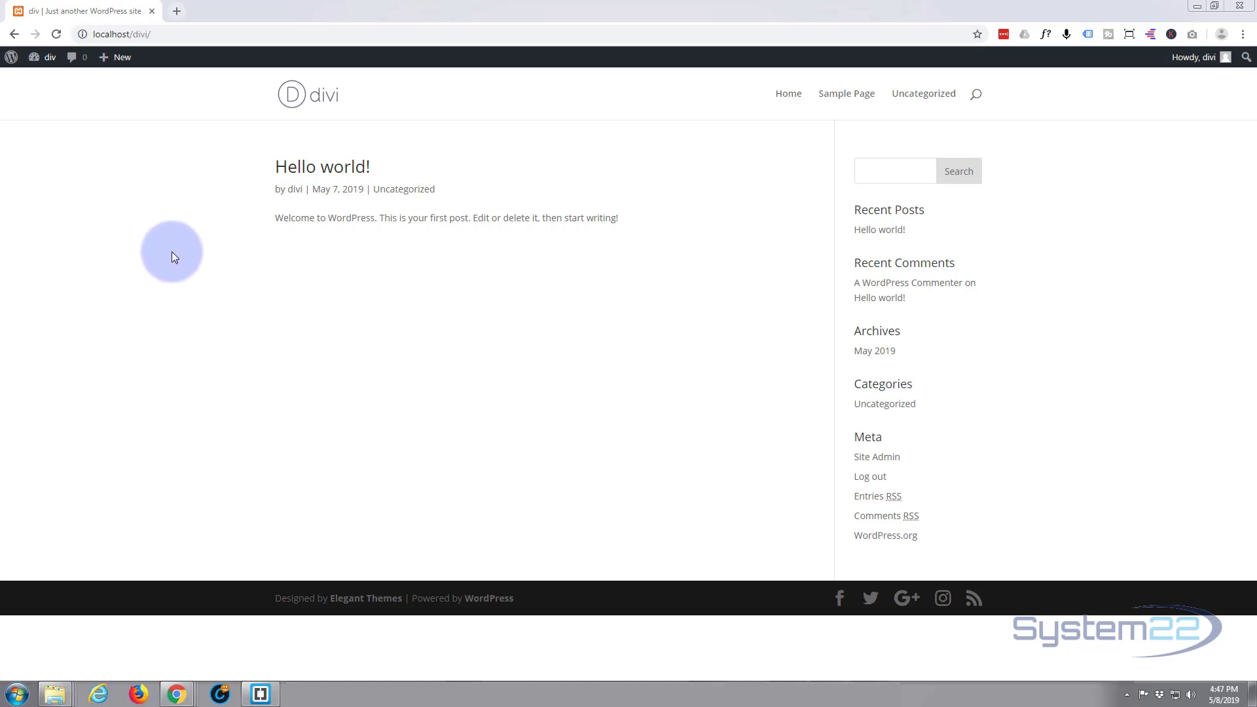
pyautogui.moveTo(169, 239)
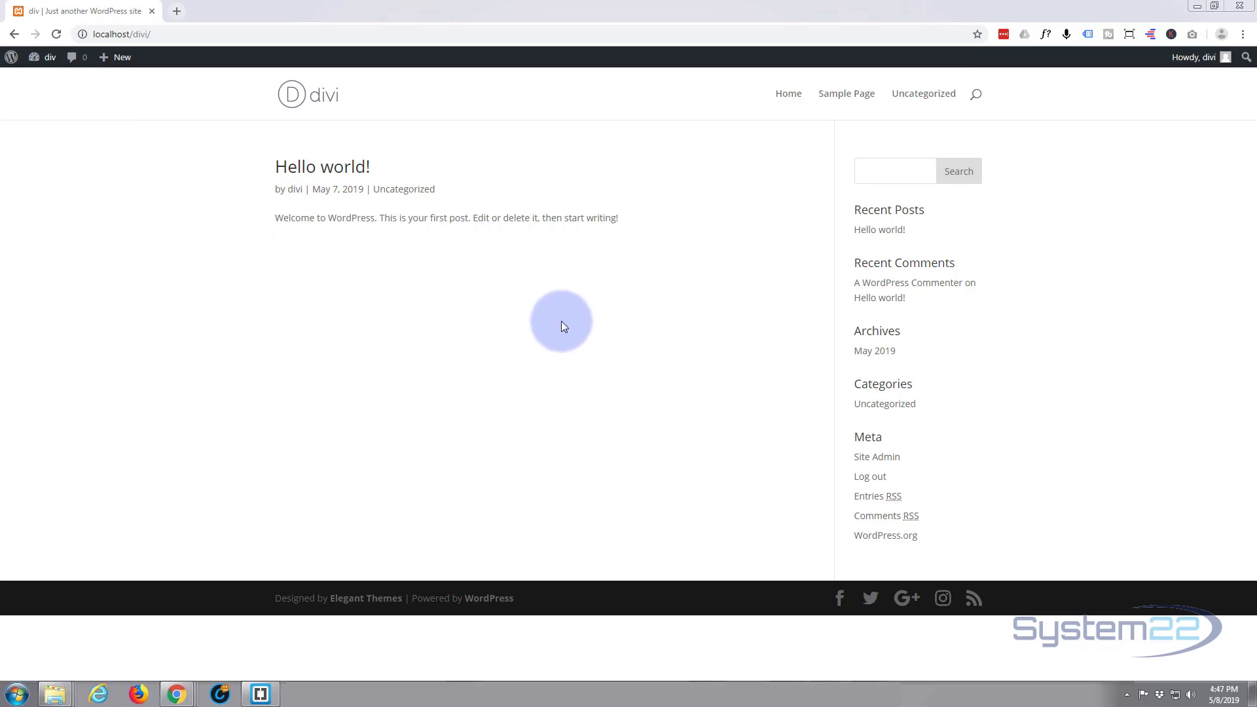
pyautogui.moveTo(198, 332)
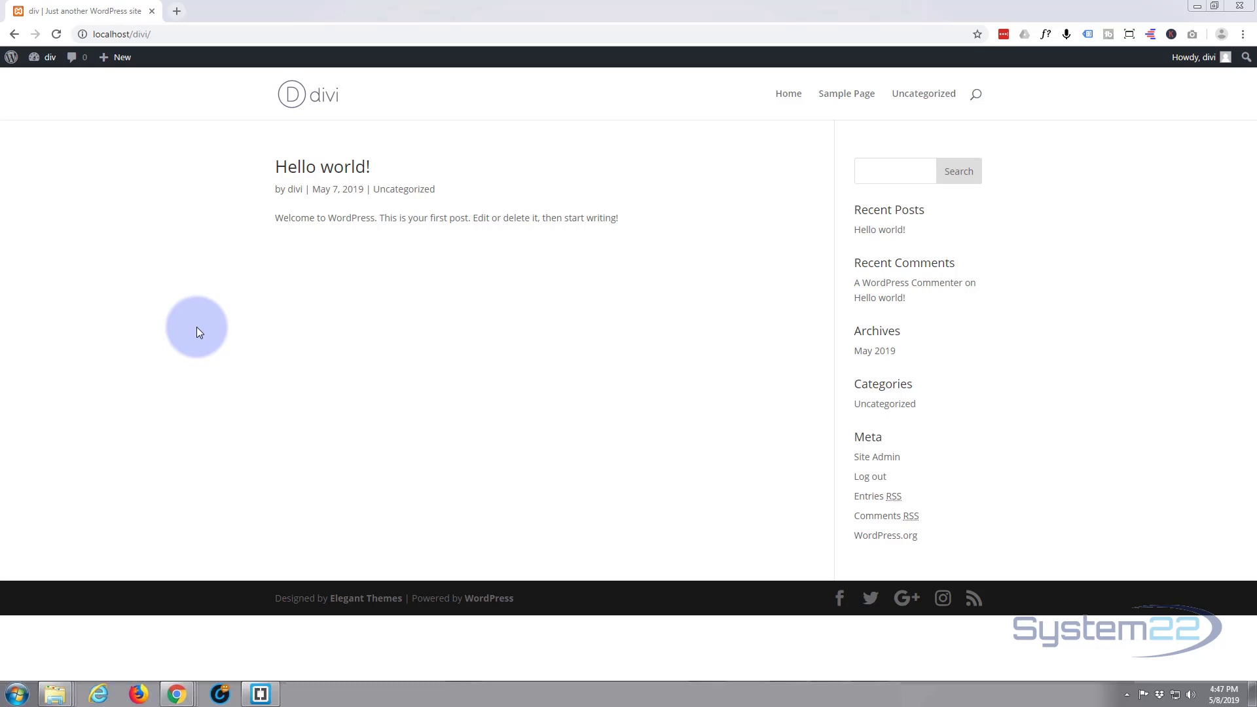
pyautogui.moveTo(358, 100)
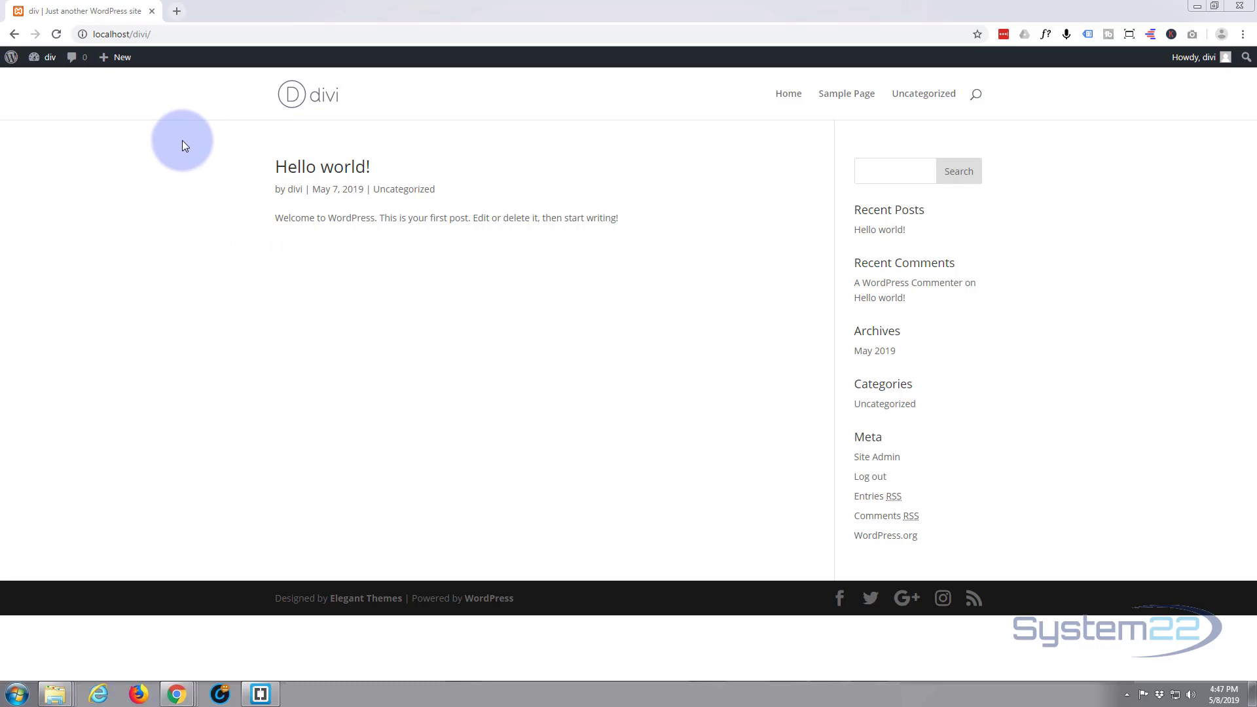
# Create a new page titled 'Home' from the admin bar and publish it
pyautogui.click(116, 57)
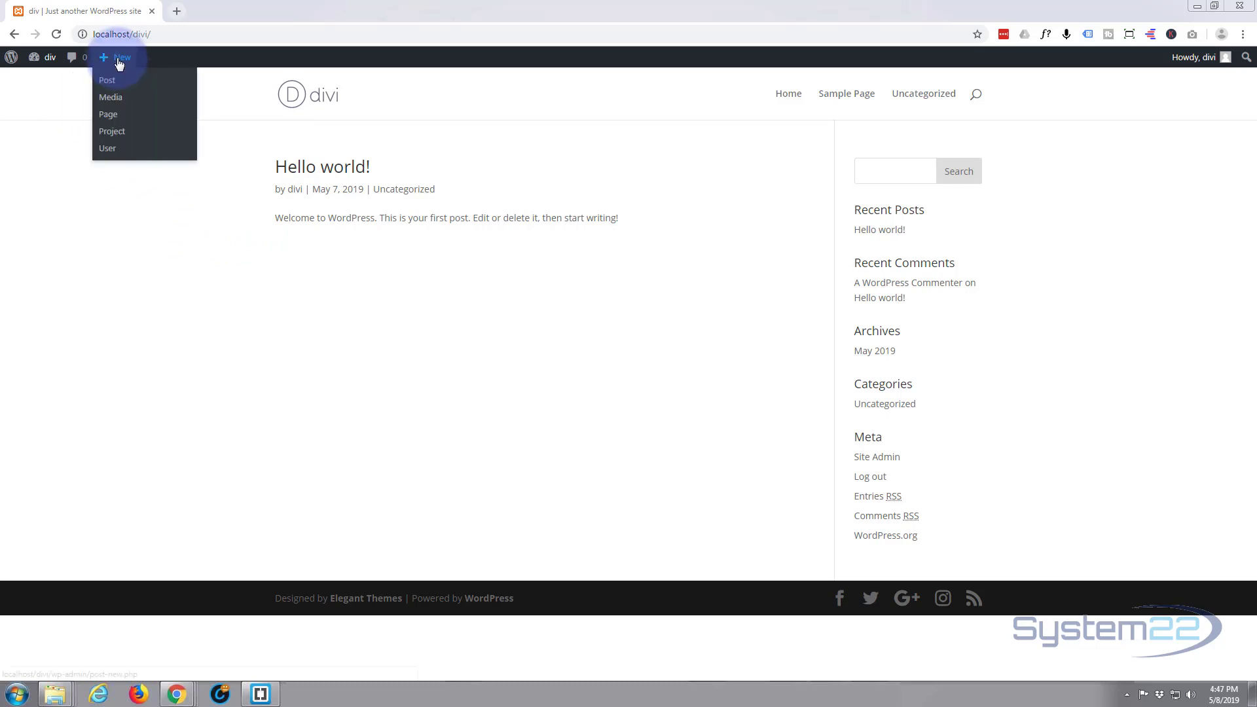
pyautogui.moveTo(108, 114)
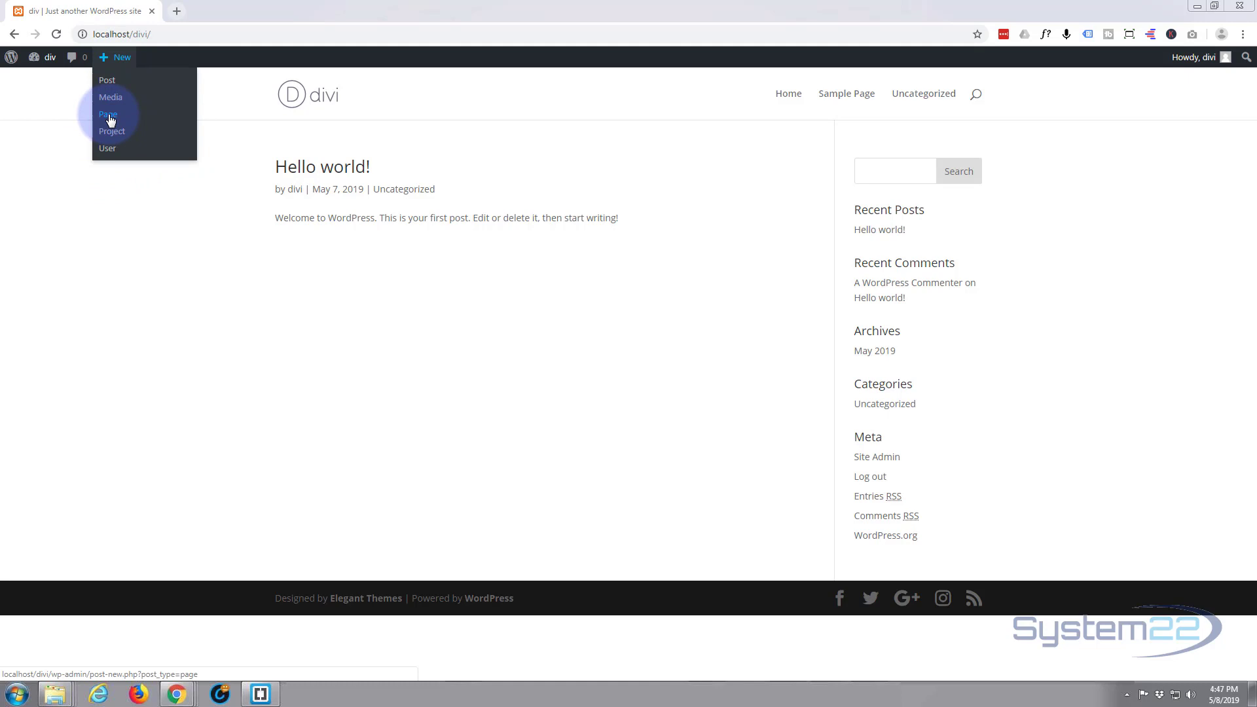
pyautogui.click(108, 114)
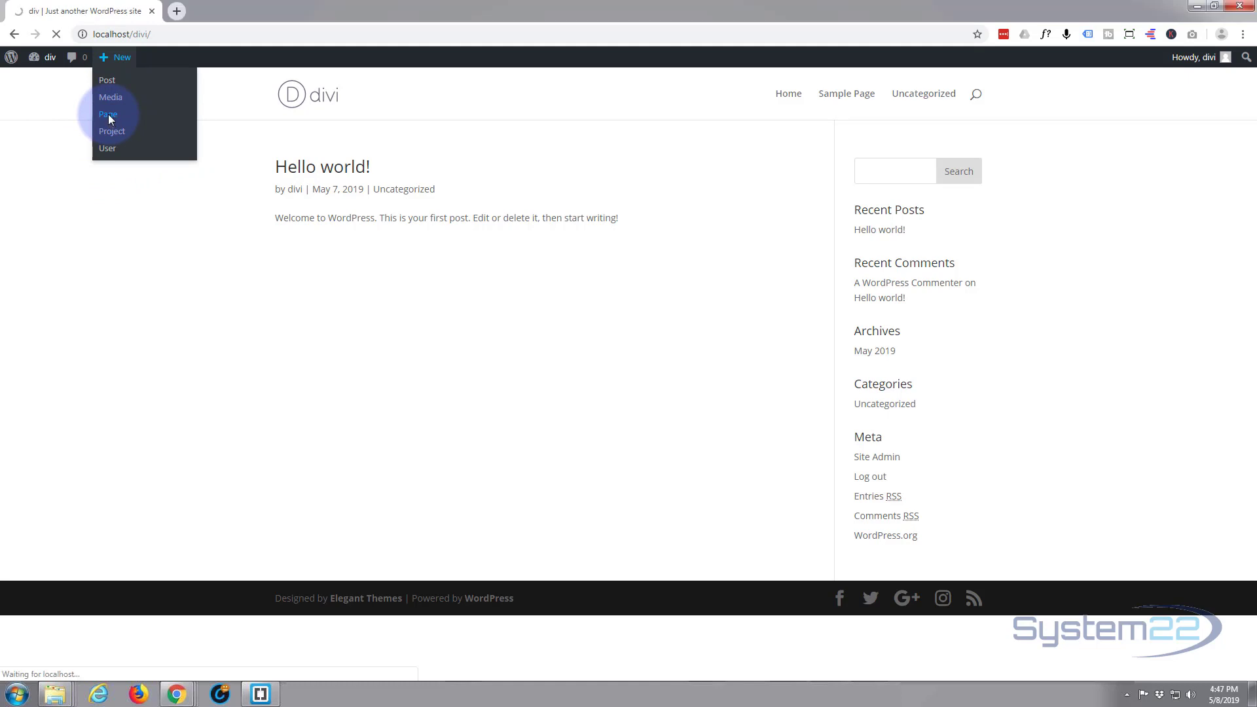
pyautogui.click(108, 114)
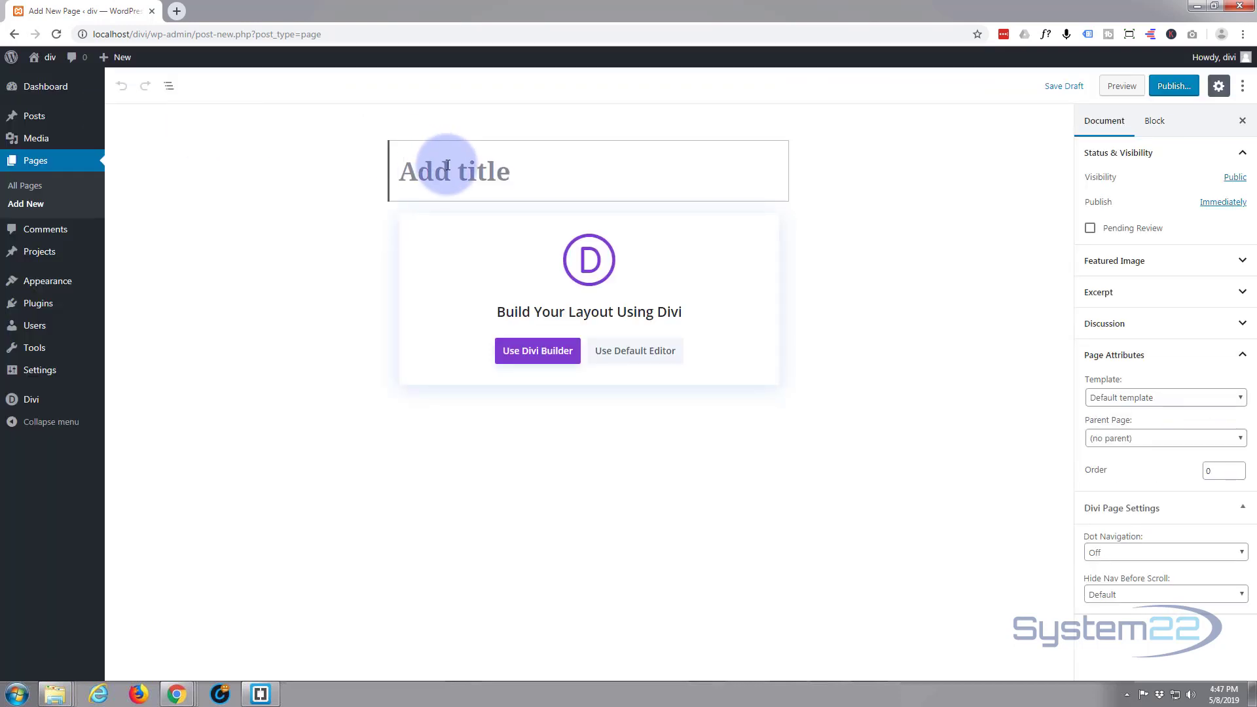
pyautogui.write('H')
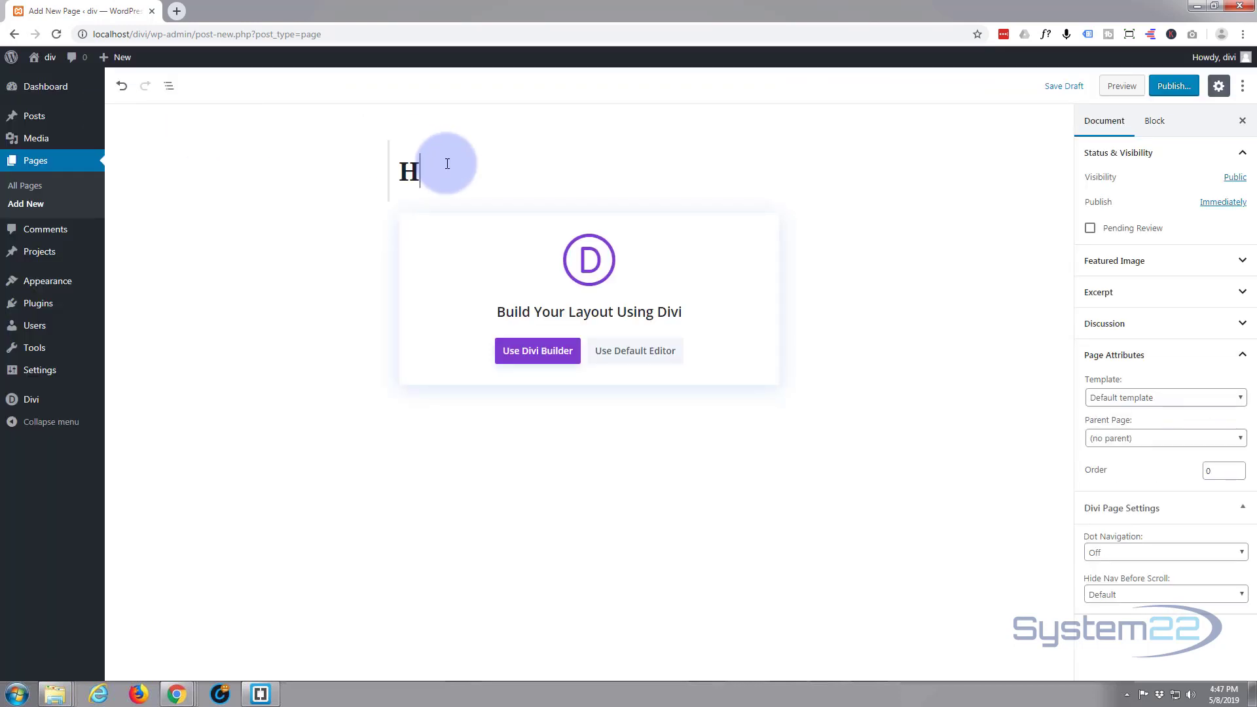
pyautogui.write('ome')
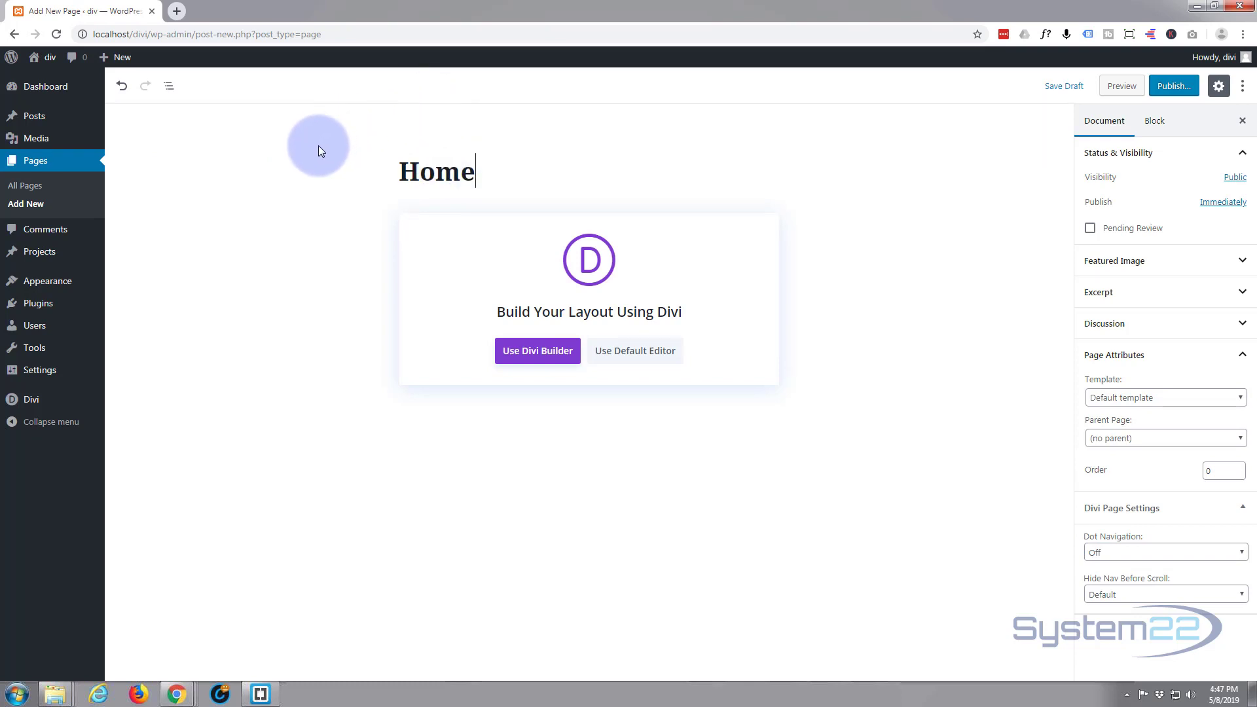
pyautogui.moveTo(846, 199)
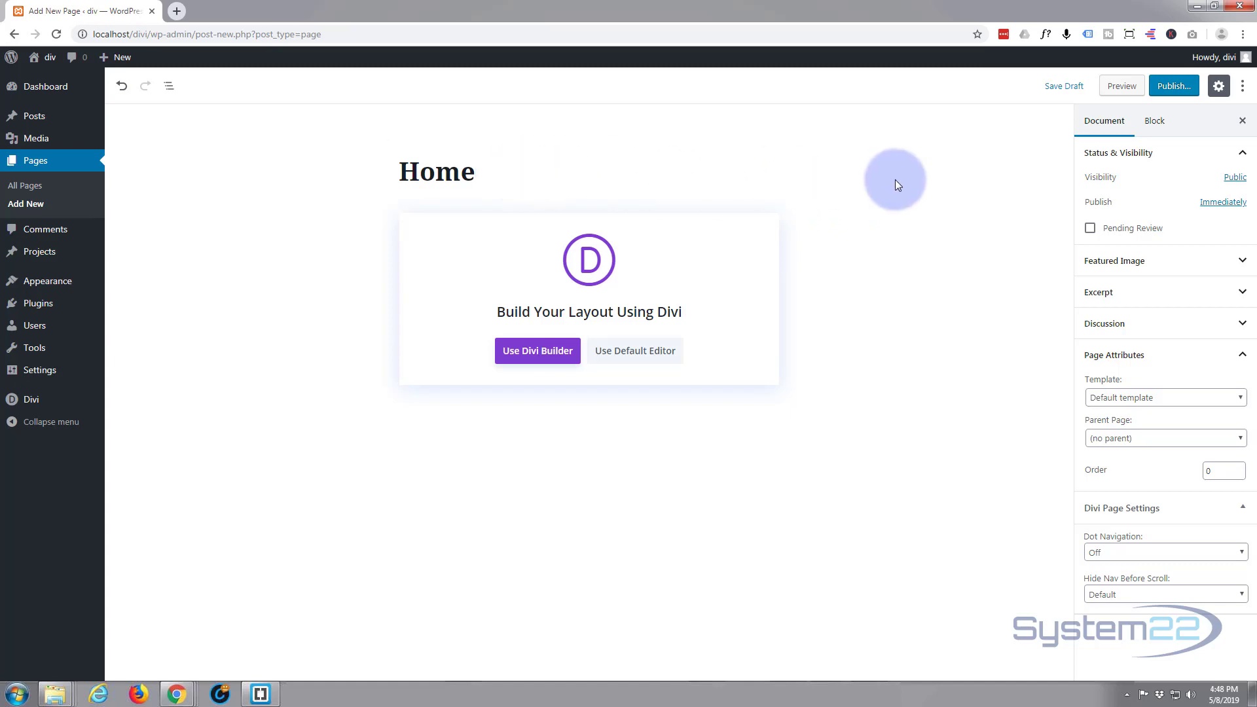
pyautogui.click(1173, 86)
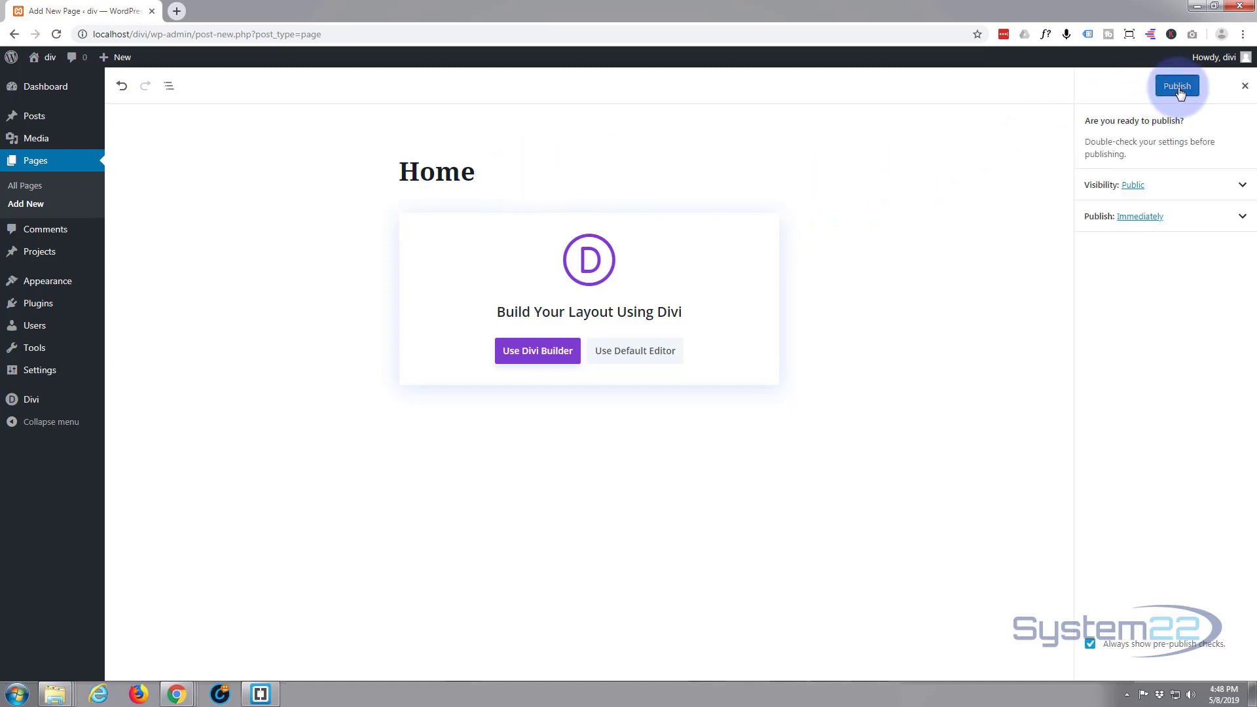
pyautogui.click(1177, 86)
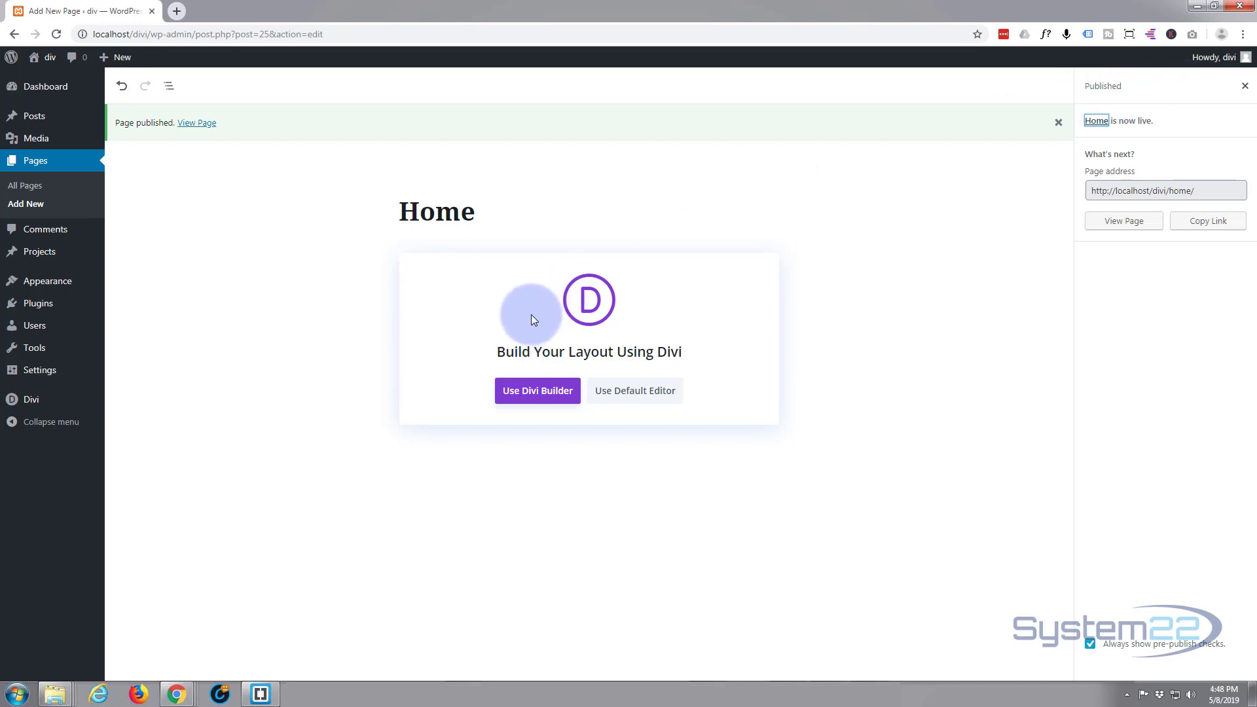
pyautogui.moveTo(537, 390)
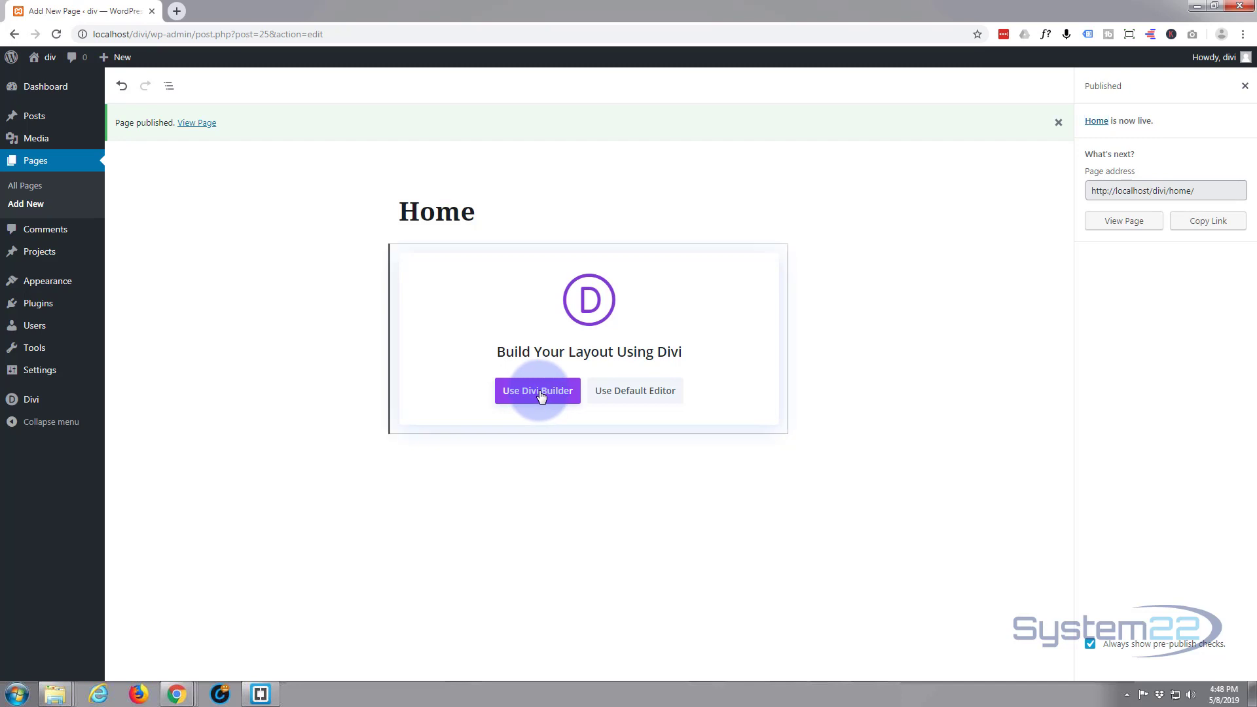
# Open Home in Divi Builder, showing the Build From Scratch, Premade Layout and Clone Existing Page options
pyautogui.click(537, 390)
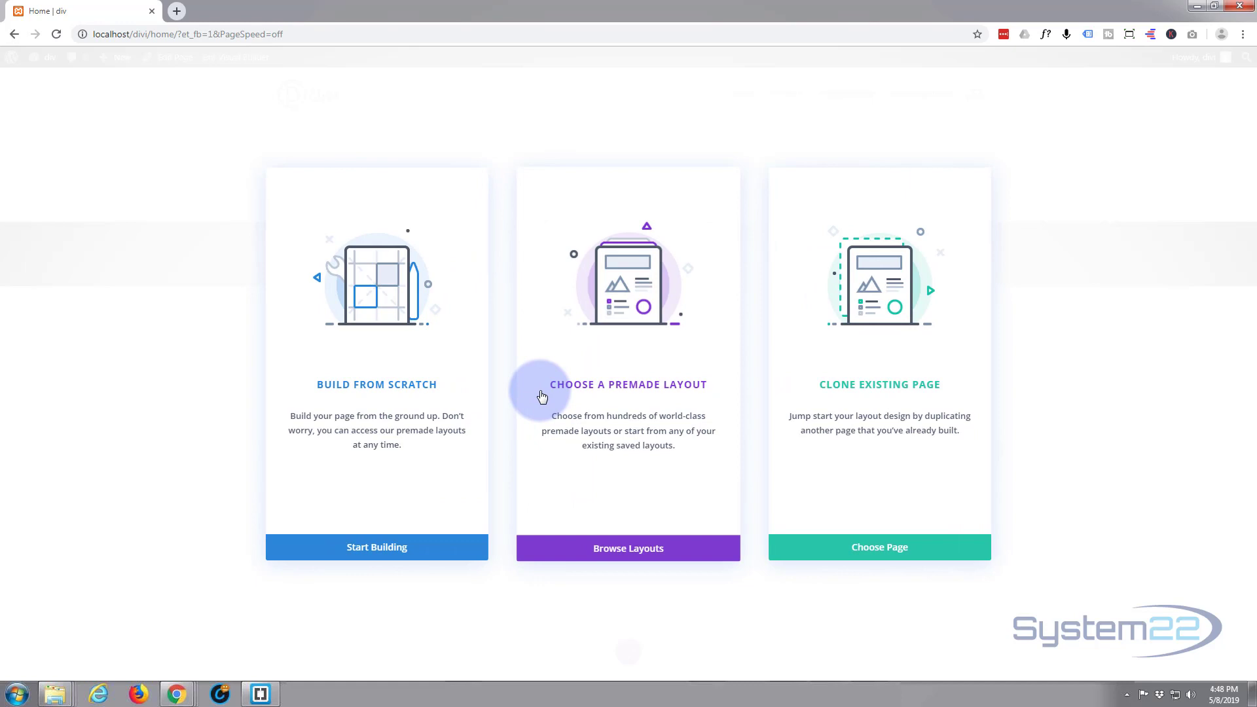
pyautogui.moveTo(313, 391)
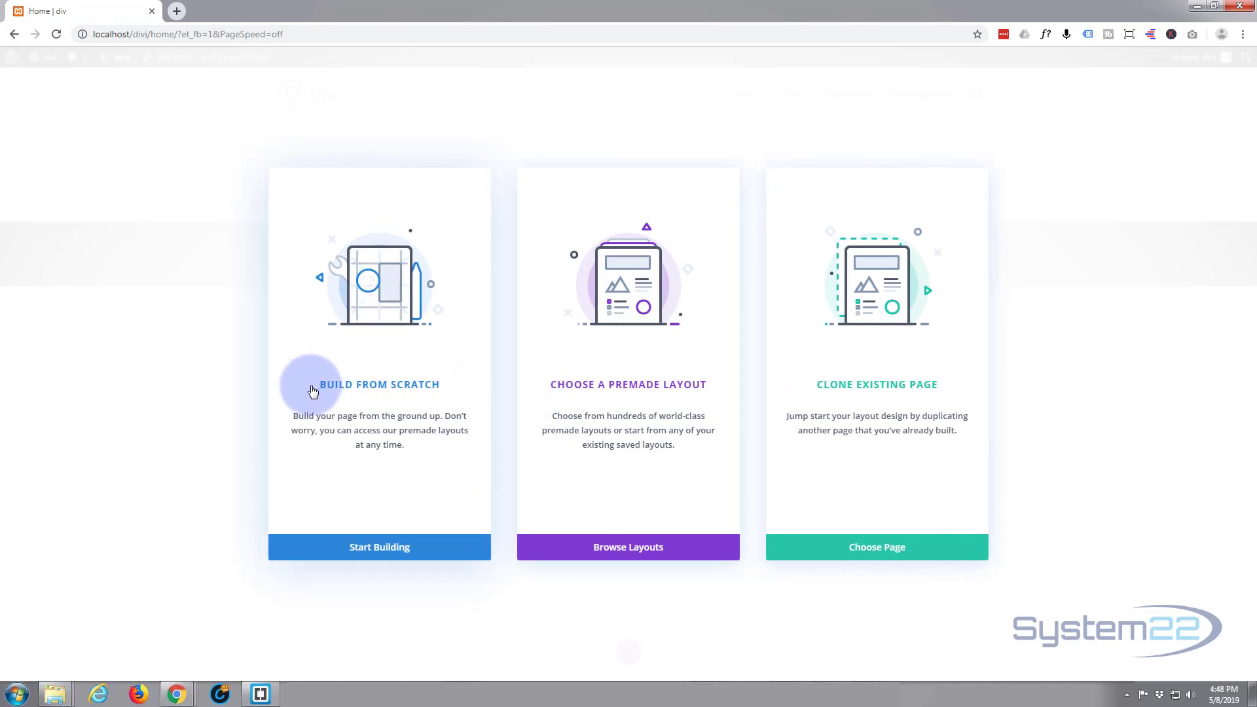
pyautogui.moveTo(426, 401)
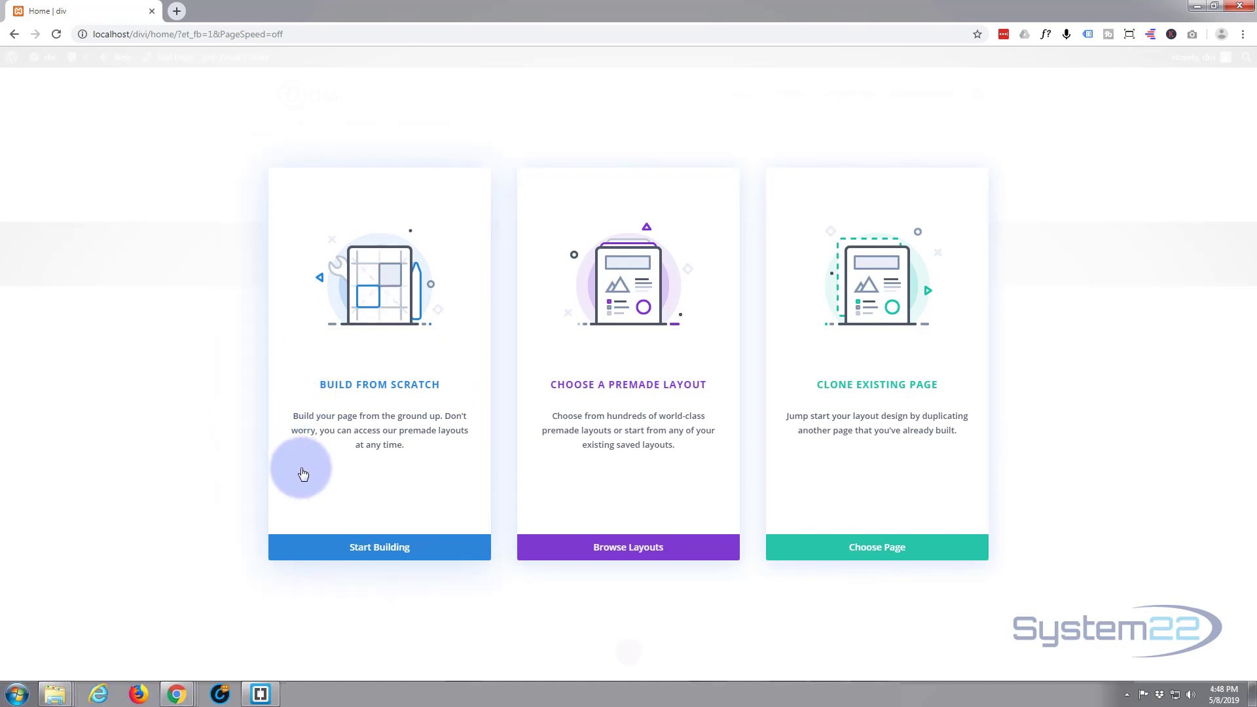
pyautogui.moveTo(364, 401)
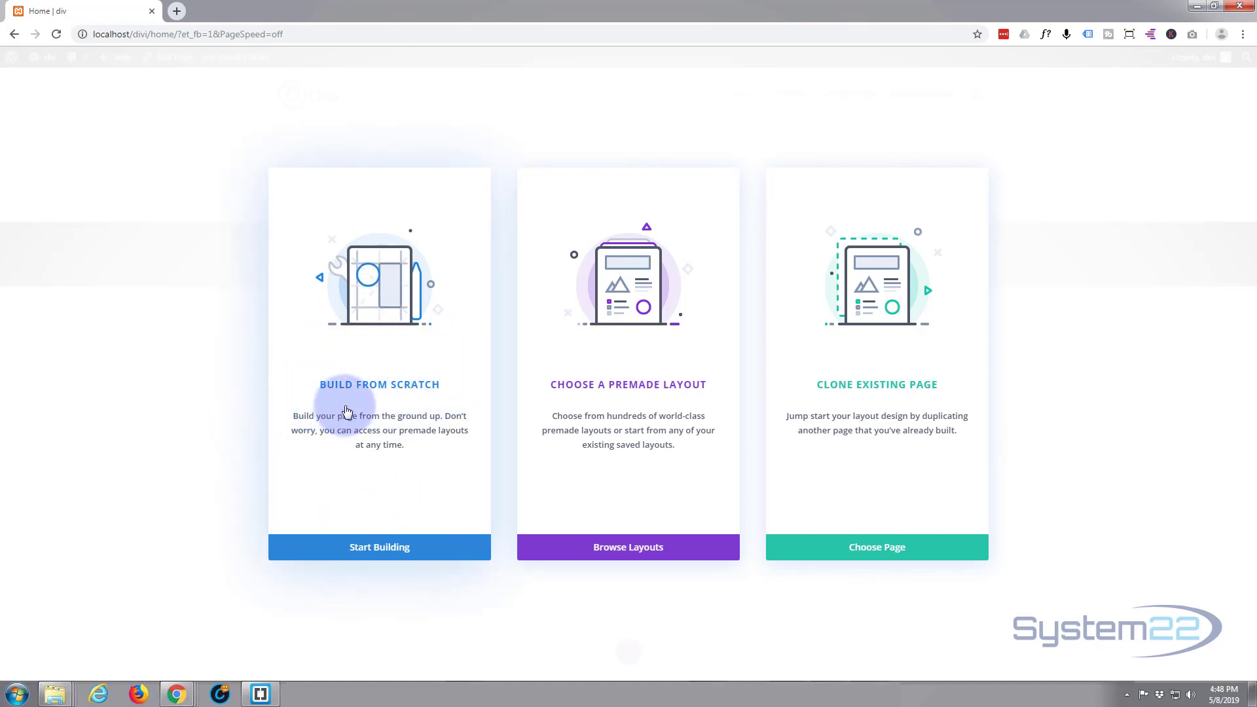
pyautogui.moveTo(489, 376)
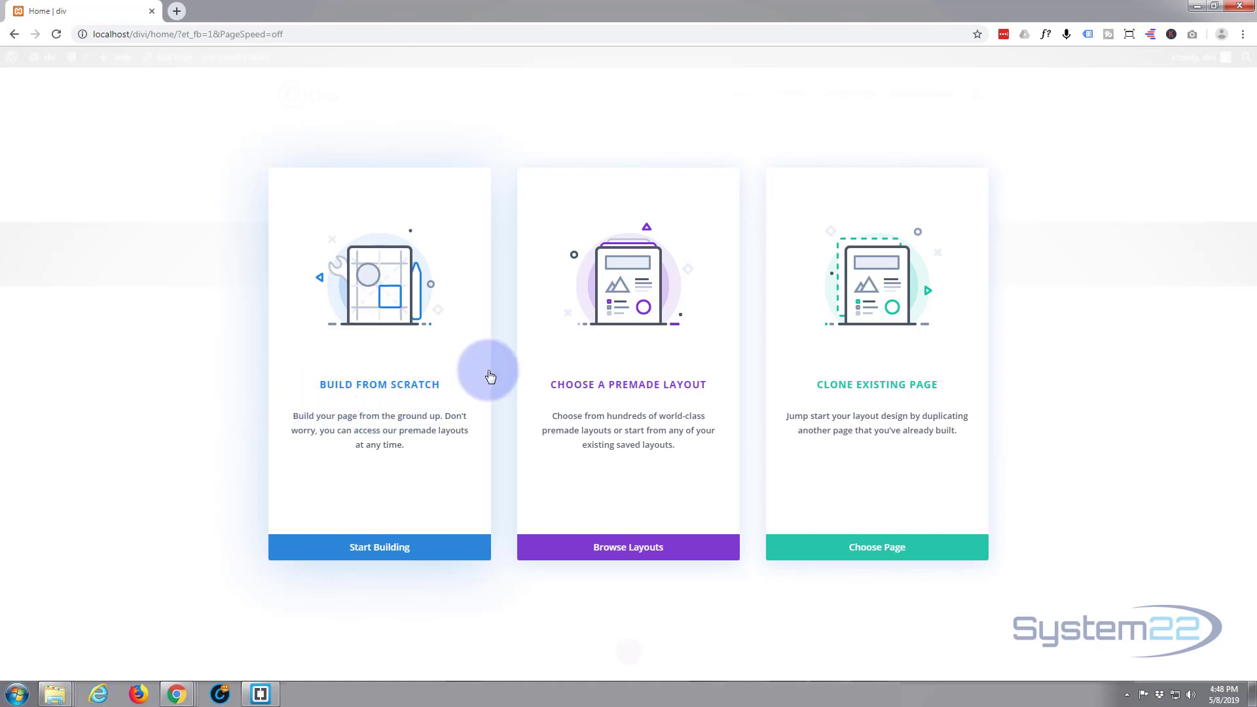
pyautogui.moveTo(721, 404)
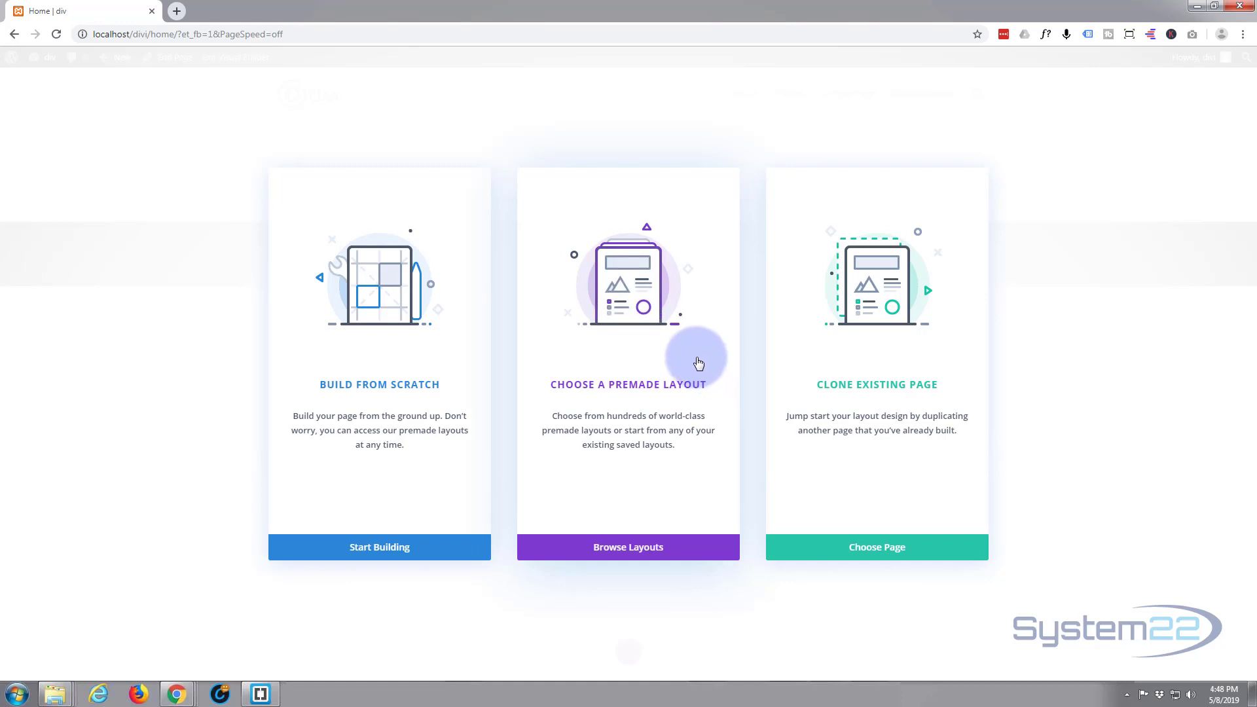
pyautogui.moveTo(825, 418)
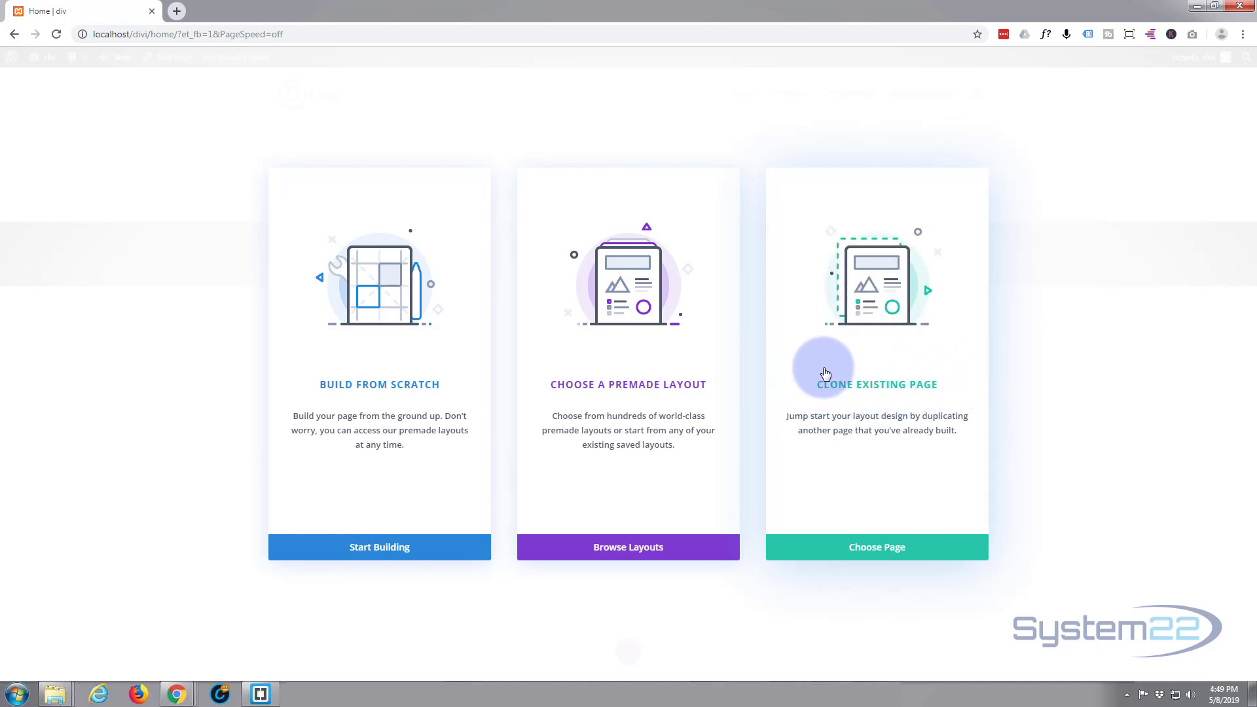
pyautogui.moveTo(950, 388)
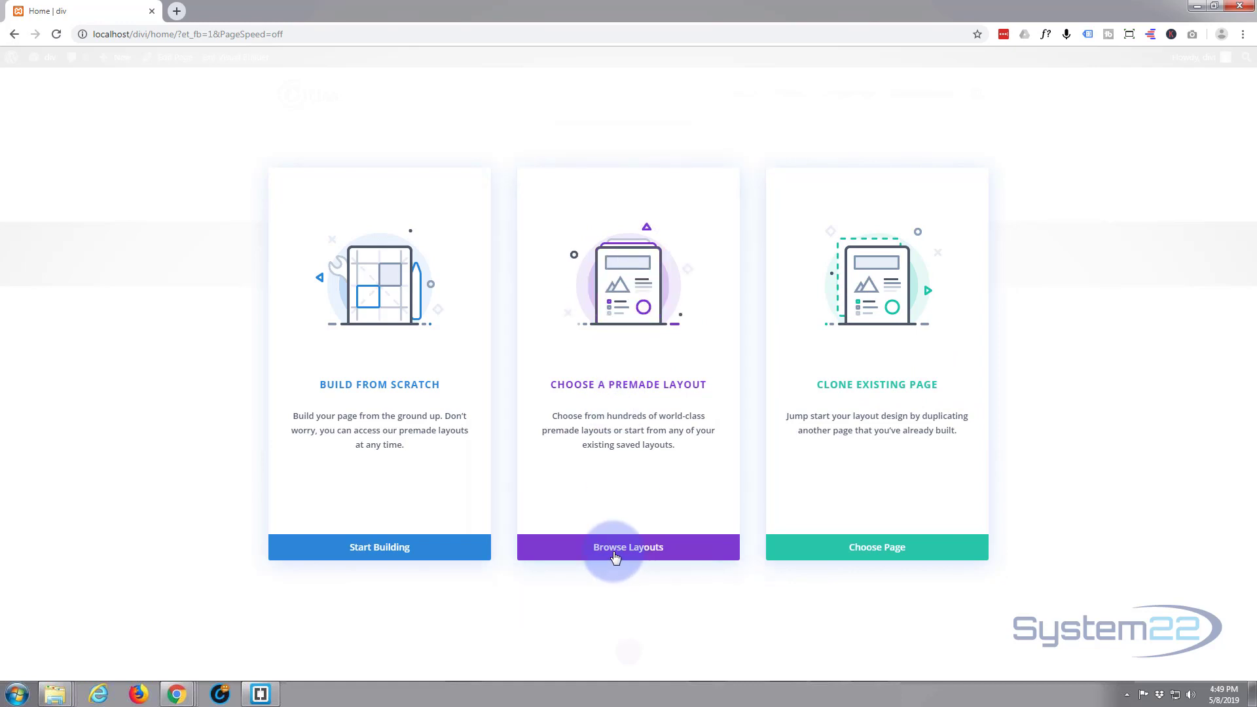
# Browse premade layouts and open the Agency Landing Page pack's Layout Details
pyautogui.click(628, 547)
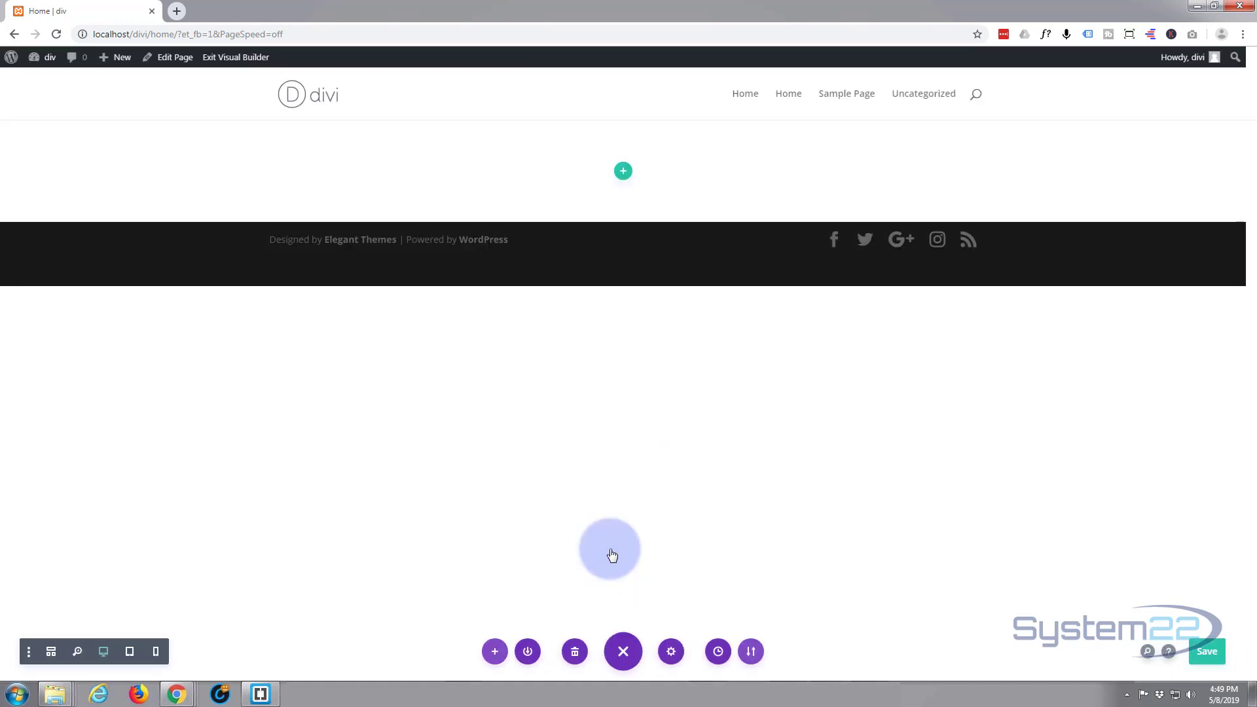
pyautogui.click(623, 171)
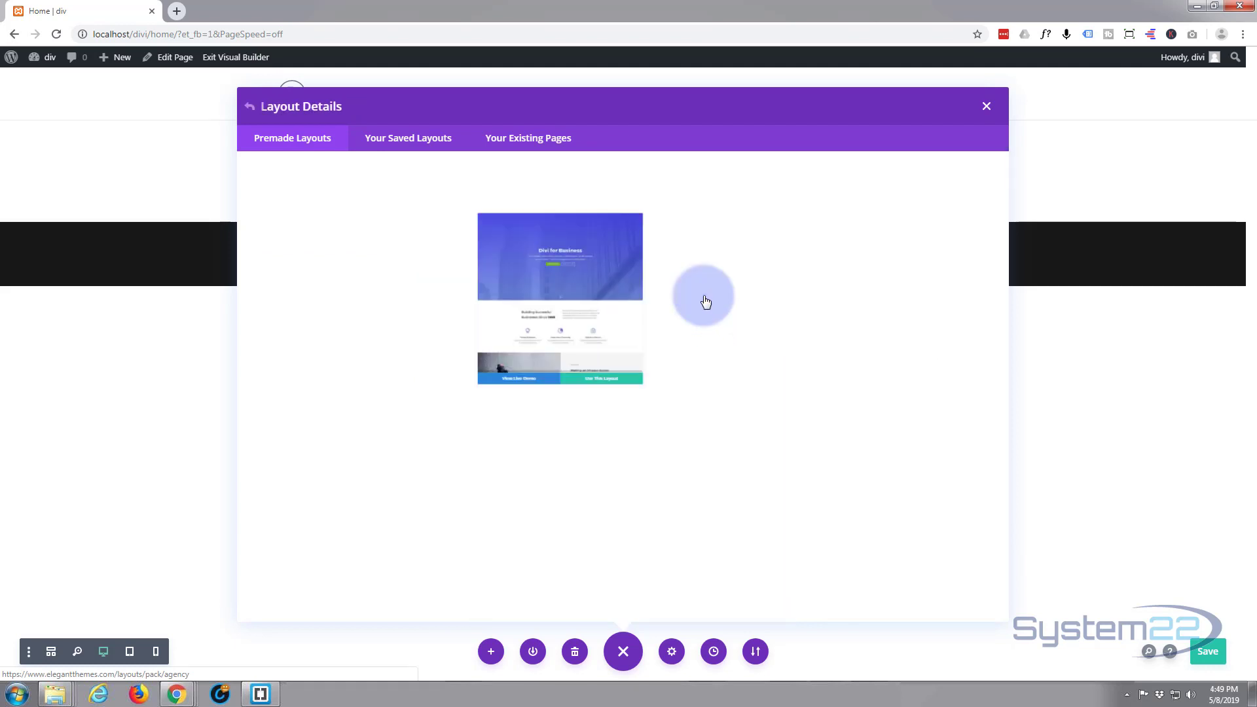
pyautogui.click(559, 299)
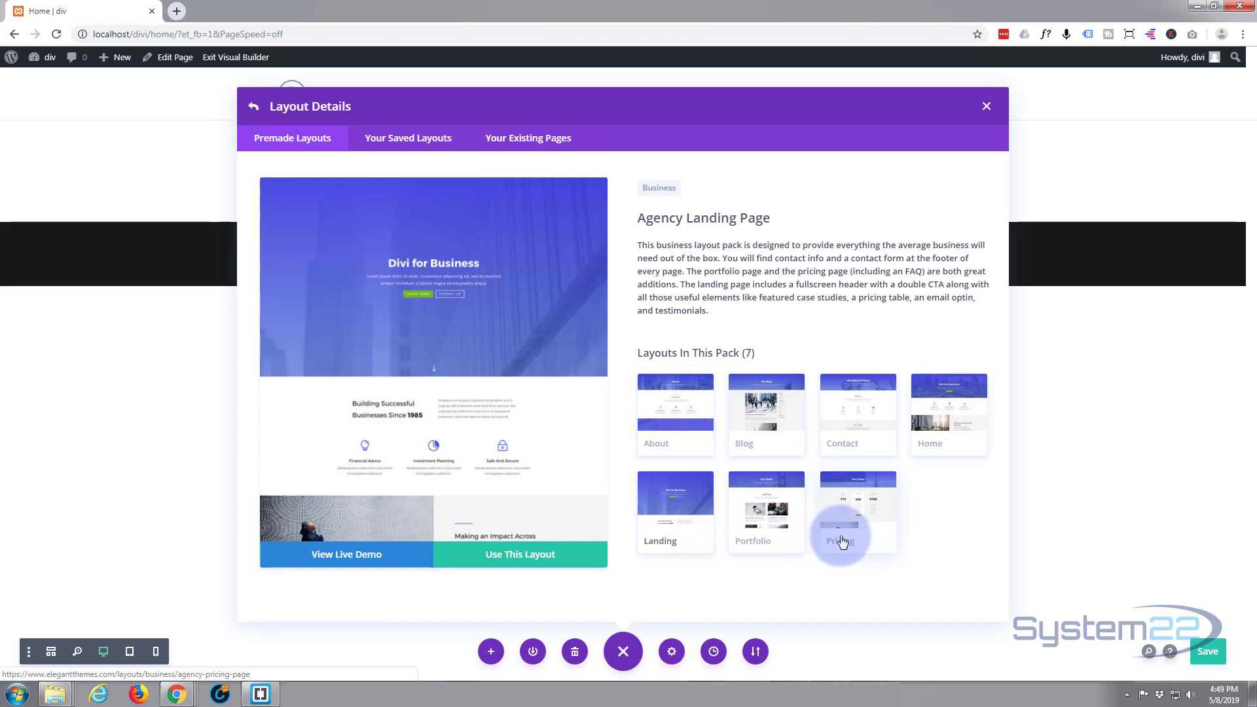
pyautogui.moveTo(765, 535)
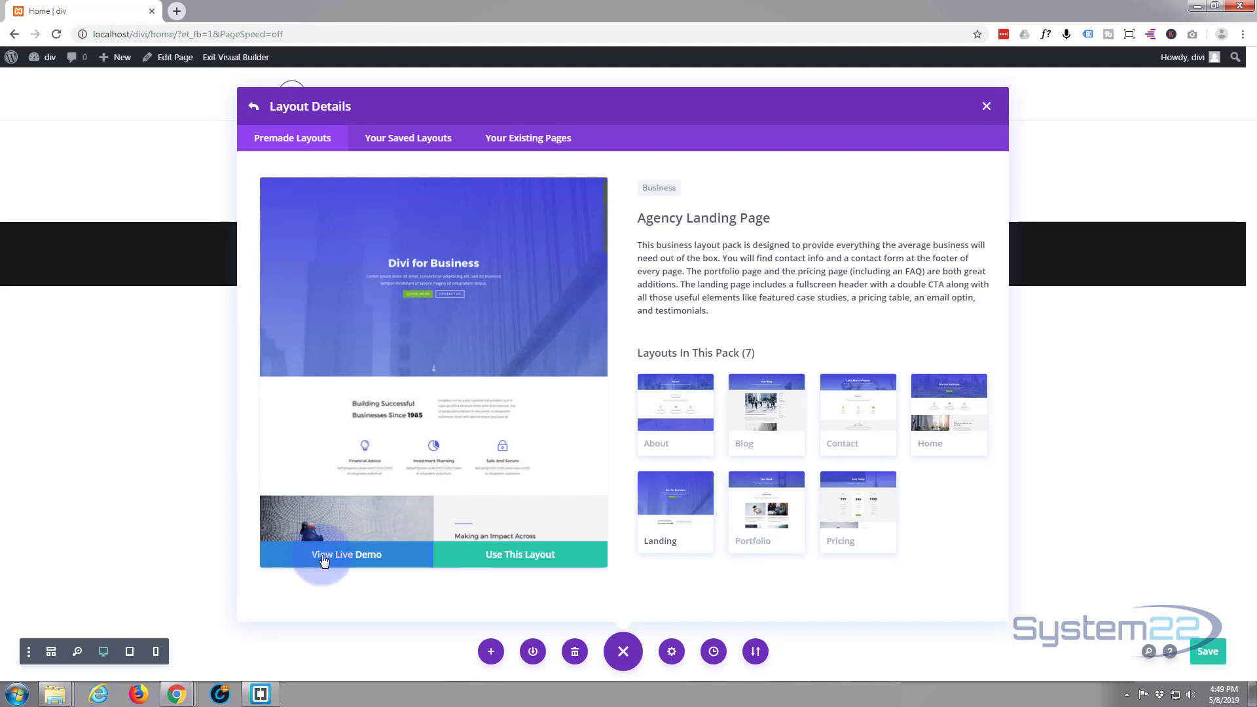
pyautogui.click(346, 554)
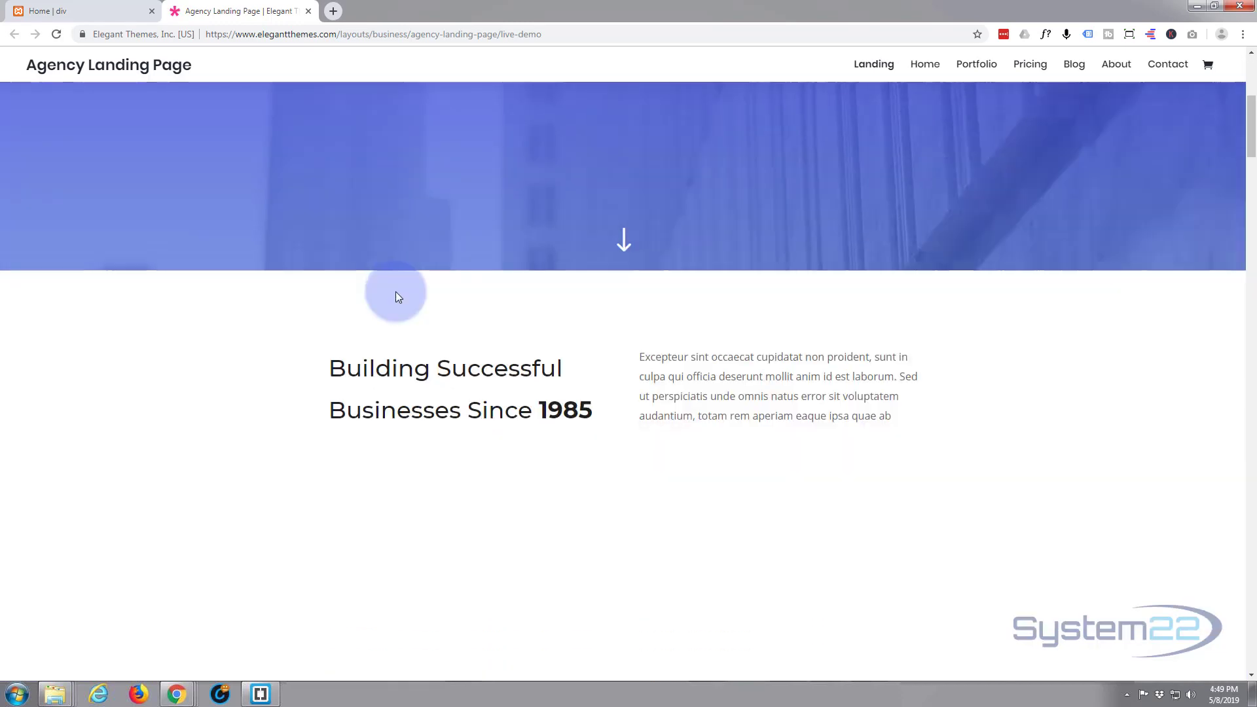
pyautogui.scroll(-3)
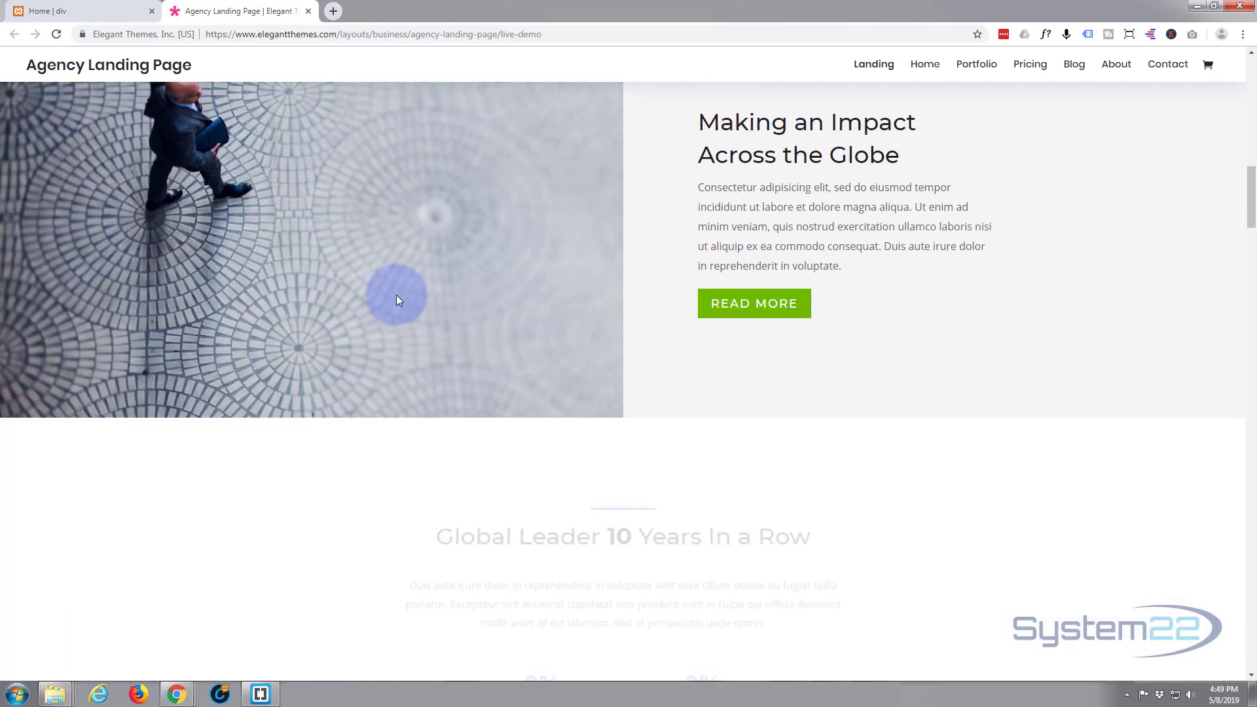
pyautogui.scroll(-3)
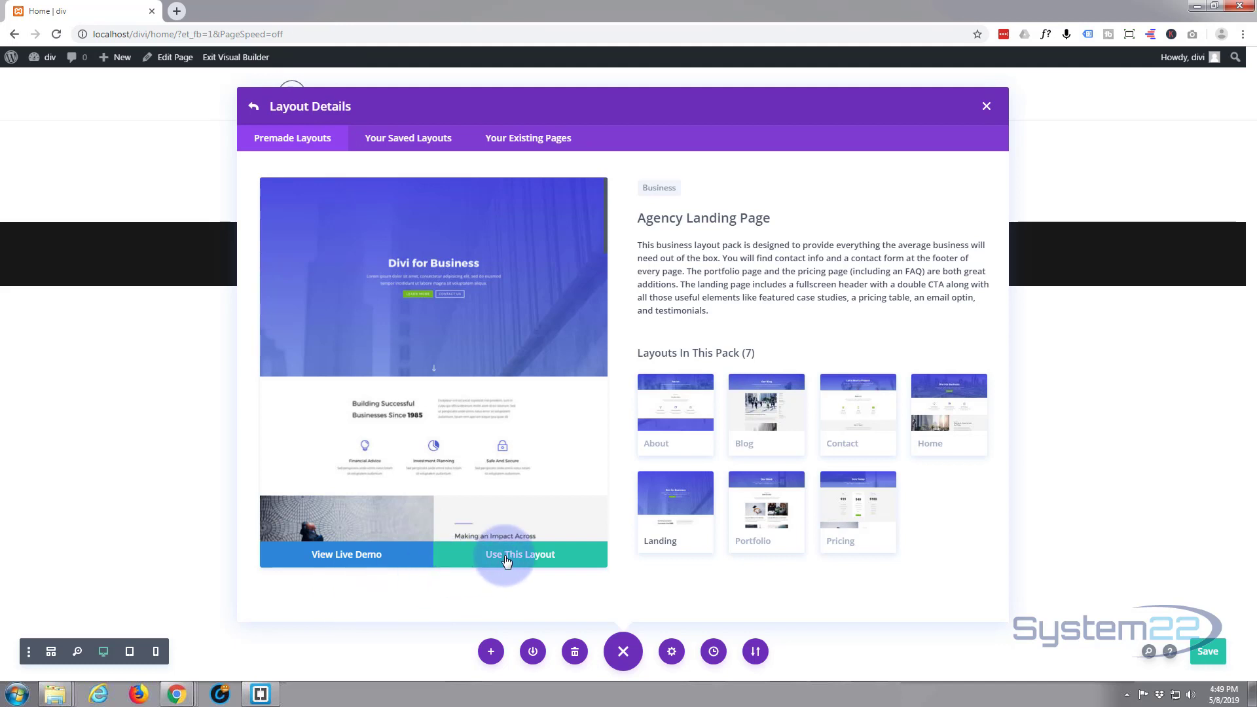
# Import the Agency Landing Page layout onto Home, loading its Divi for Business hero
pyautogui.click(520, 553)
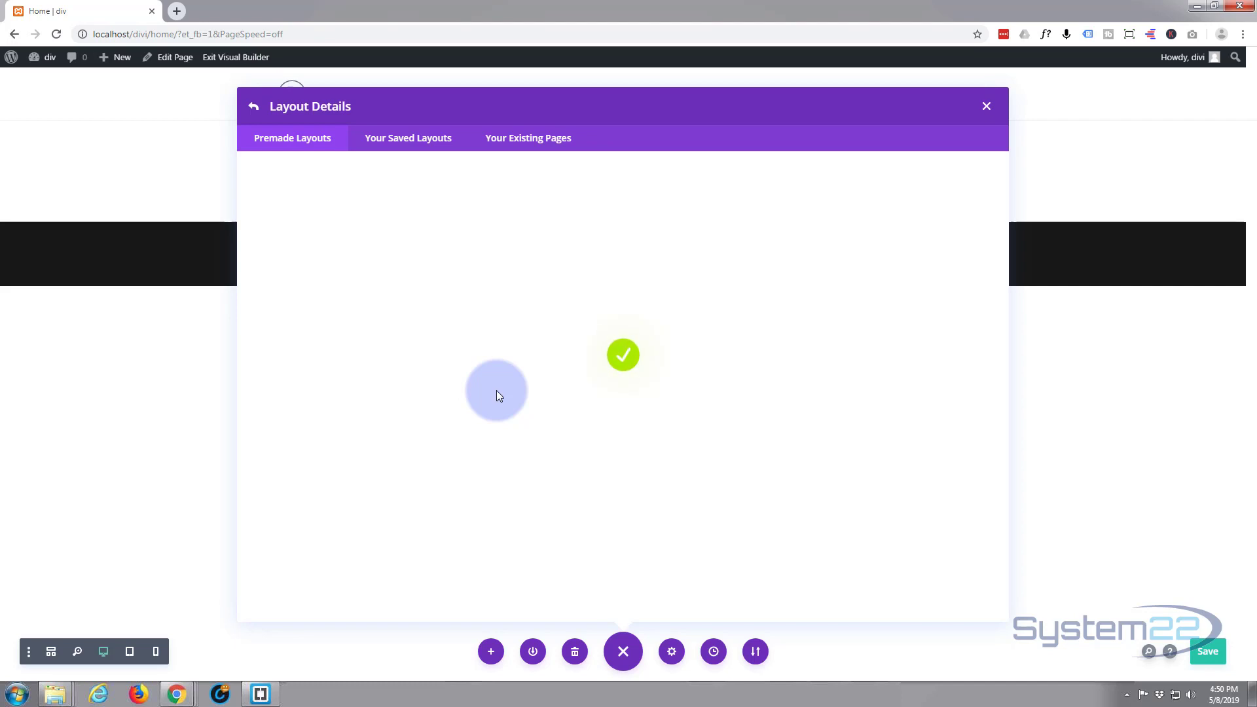
pyautogui.click(986, 106)
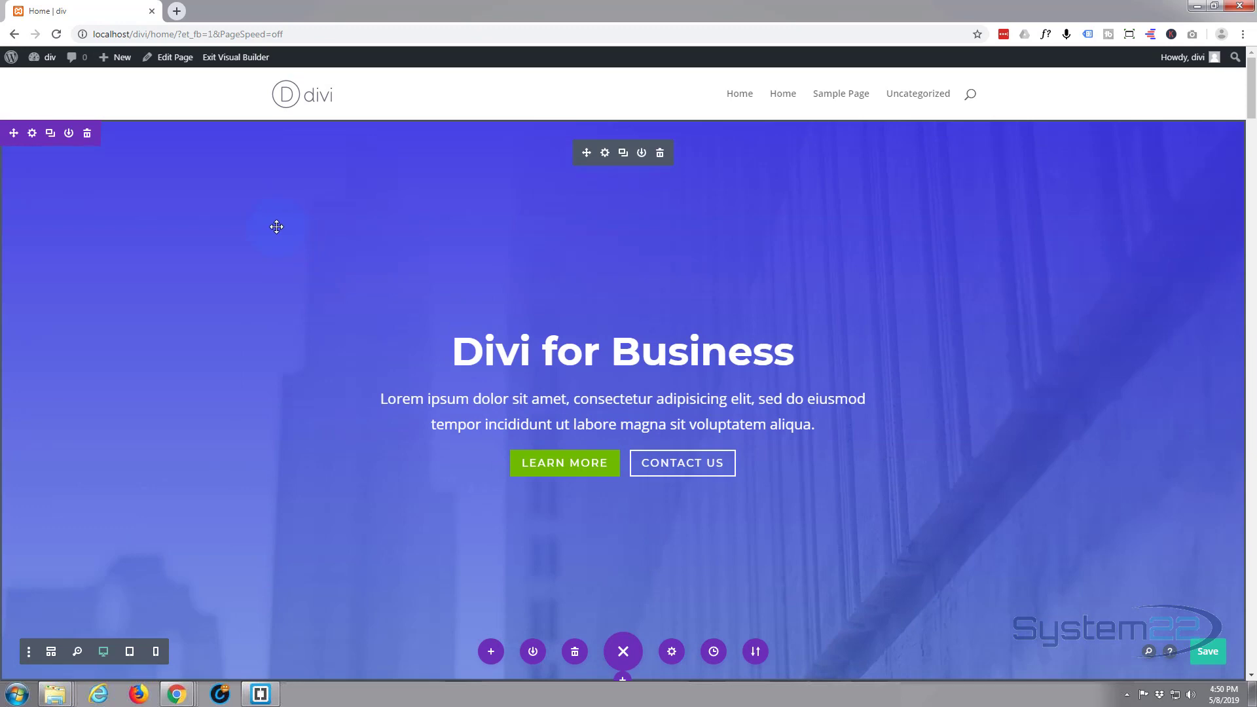
pyautogui.moveTo(217, 203)
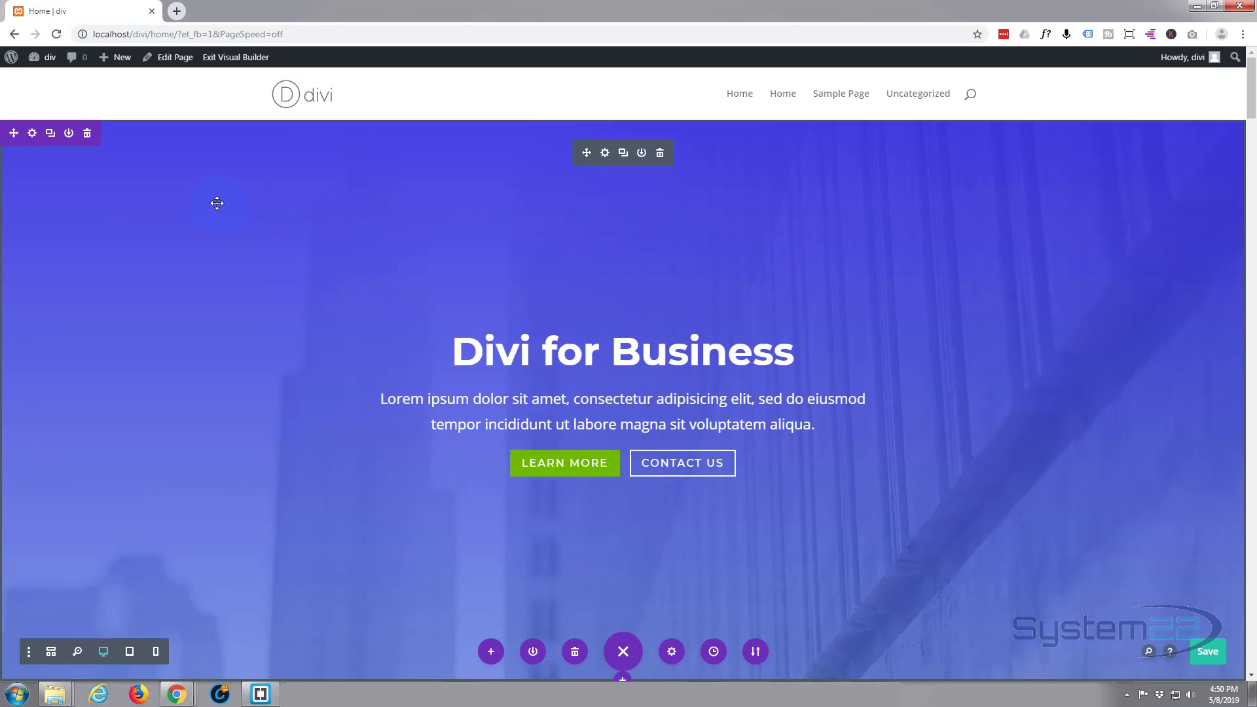
pyautogui.scroll(-3)
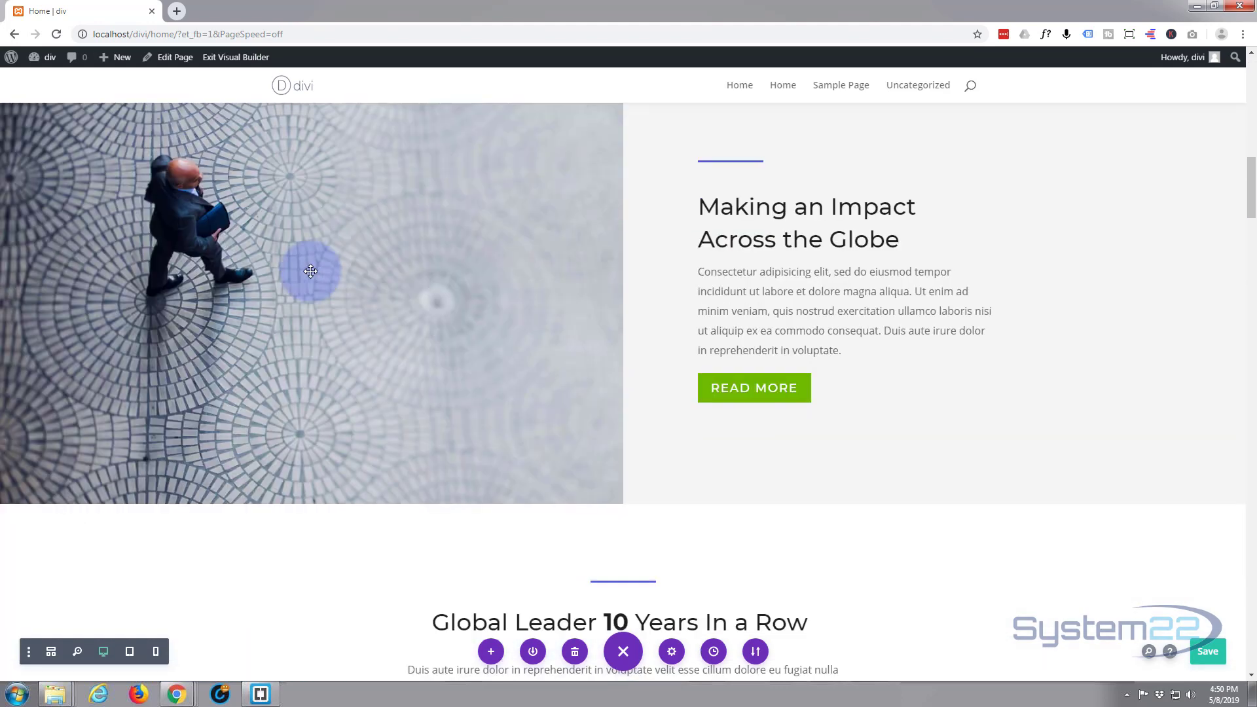
pyautogui.scroll(-3)
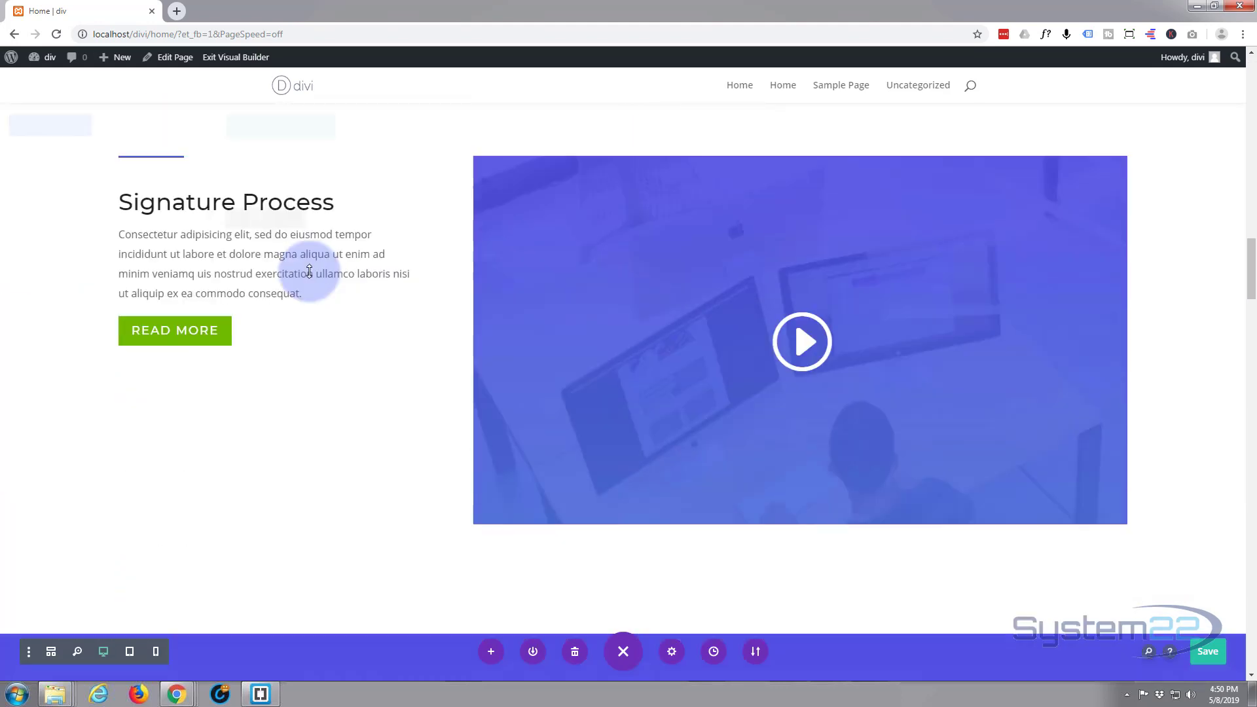
pyautogui.scroll(-3)
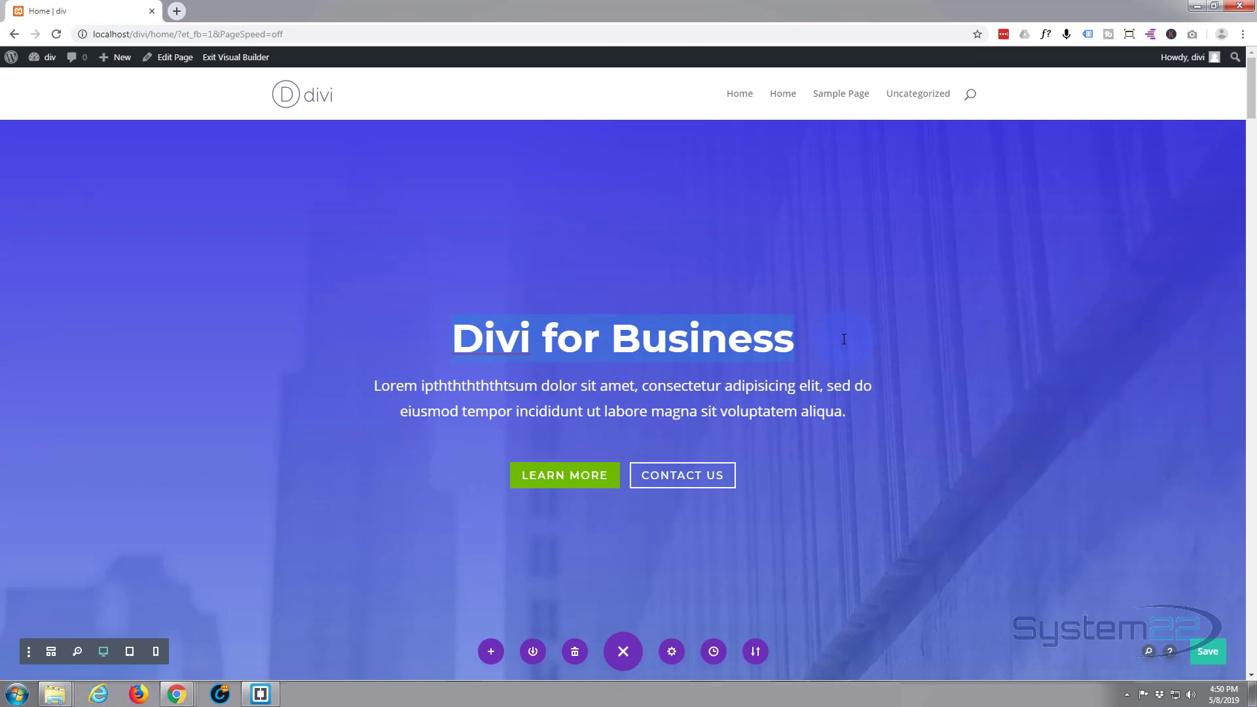
# Type new hero heading text ('My', 'site') and finish editing the heading
pyautogui.write('My New Web')
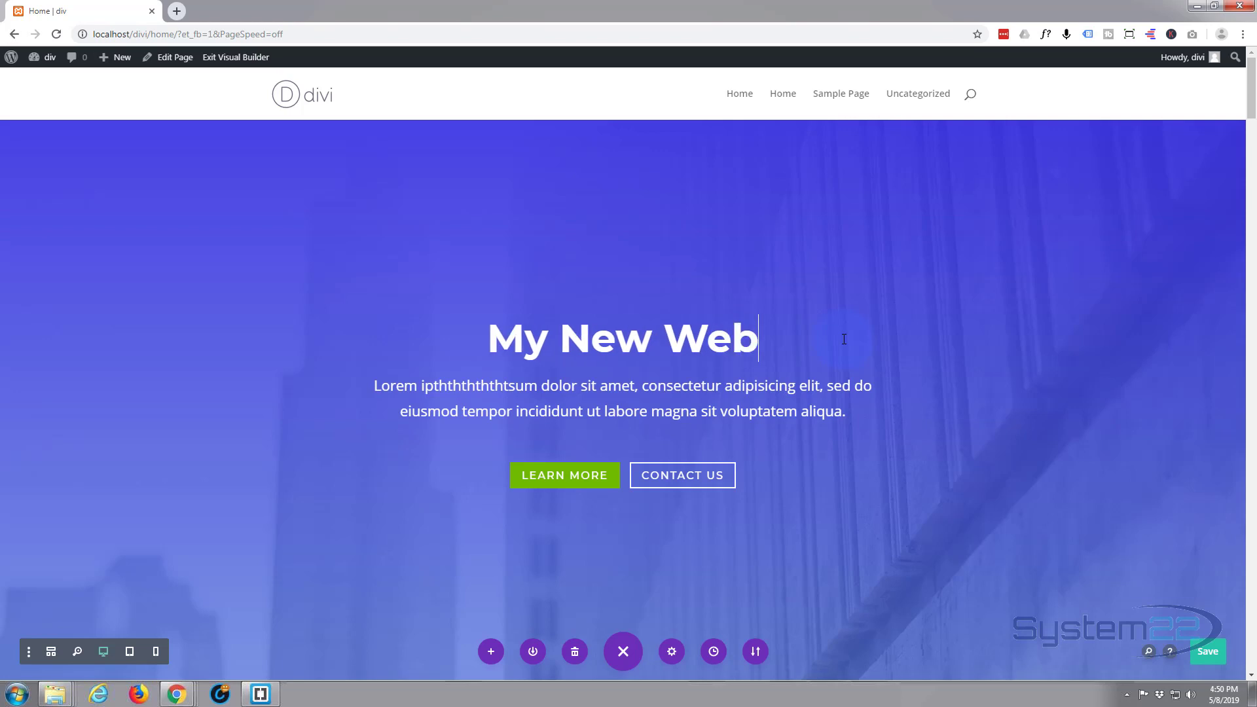
pyautogui.write('site')
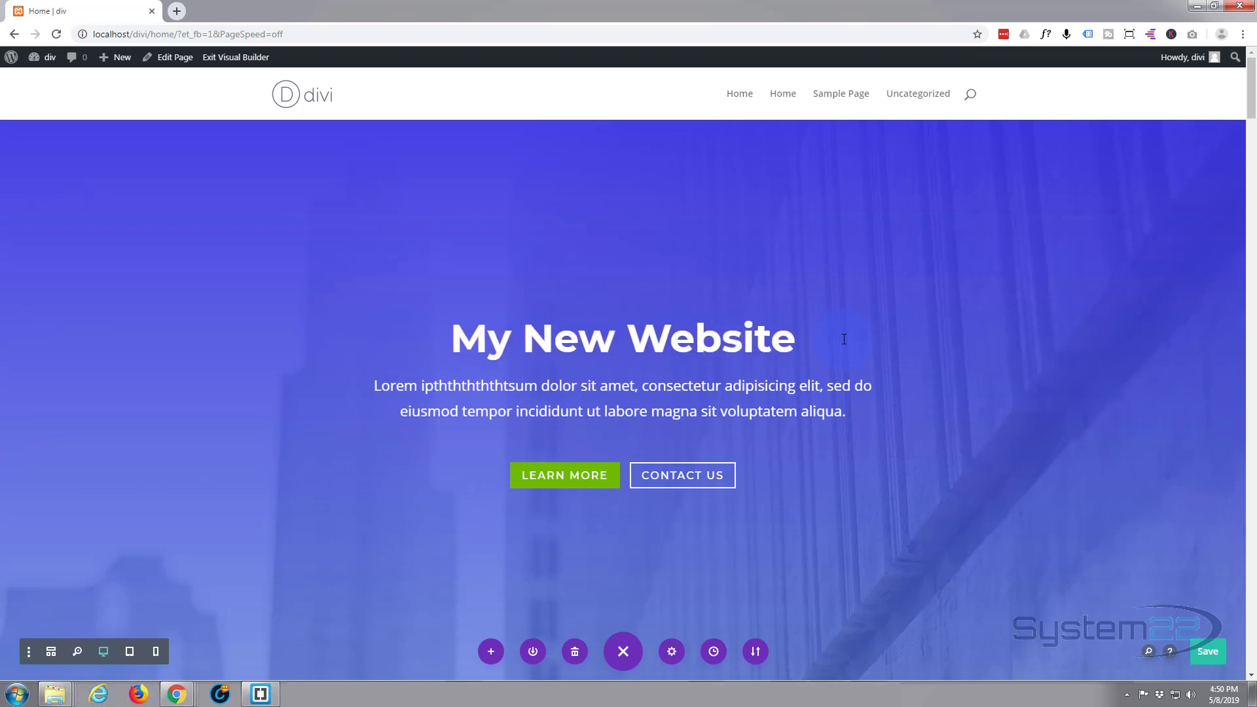
pyautogui.scroll(-3)
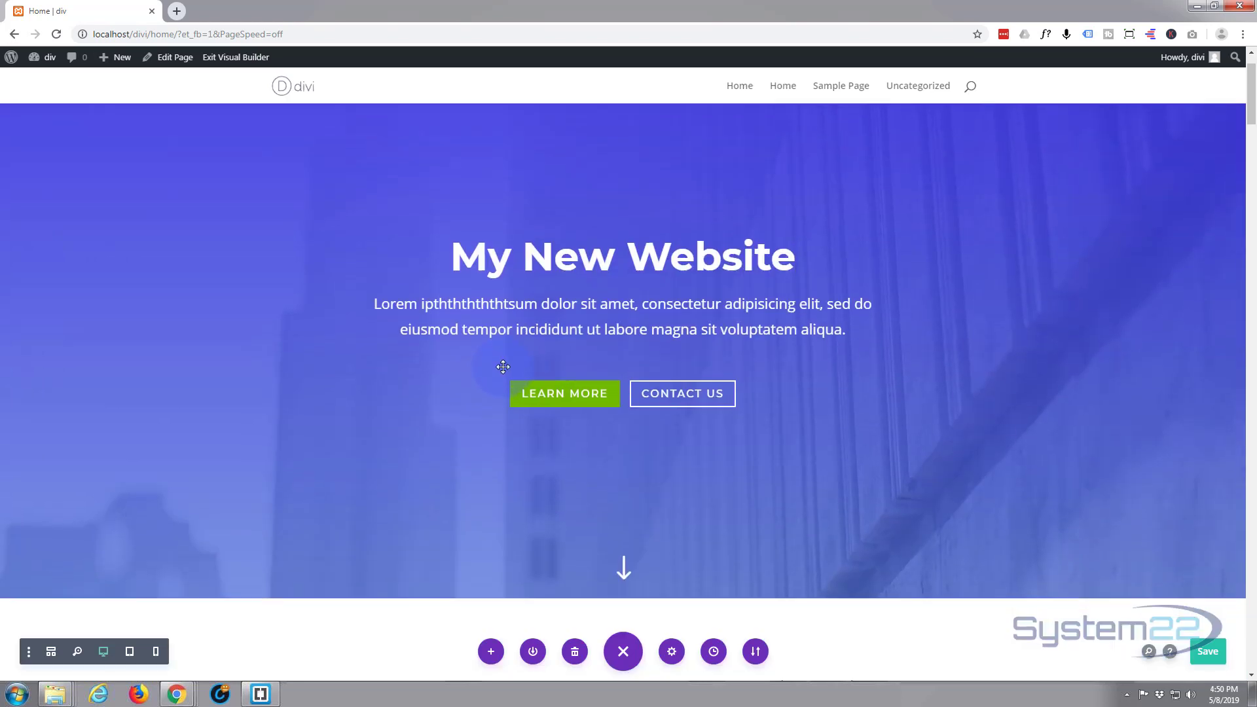
pyautogui.moveTo(561, 405)
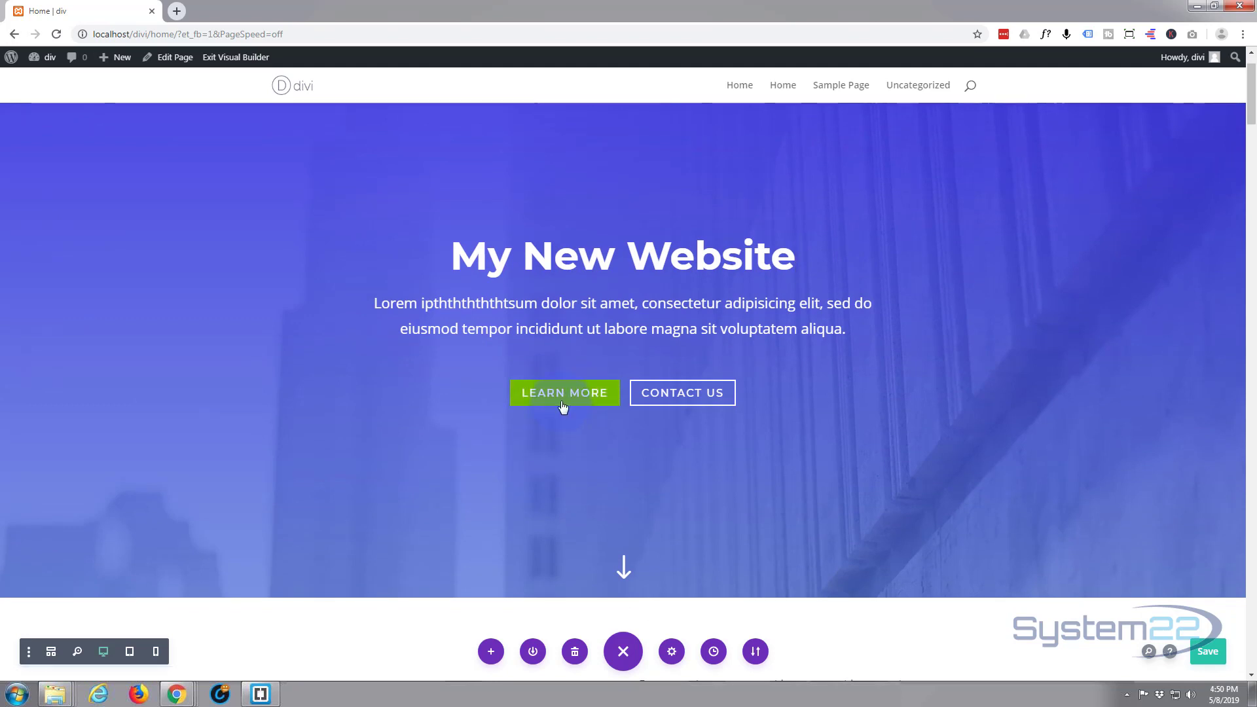
pyautogui.click(623, 255)
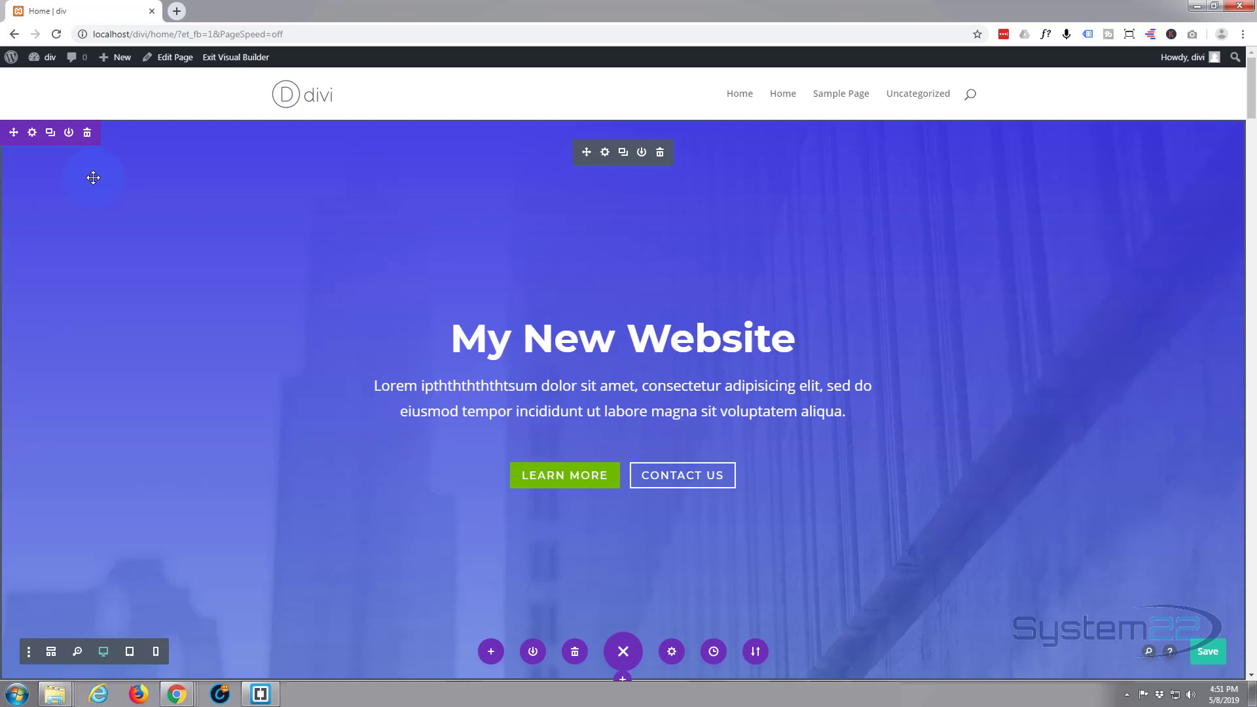
pyautogui.moveTo(74, 142)
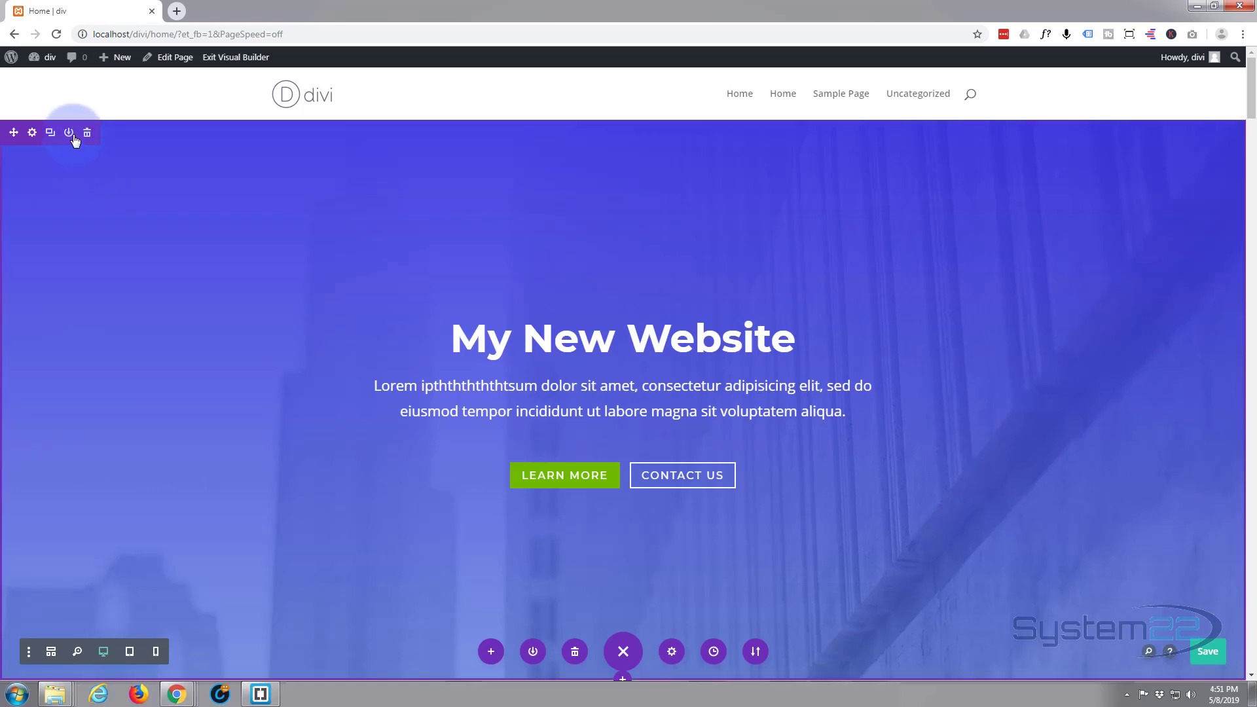
pyautogui.moveTo(68, 132)
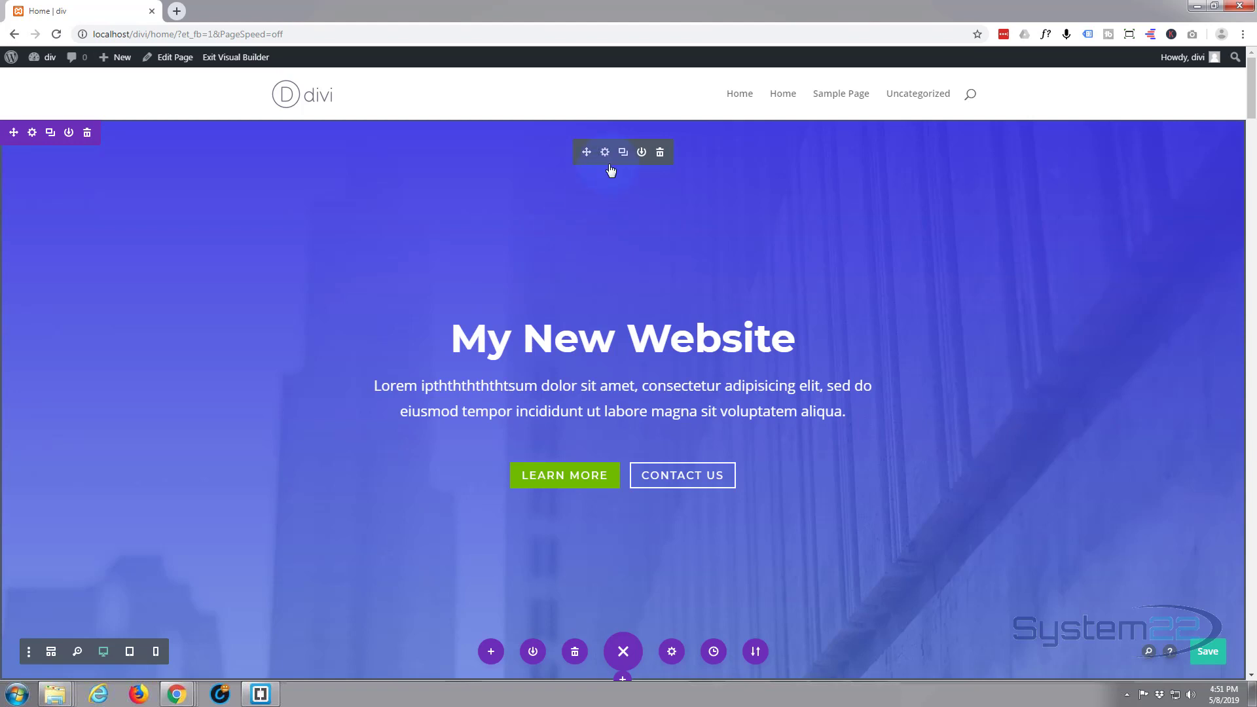
pyautogui.moveTo(604, 153)
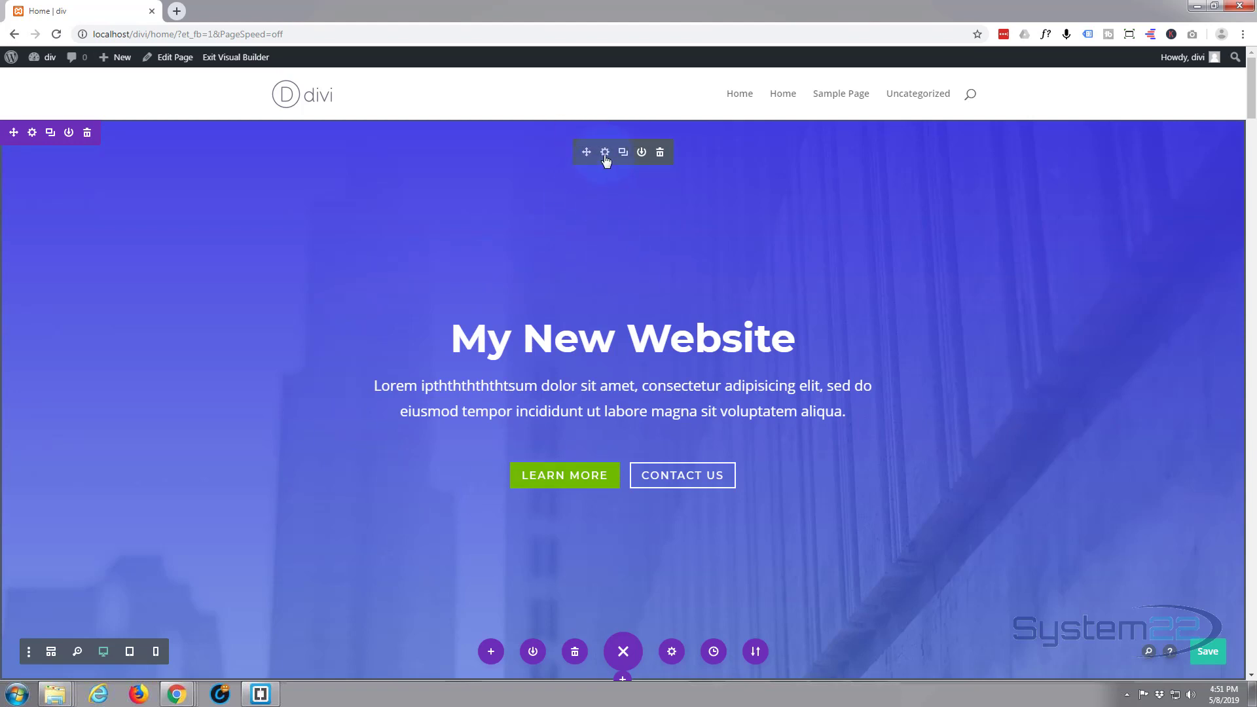
# Open and close the hero header and Building Successful text module settings without changes
pyautogui.click(605, 153)
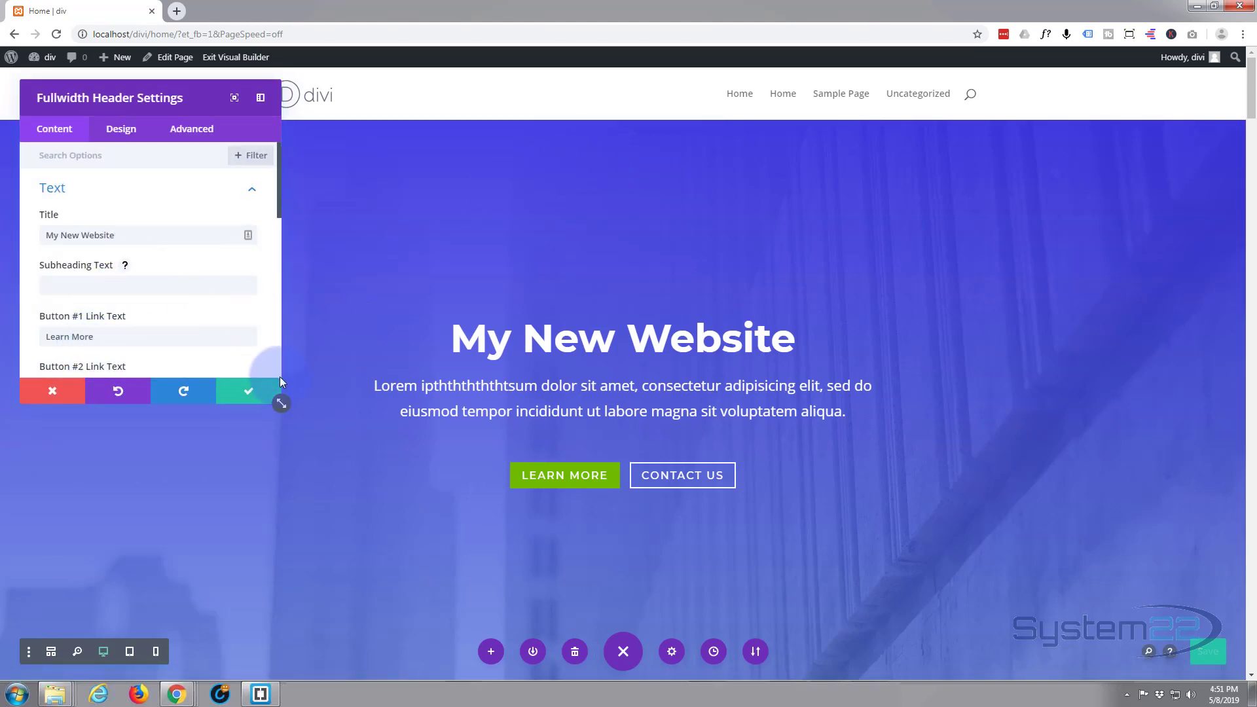
pyautogui.click(243, 391)
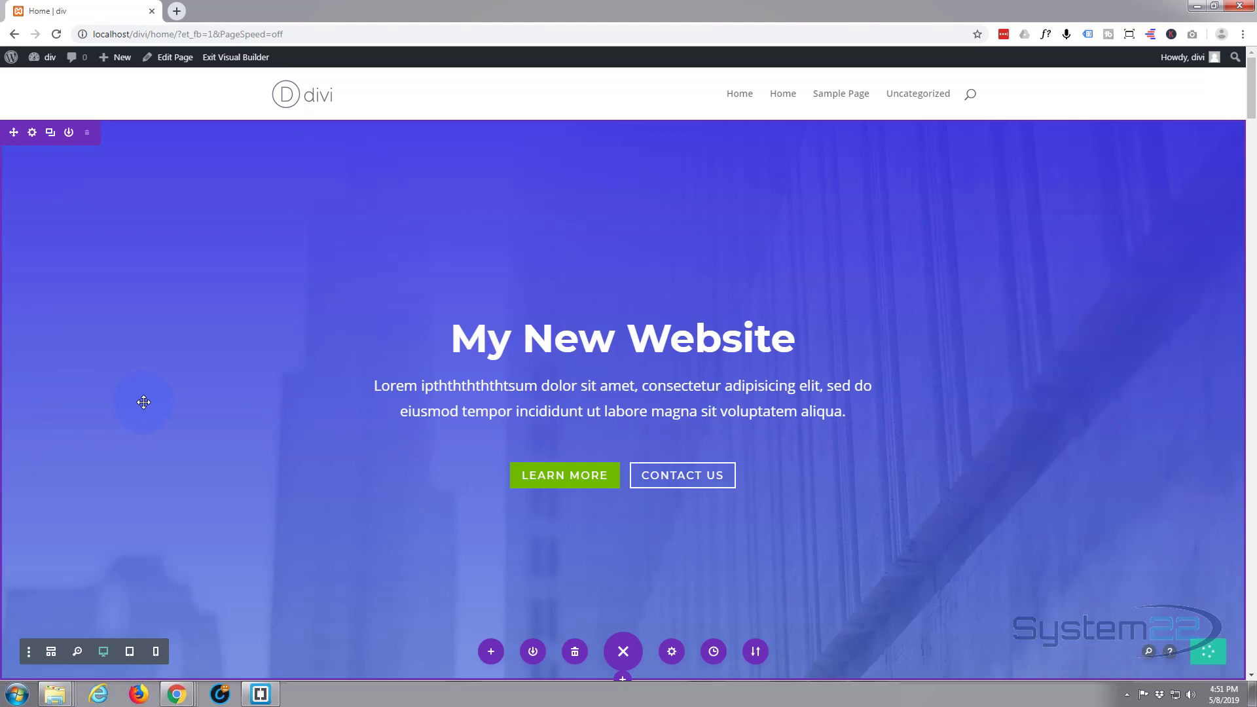
pyautogui.scroll(-3)
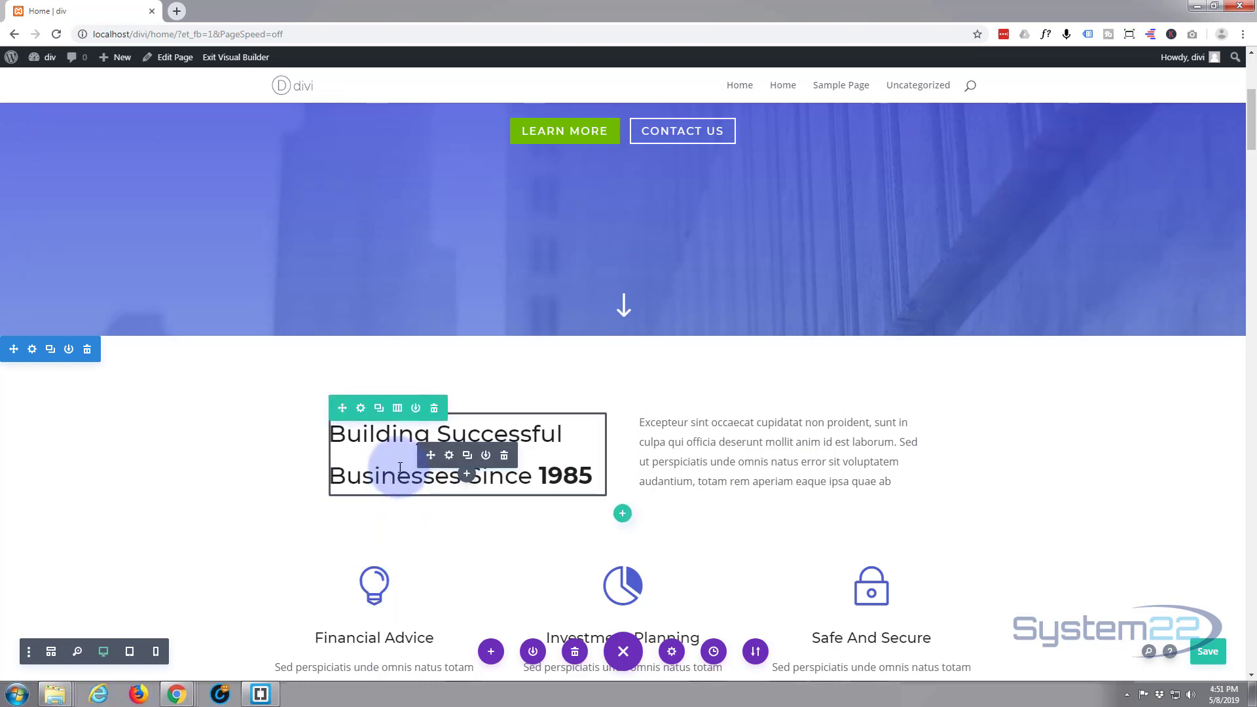
pyautogui.click(449, 456)
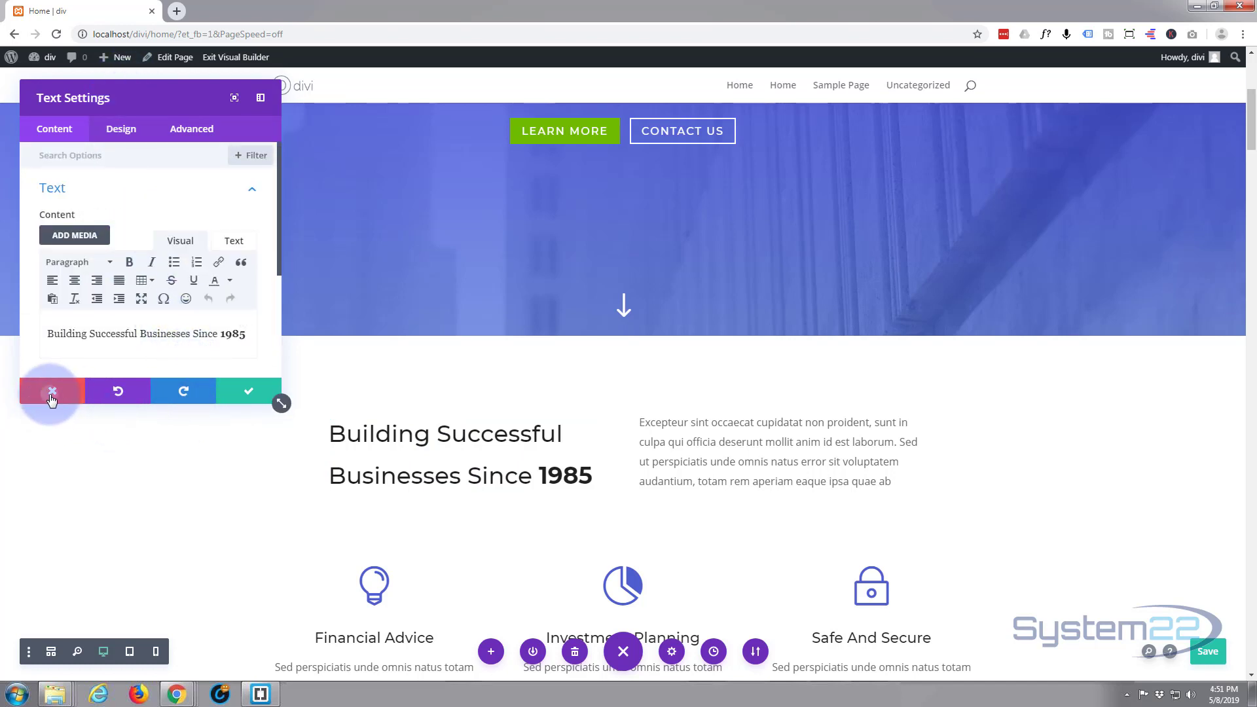
pyautogui.click(51, 392)
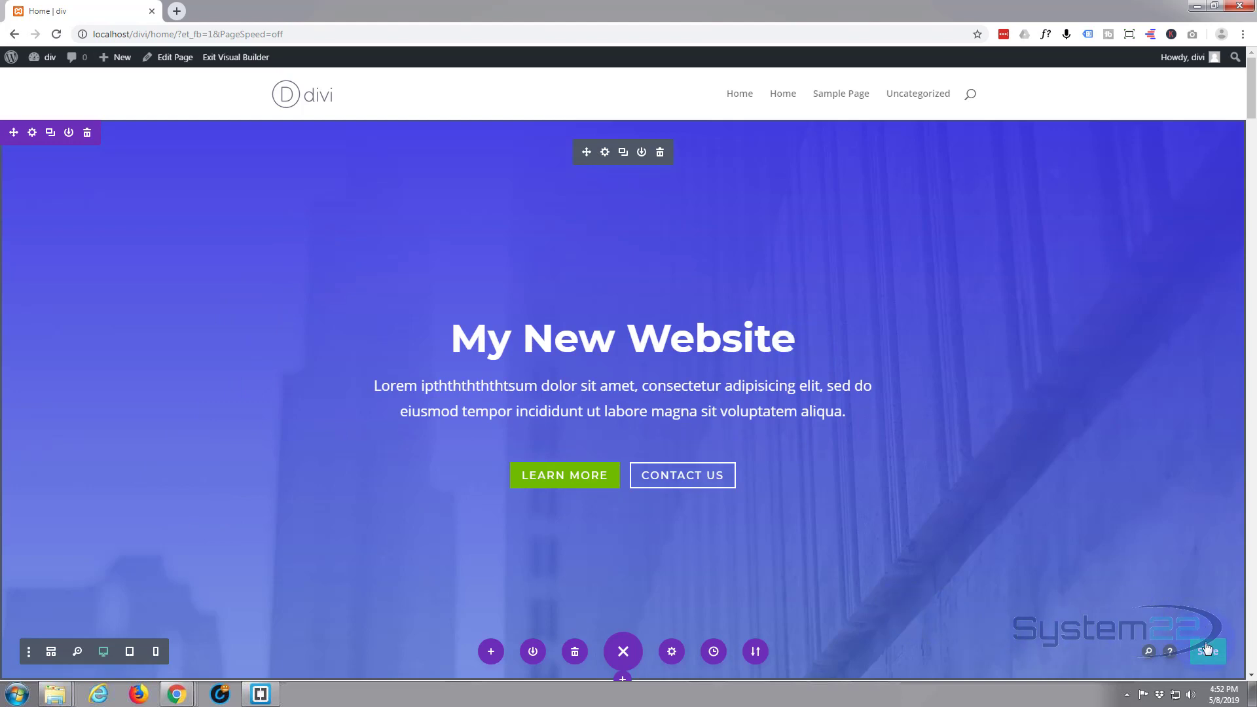
pyautogui.moveTo(943, 571)
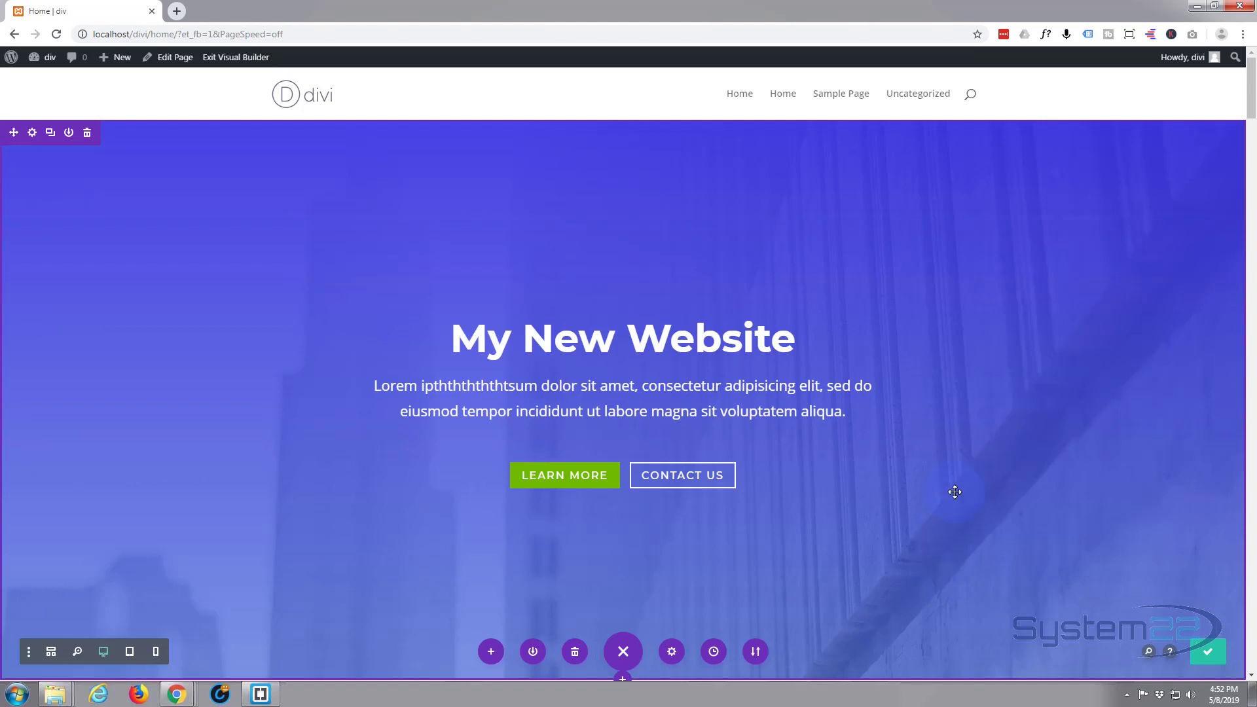
# Exit the Visual Builder and load the front page, still showing Hello world!
pyautogui.click(235, 57)
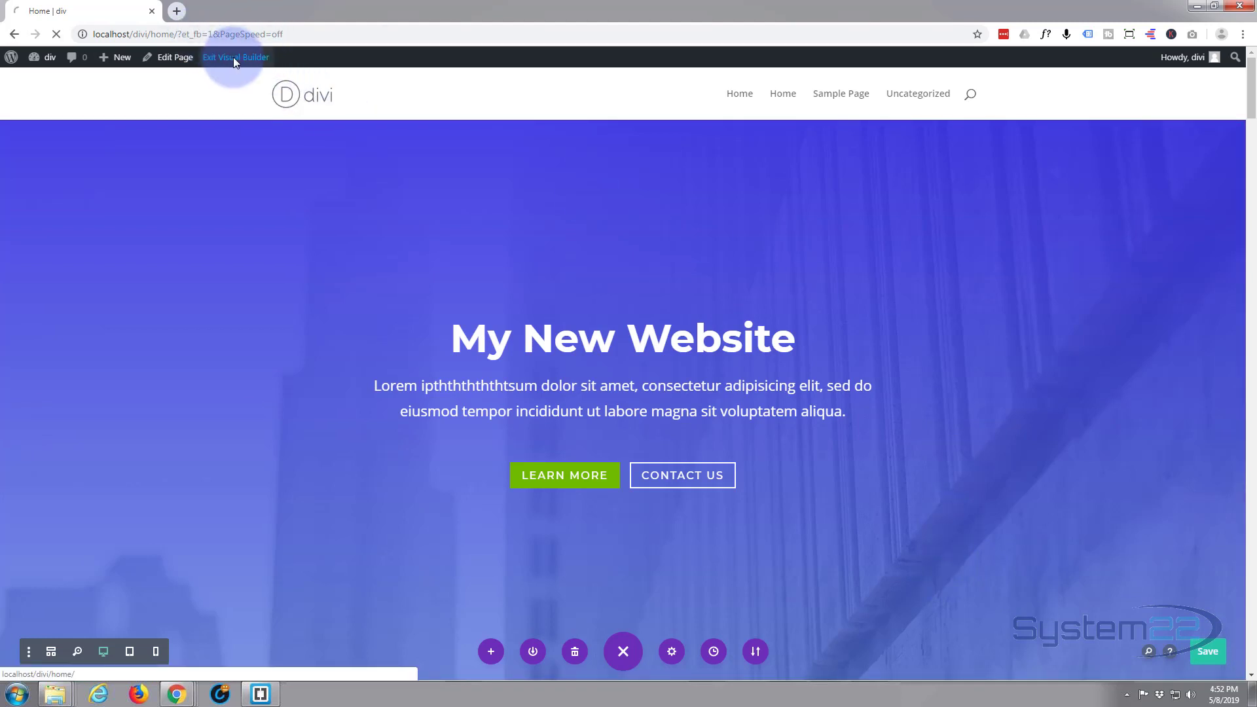
pyautogui.click(235, 57)
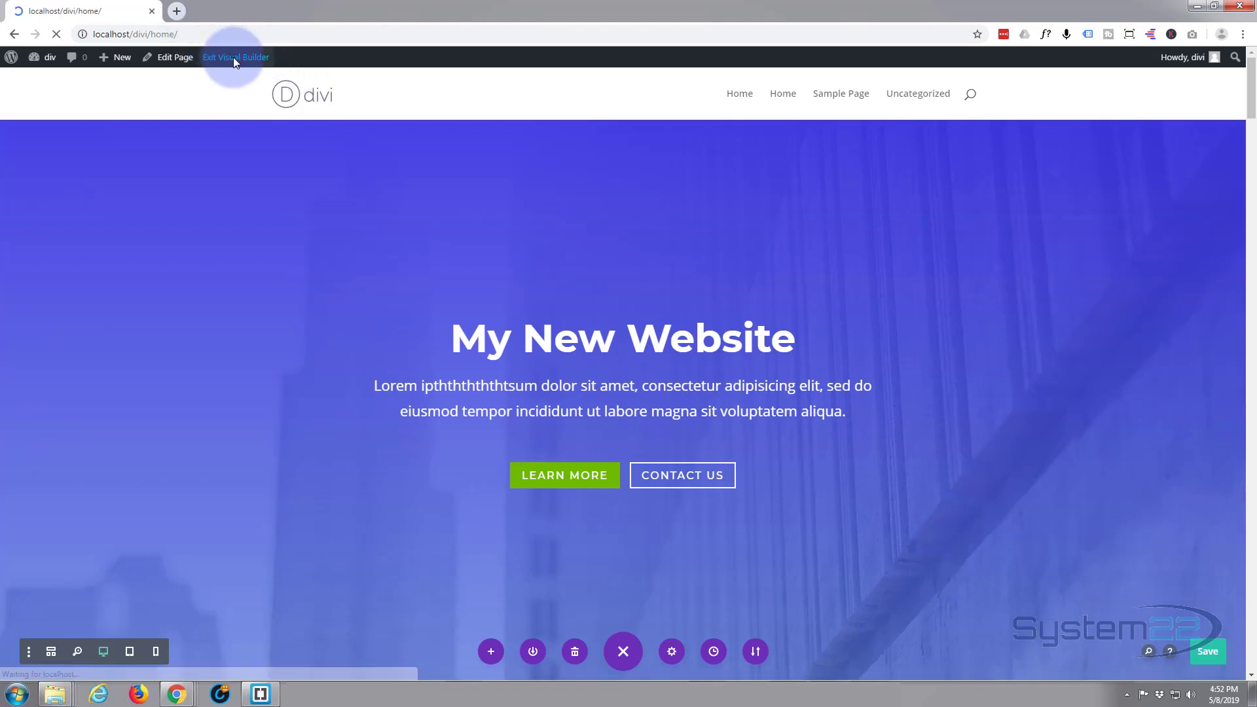
pyautogui.click(235, 57)
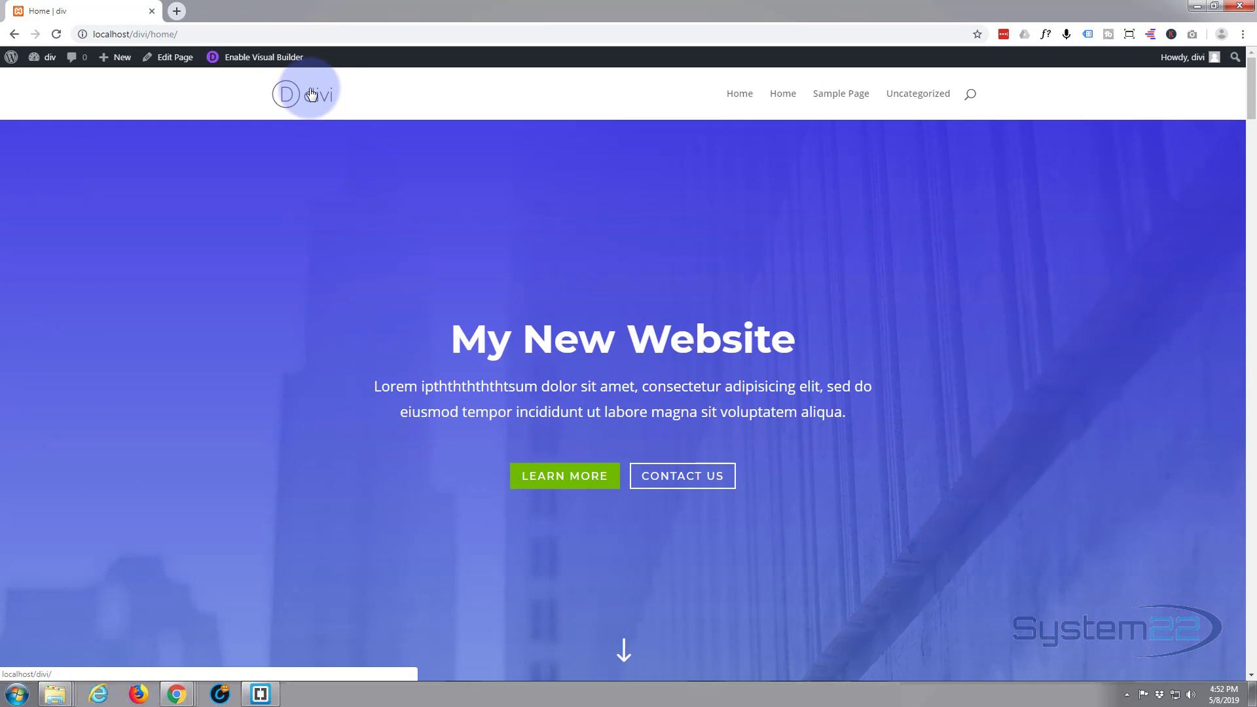
pyautogui.click(304, 94)
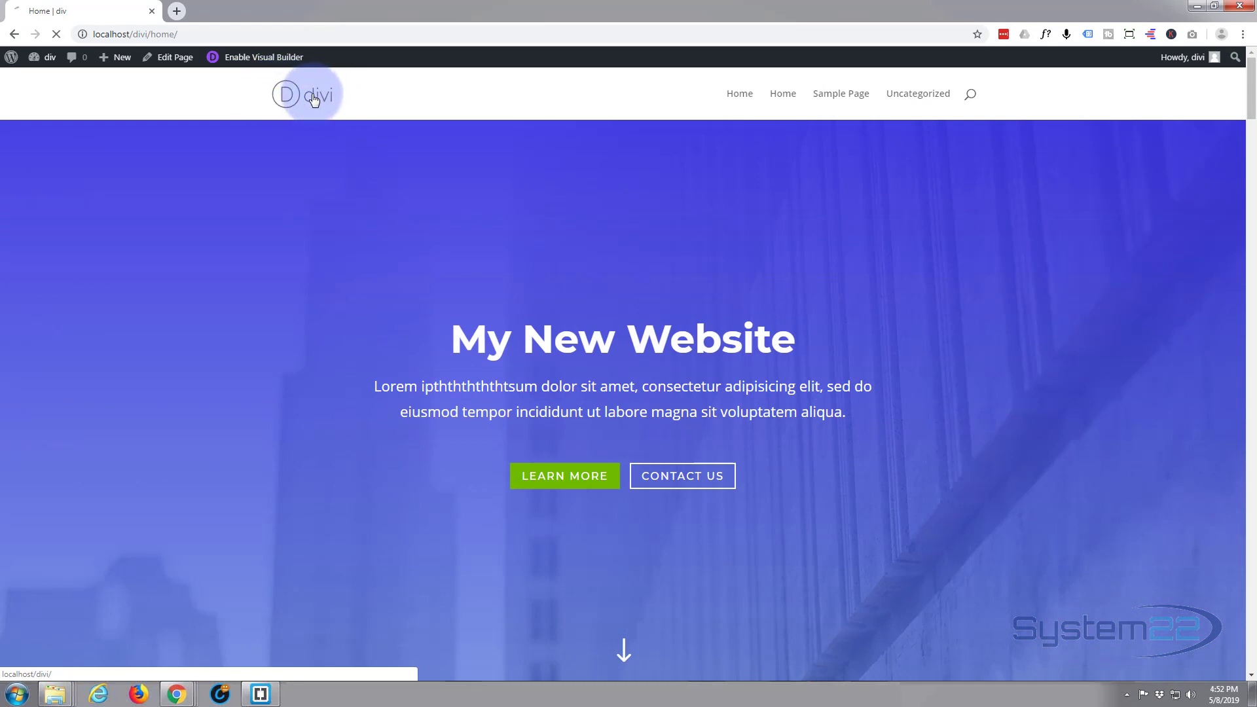
pyautogui.click(306, 94)
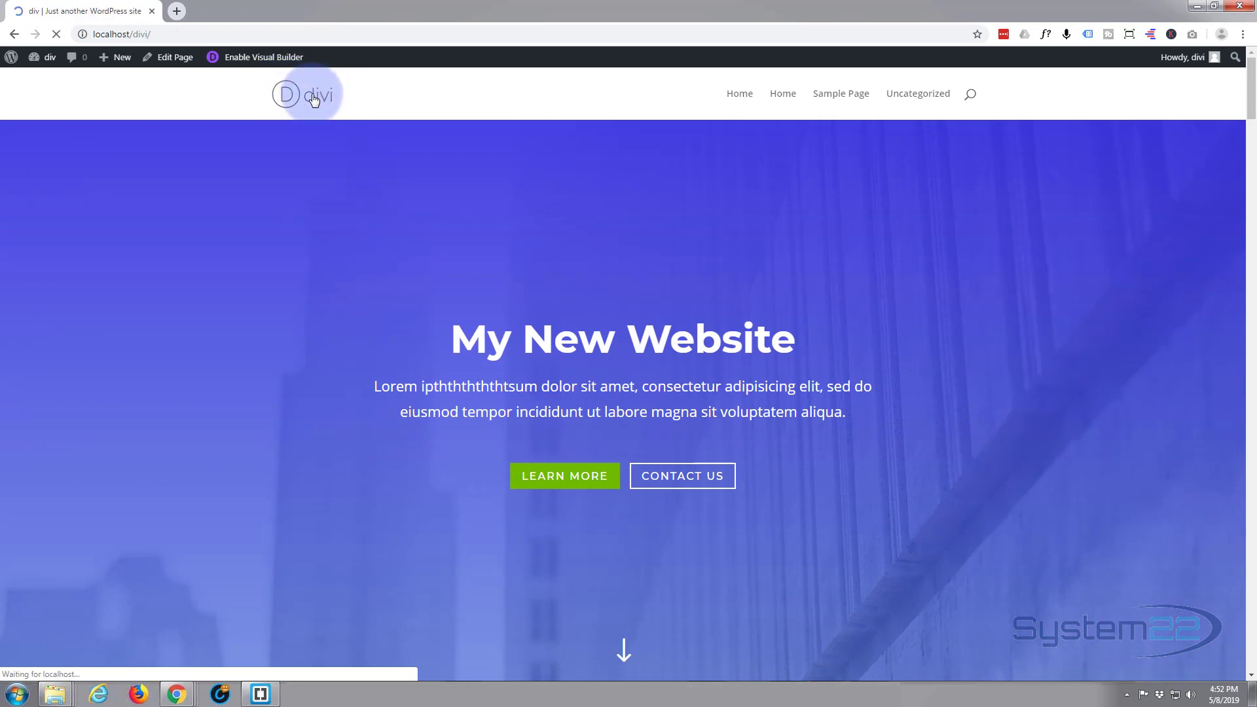
pyautogui.click(308, 94)
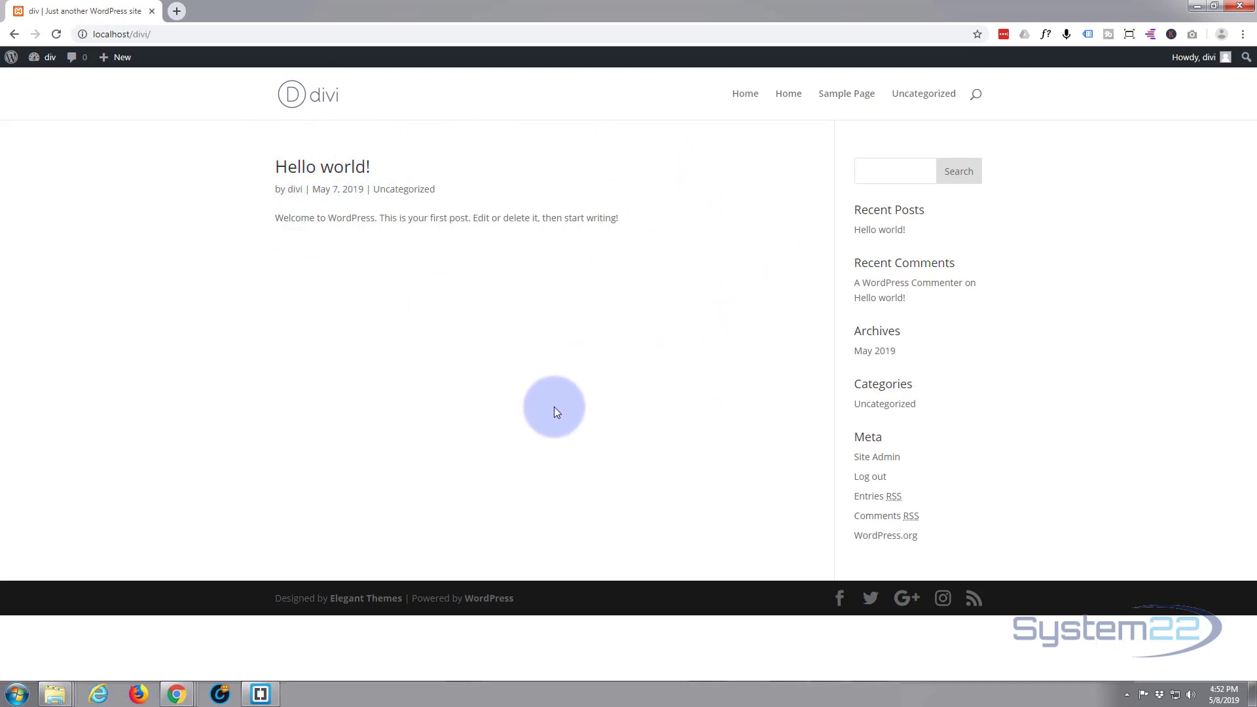
pyautogui.moveTo(560, 425)
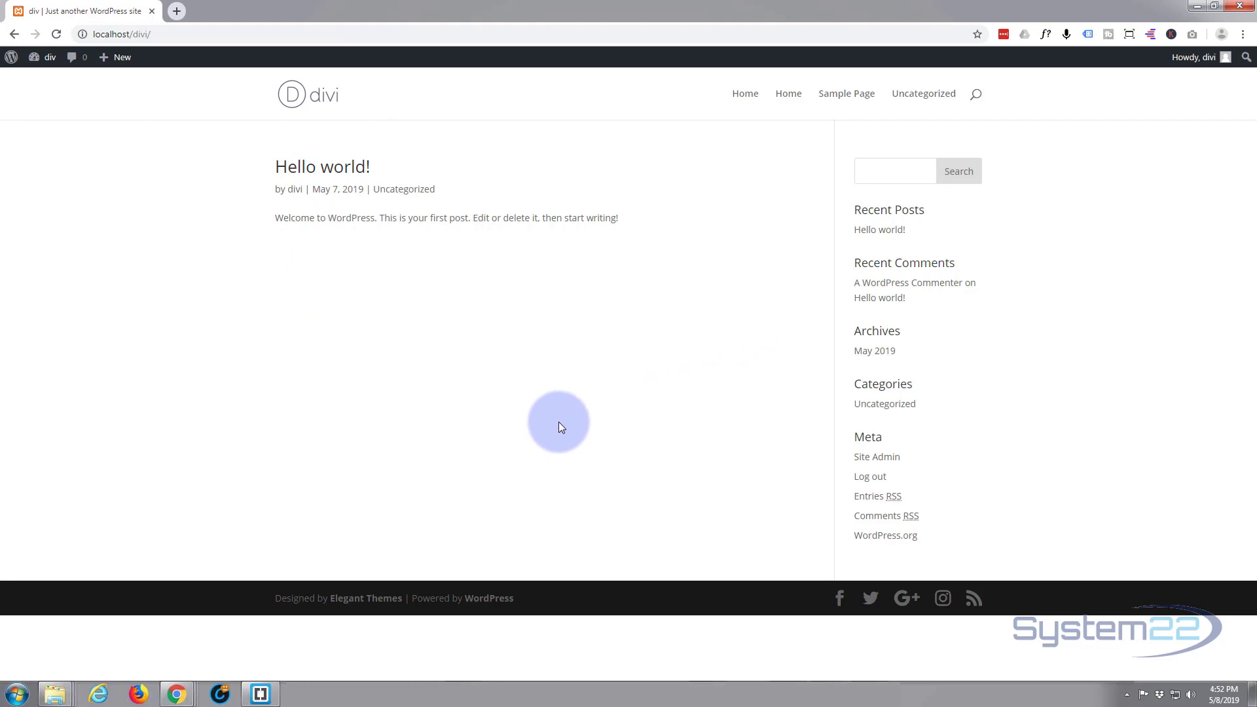
pyautogui.moveTo(47, 108)
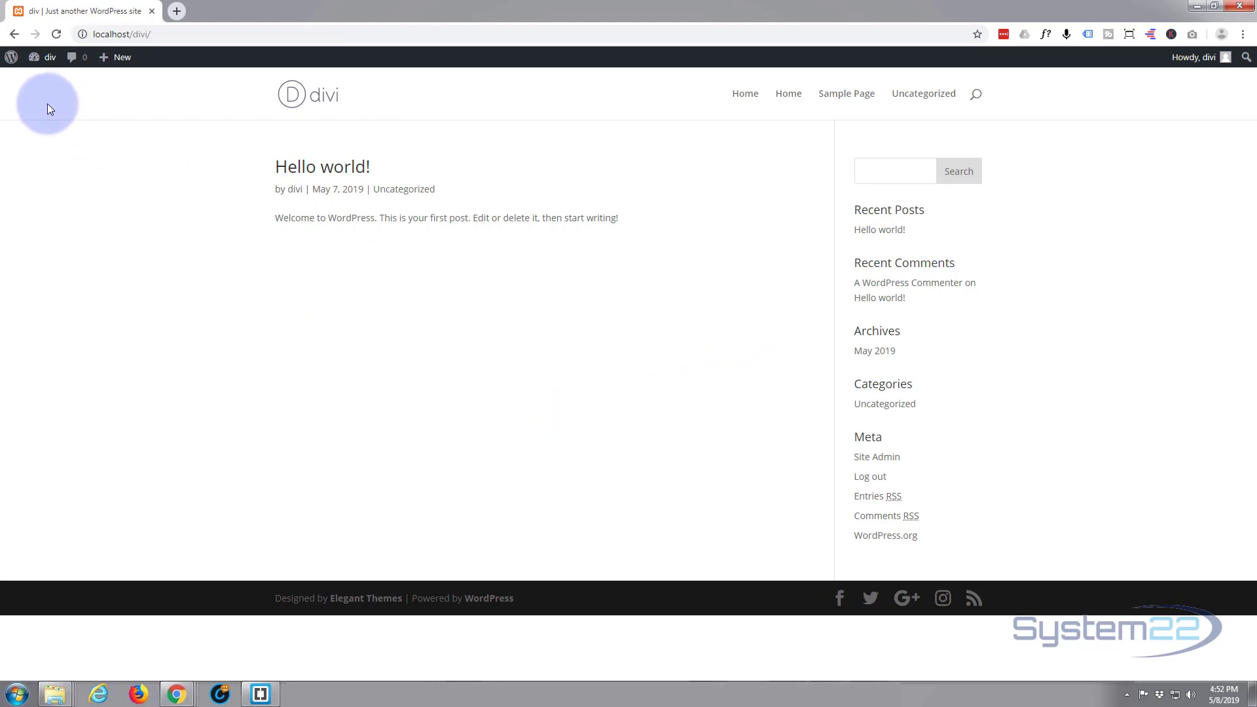
# In Customizer Homepage Settings, set a static homepage using the Home page
pyautogui.click(50, 57)
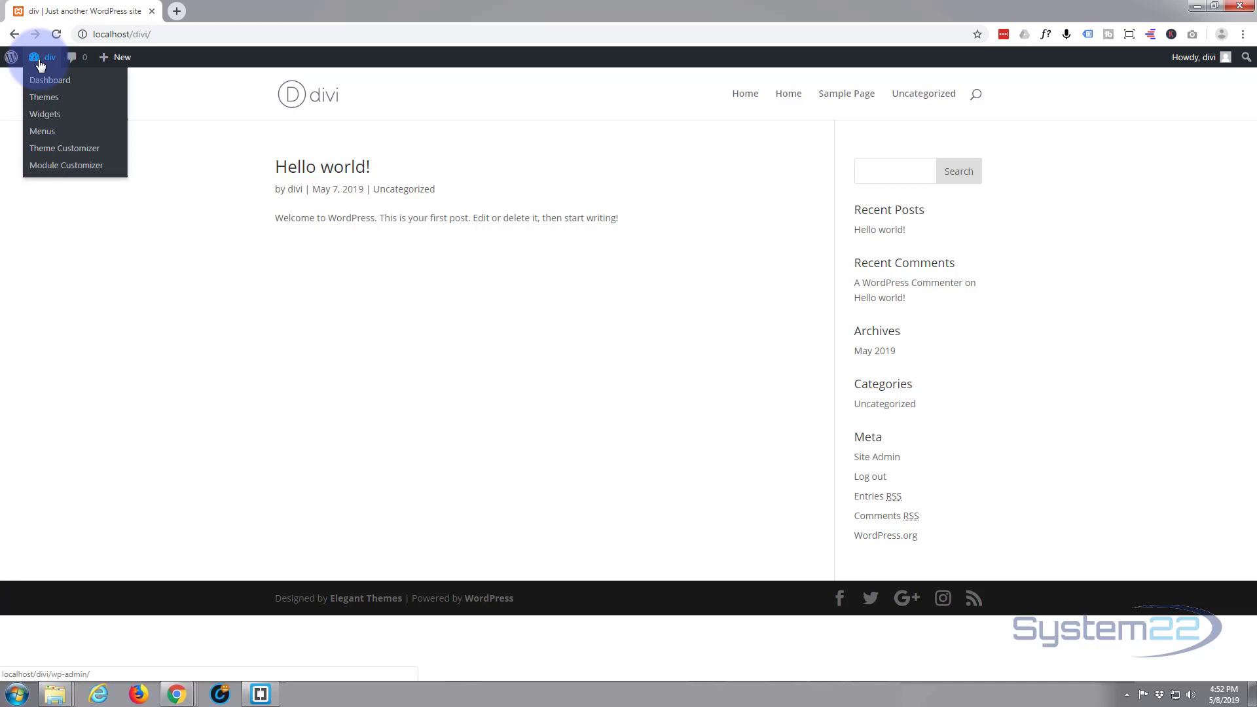
pyautogui.moveTo(36, 60)
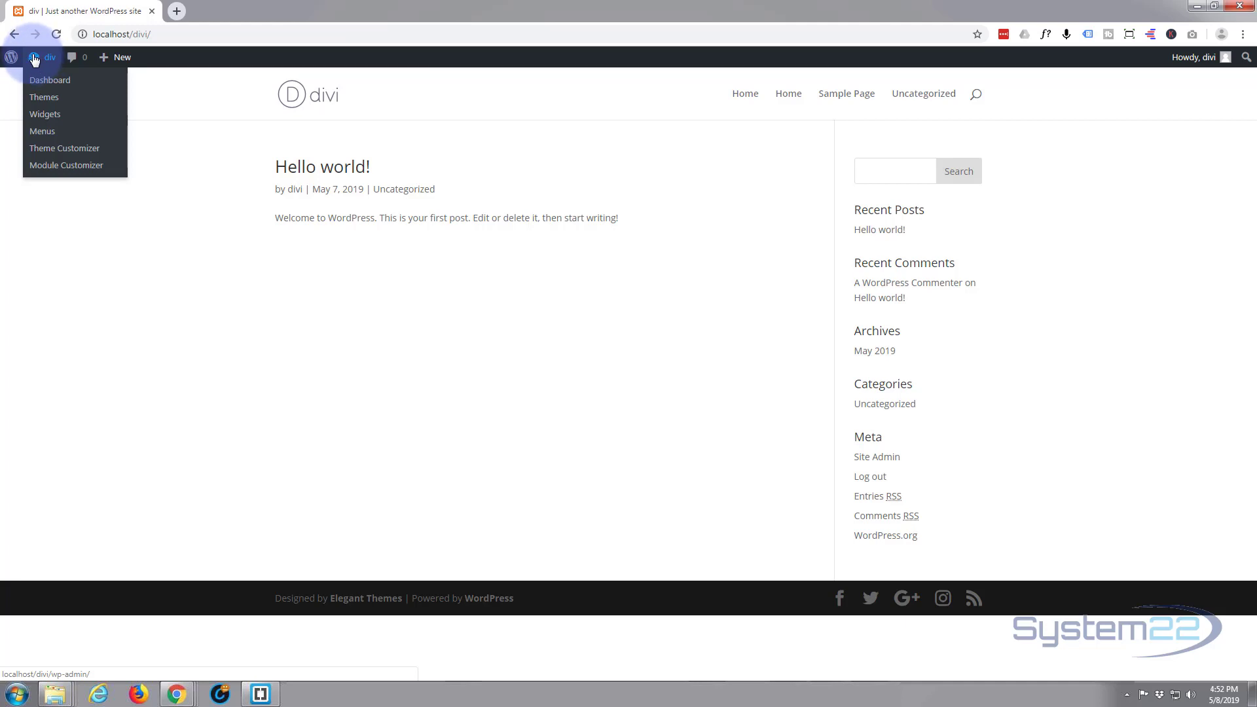
pyautogui.moveTo(64, 149)
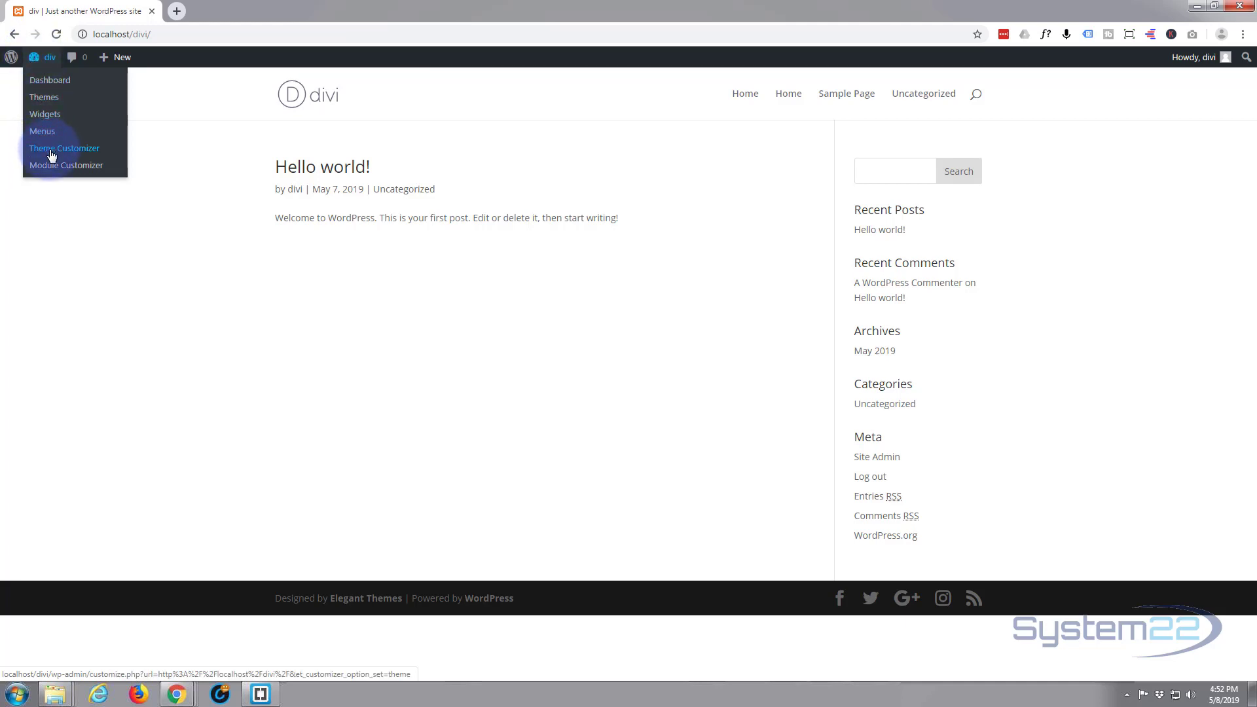
pyautogui.click(64, 148)
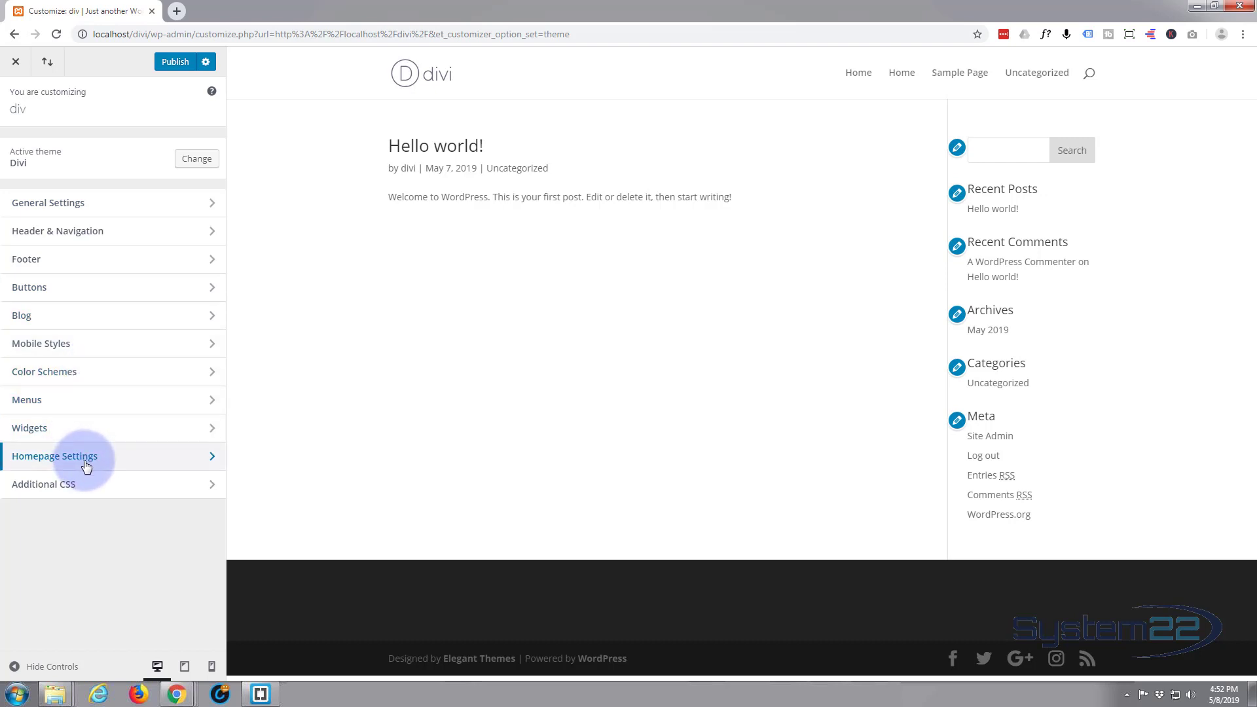
pyautogui.click(54, 456)
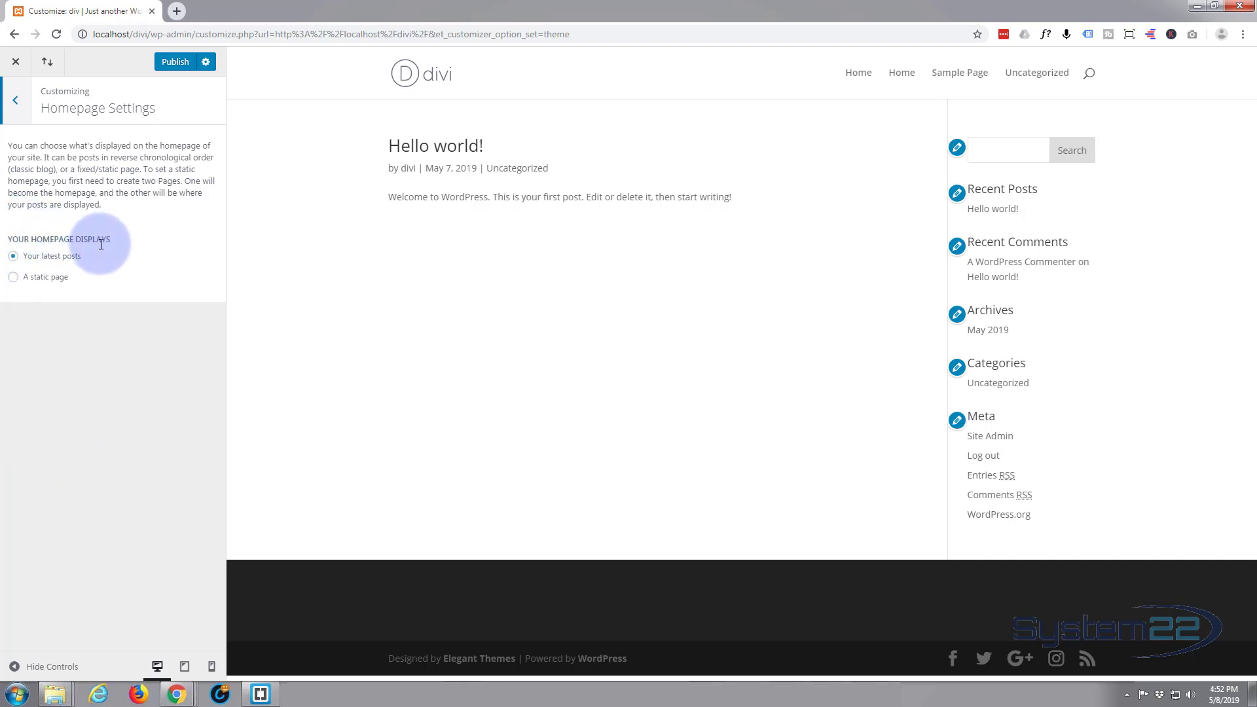
pyautogui.moveTo(79, 265)
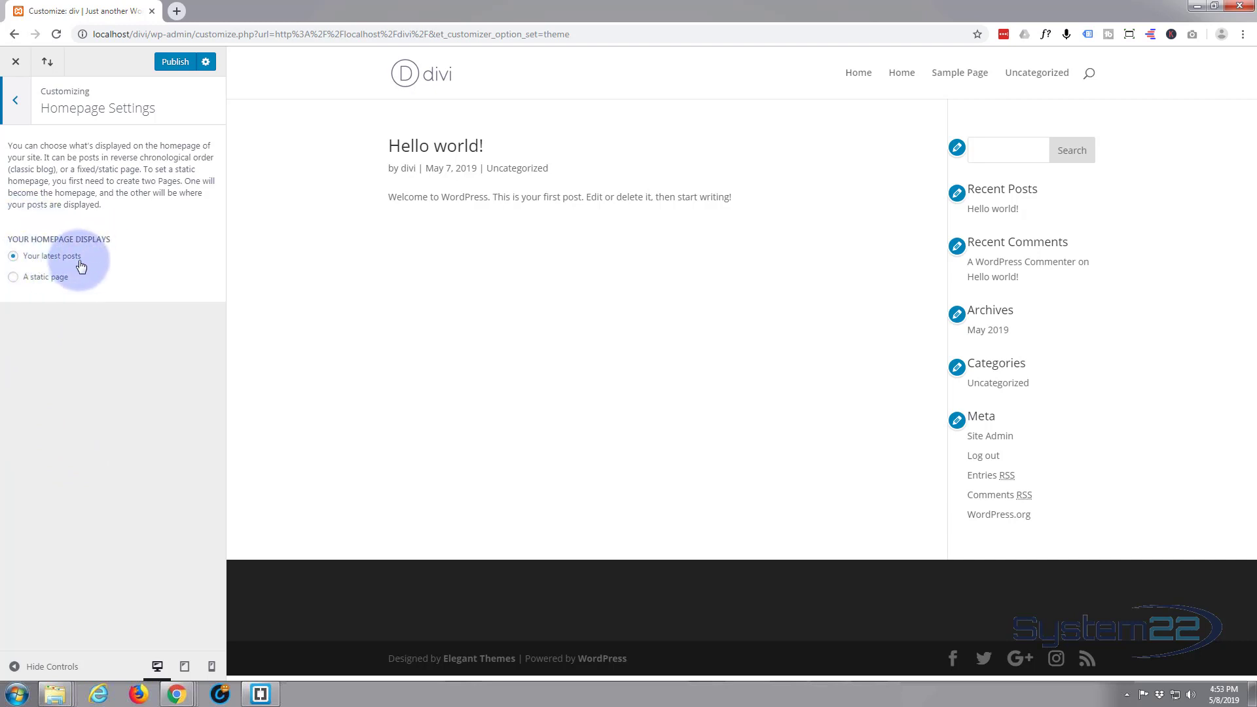
pyautogui.moveTo(79, 270)
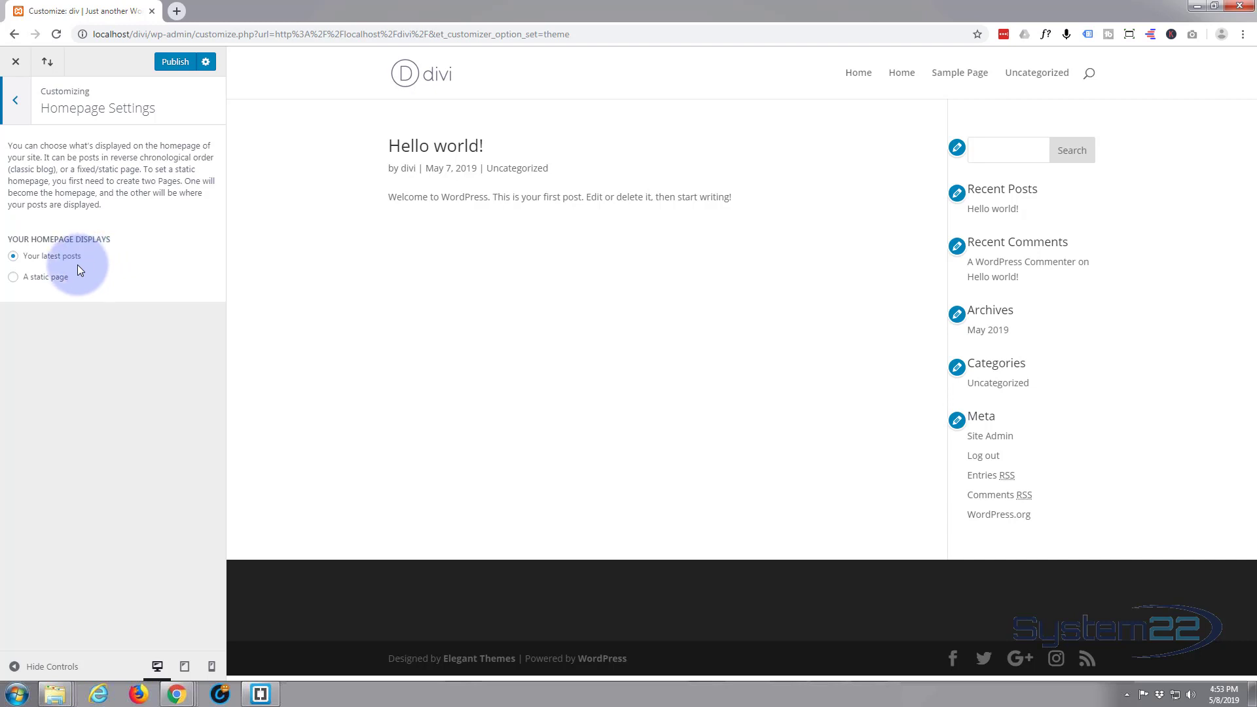
pyautogui.moveTo(69, 286)
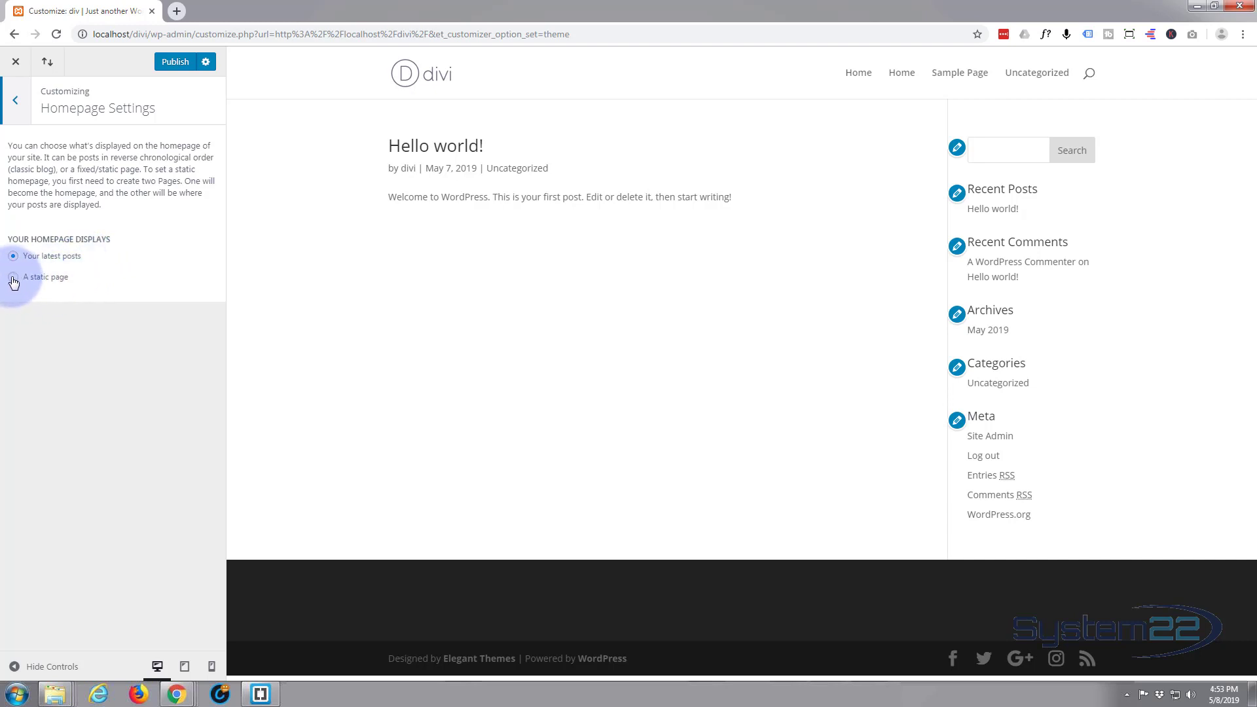
pyautogui.click(13, 276)
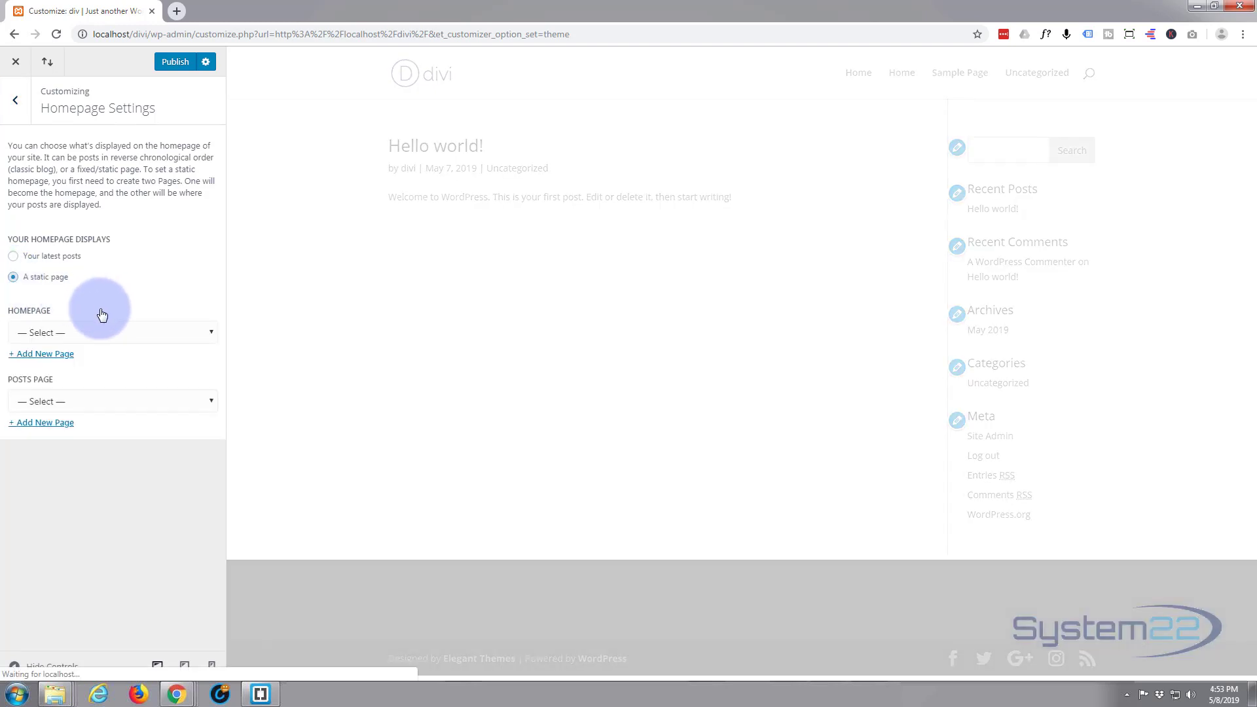
pyautogui.click(112, 332)
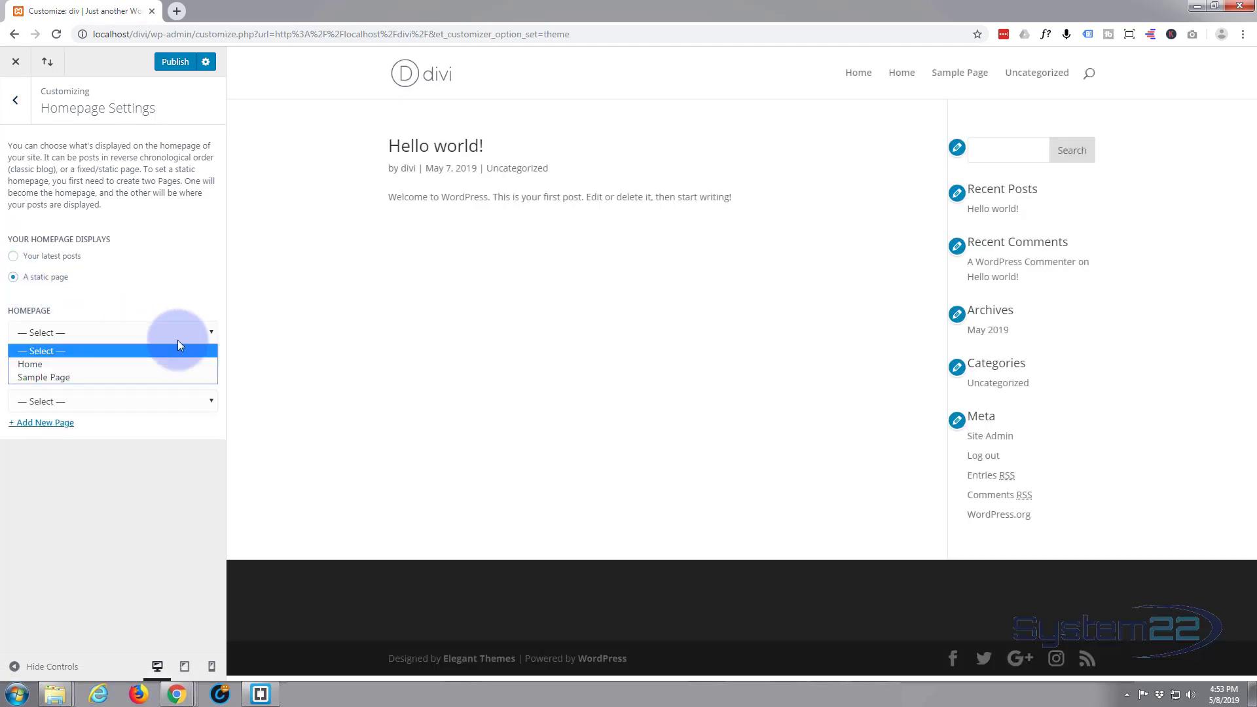
pyautogui.click(29, 364)
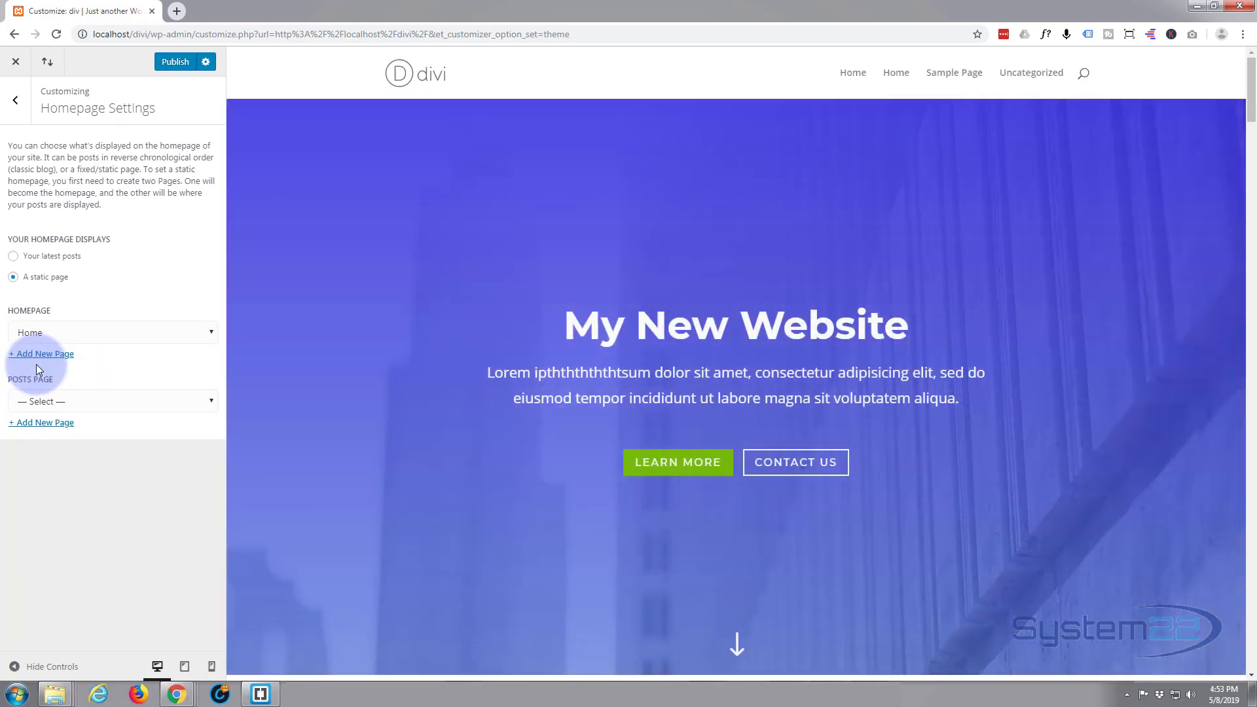
pyautogui.scroll(-3)
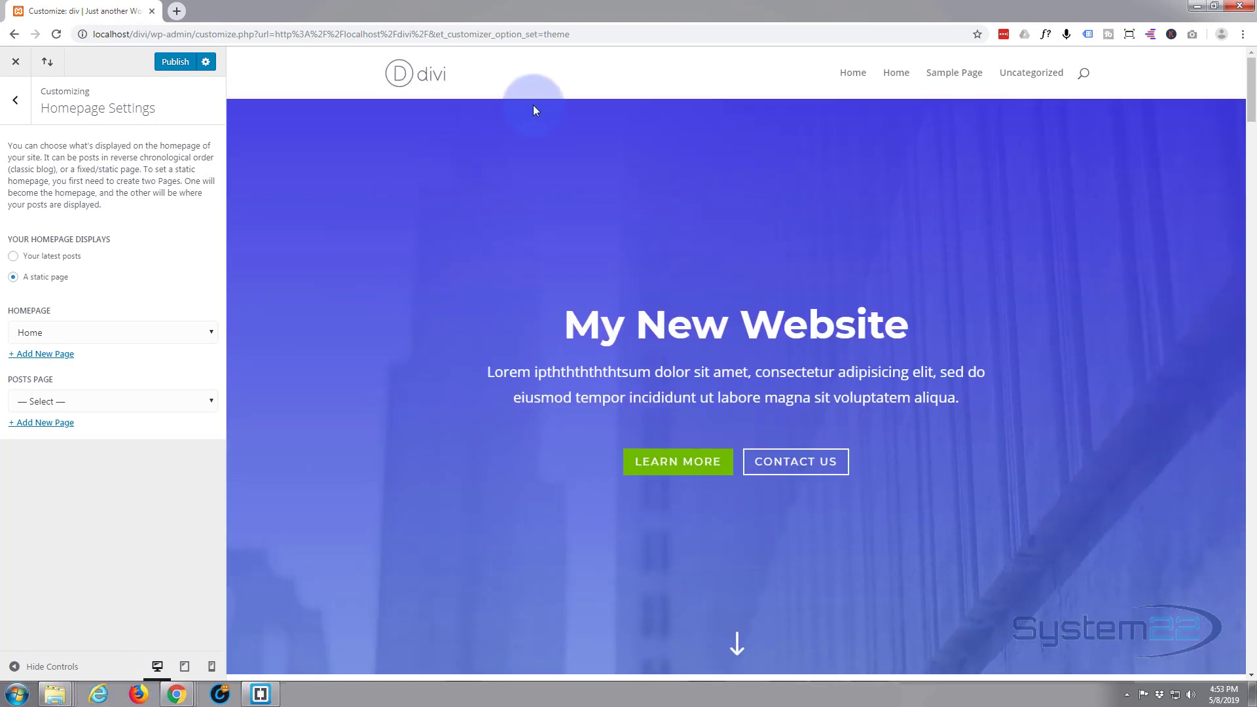
pyautogui.moveTo(375, 289)
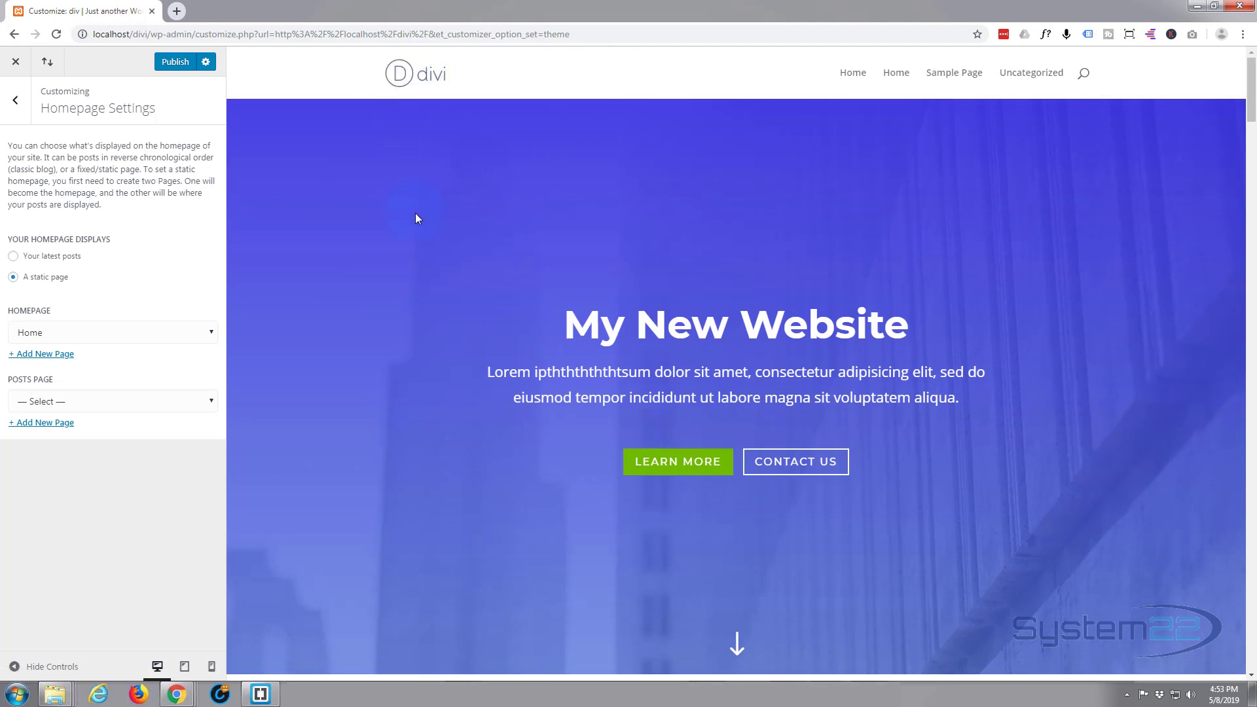
pyautogui.moveTo(425, 104)
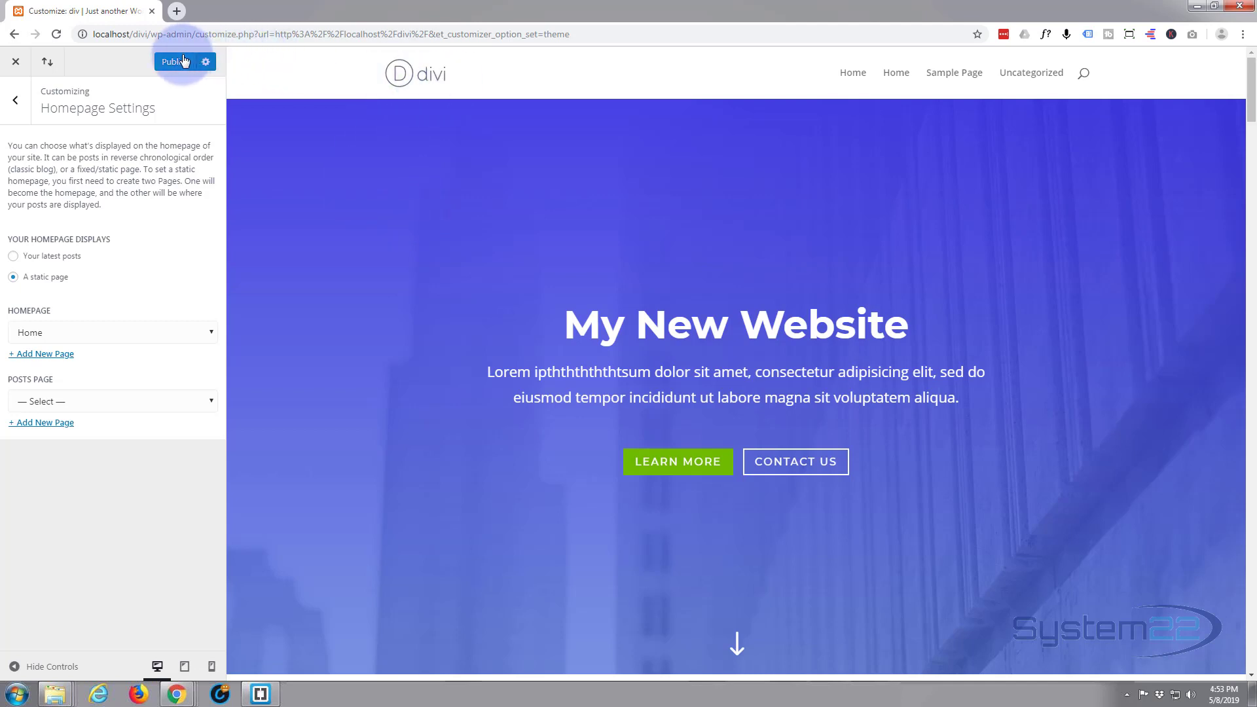
# Publish the static homepage setting and close the Customizer back to the site
pyautogui.click(175, 62)
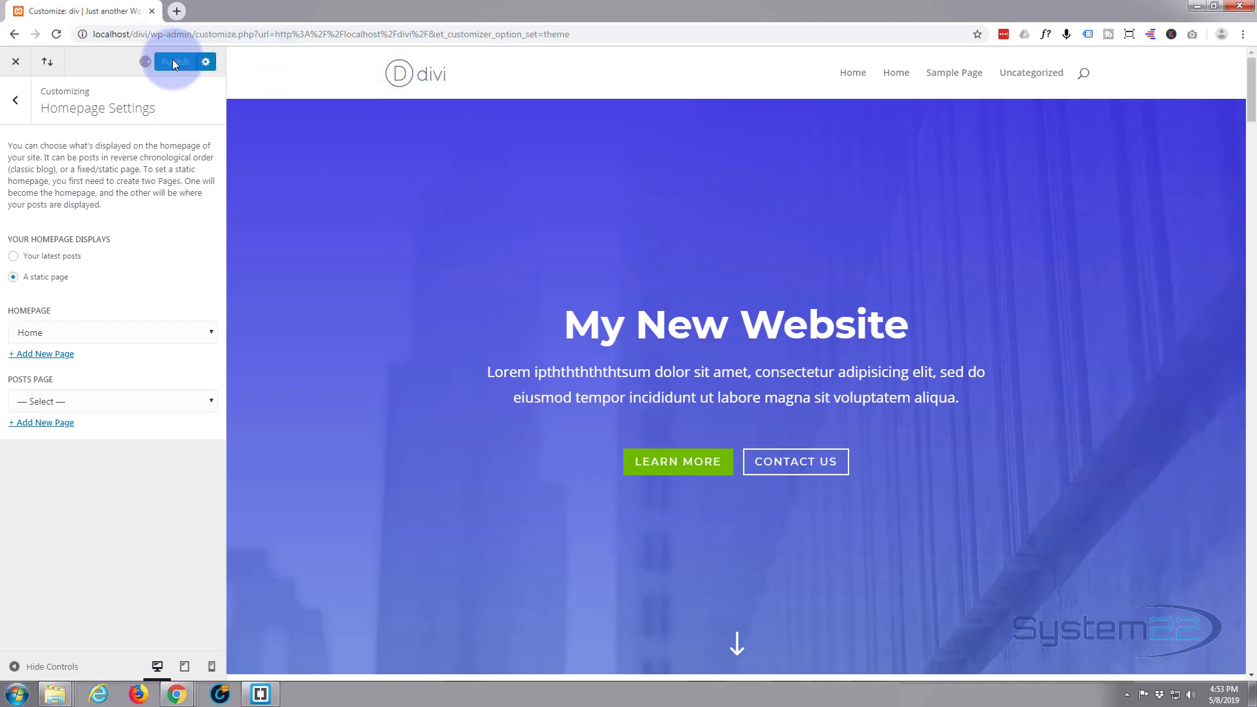
pyautogui.click(174, 61)
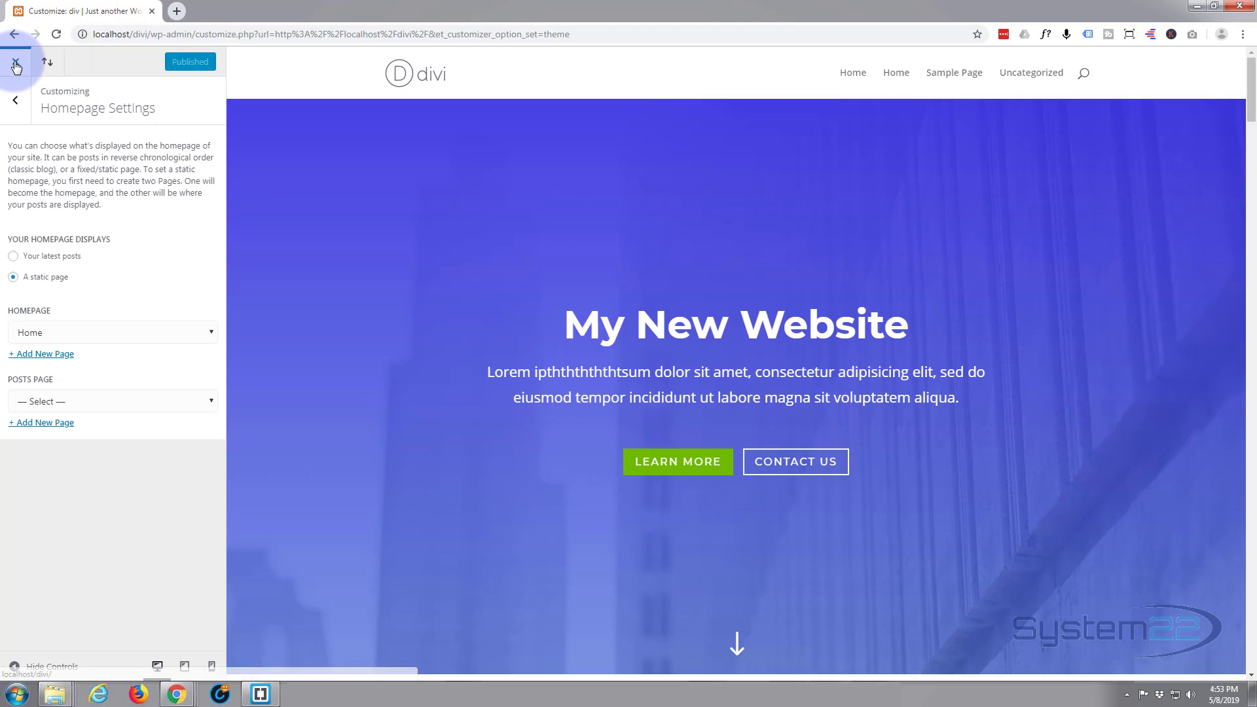
pyautogui.click(16, 62)
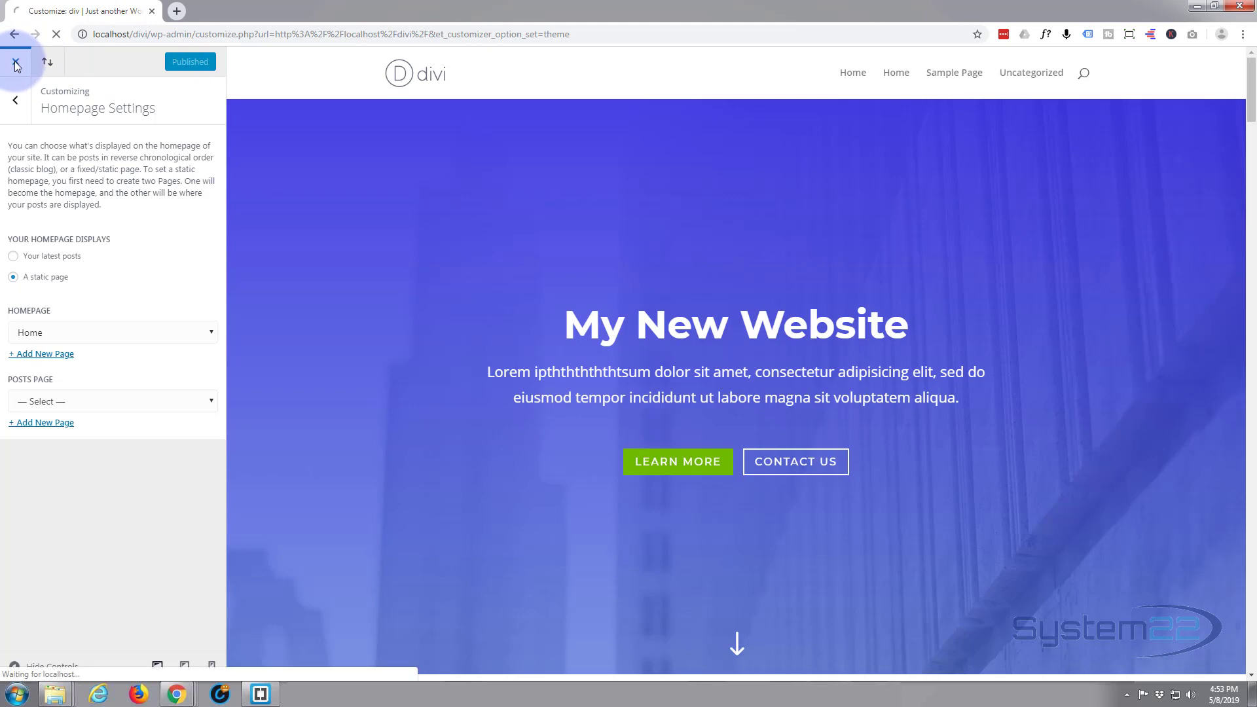
pyautogui.click(14, 62)
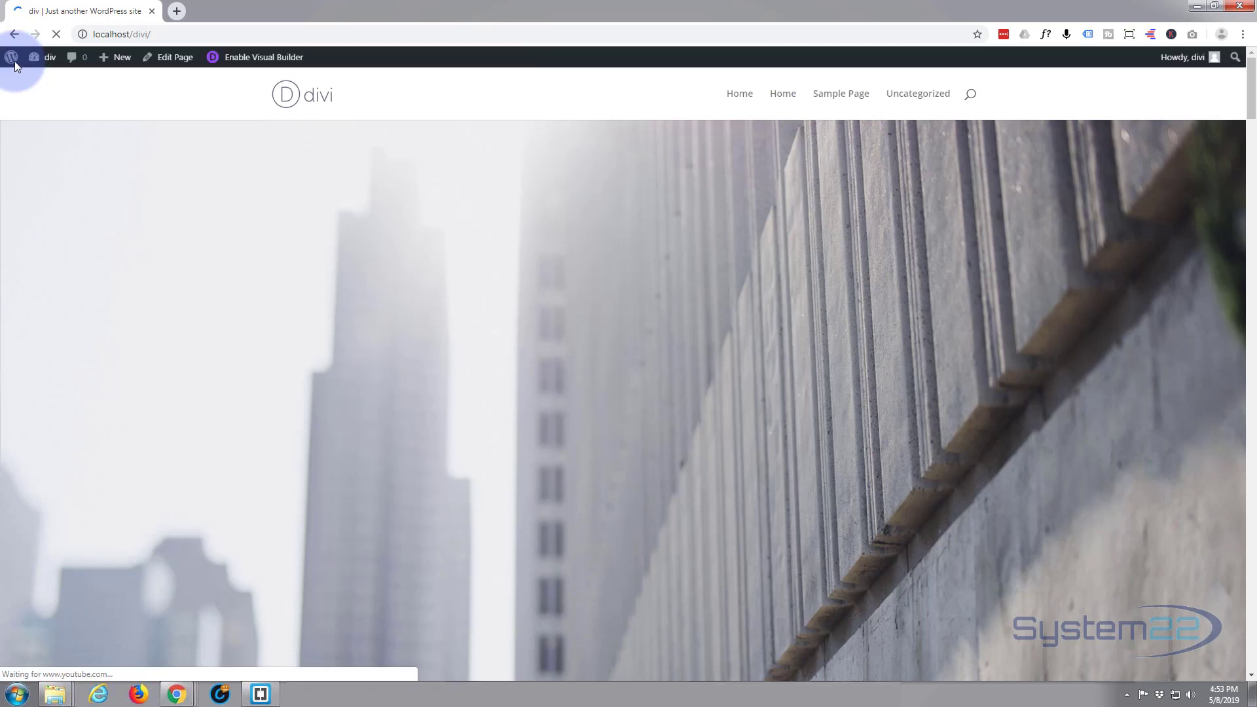
# Go to the WordPress dashboard and open Divi Theme Options
pyautogui.click(49, 57)
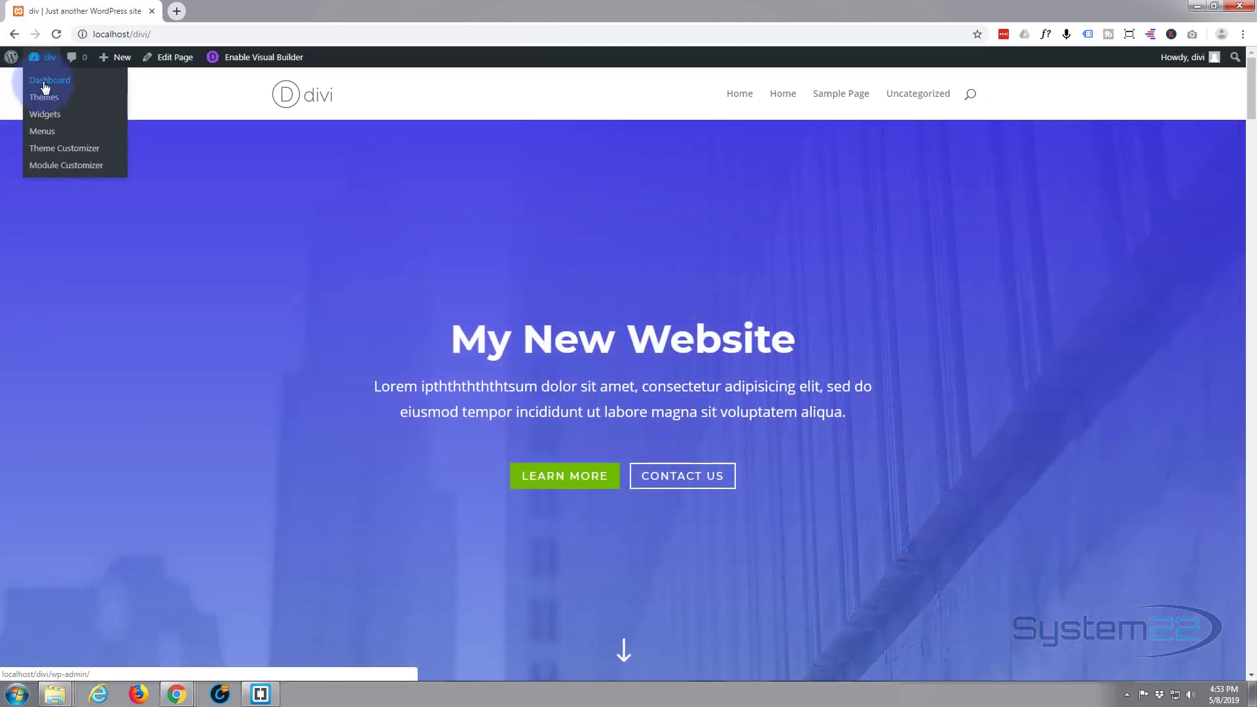
pyautogui.click(49, 80)
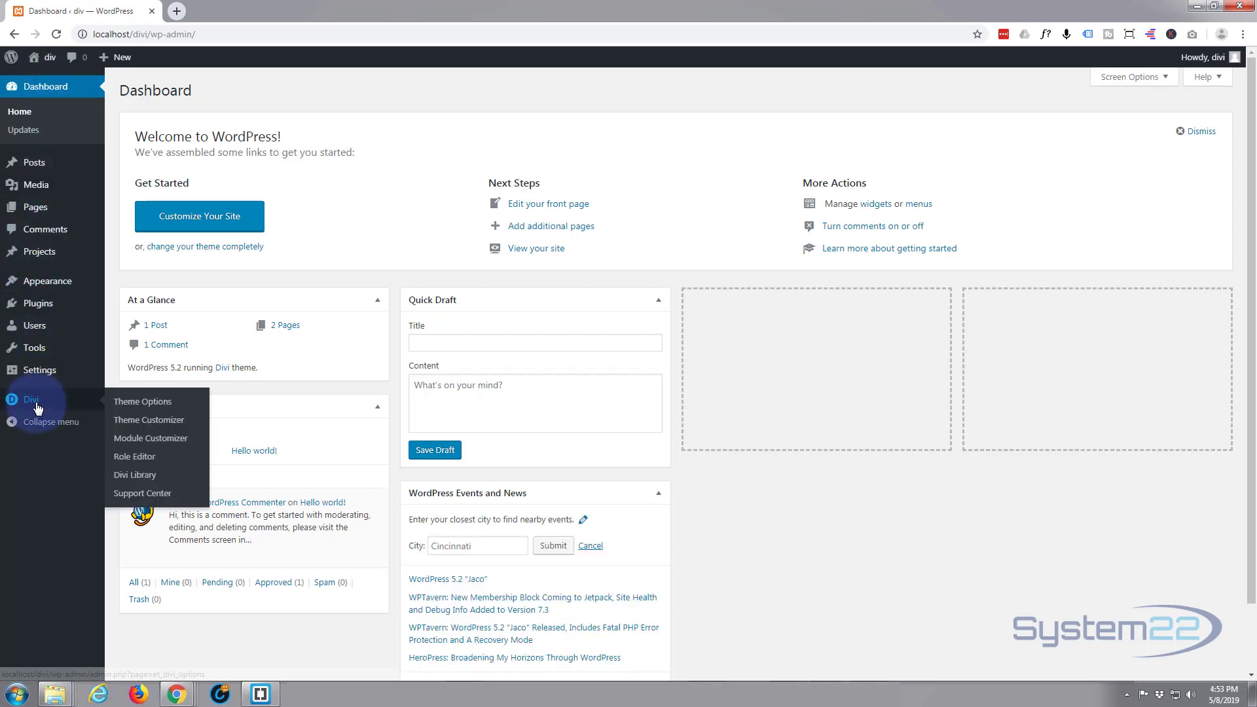
pyautogui.moveTo(143, 401)
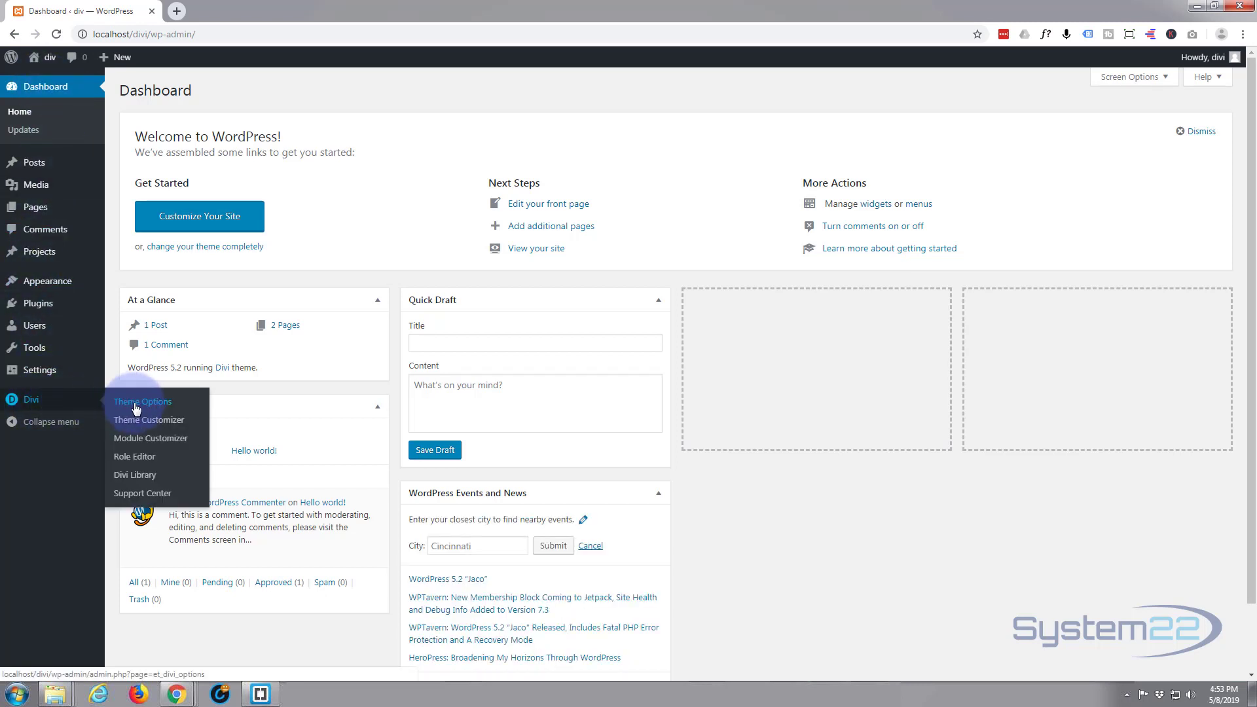
pyautogui.click(143, 402)
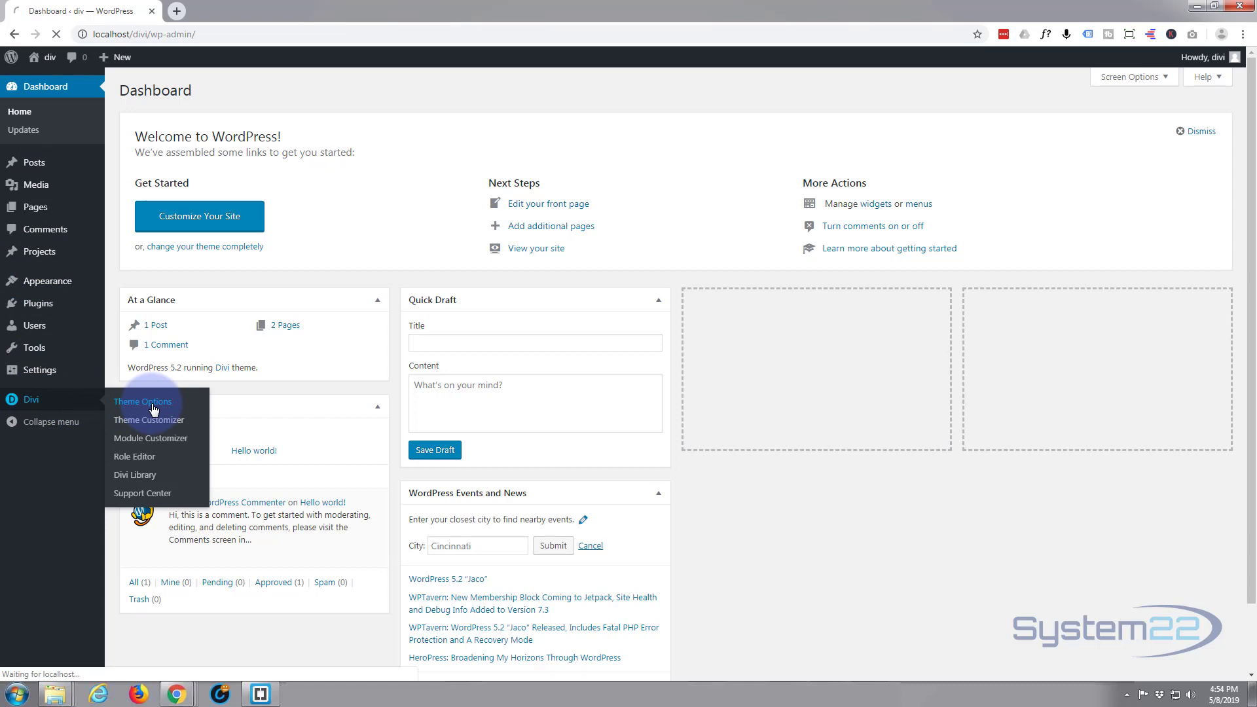
pyautogui.click(143, 402)
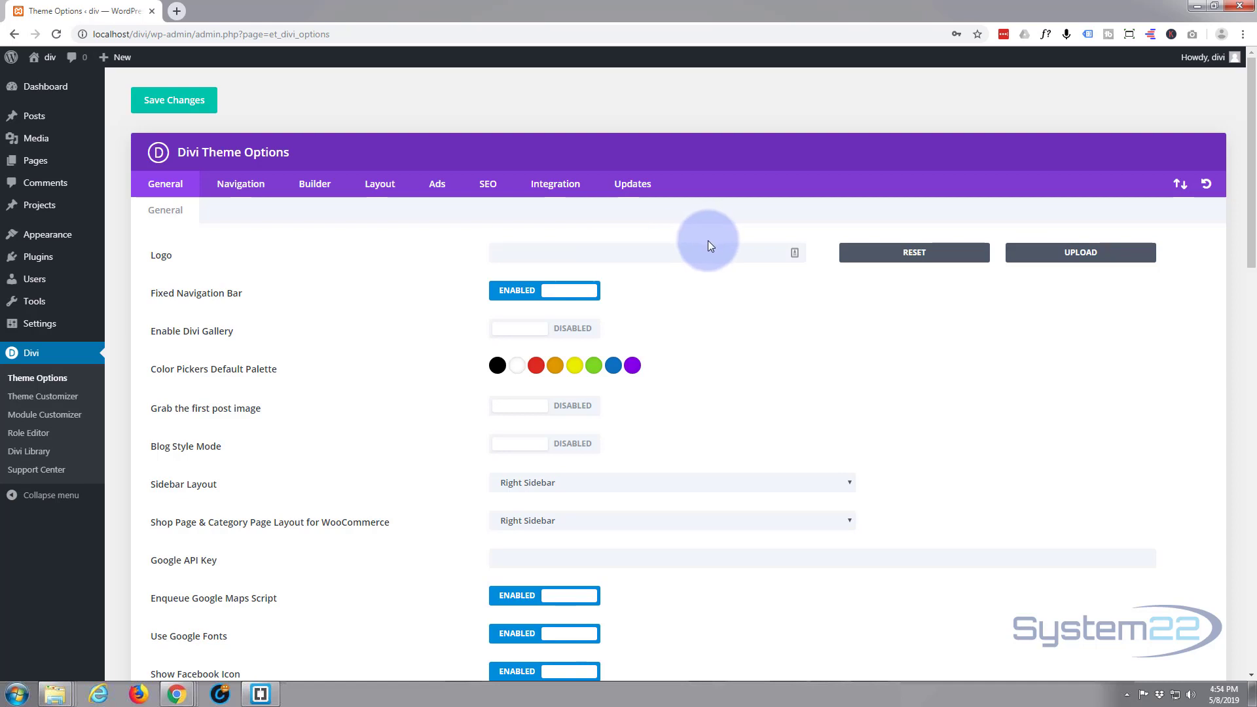
pyautogui.moveTo(1079, 252)
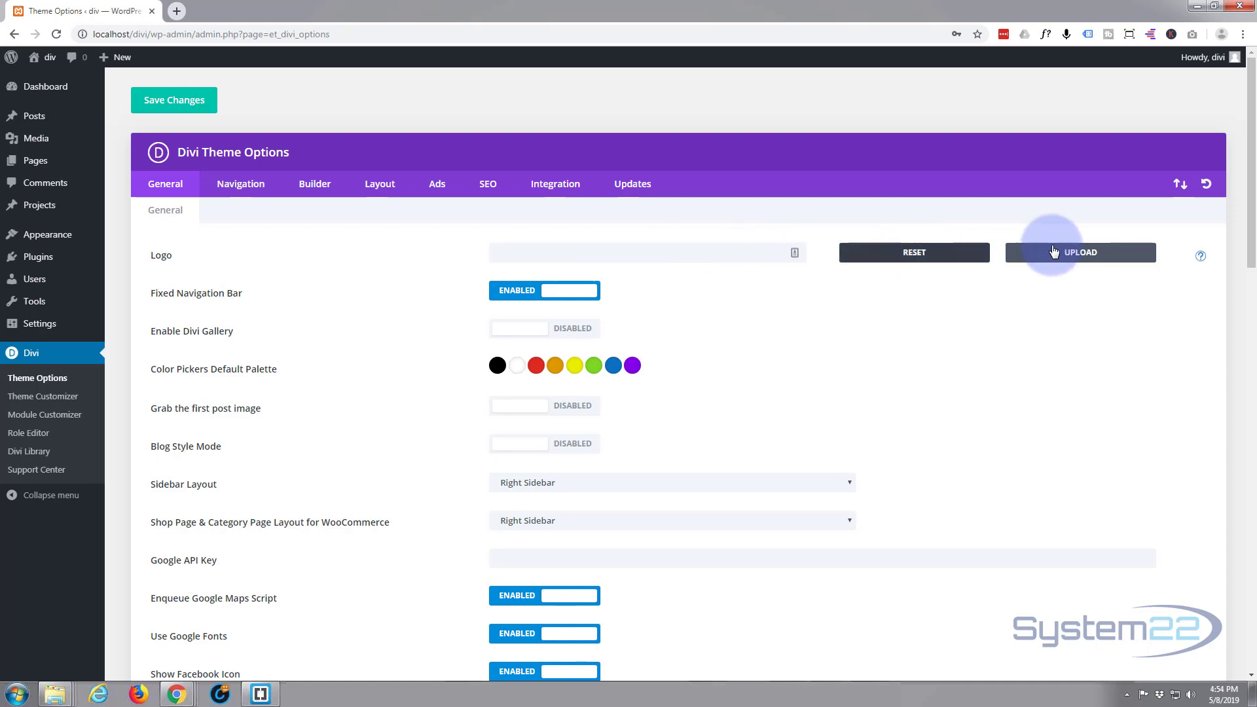
# Set mynewsitelogo.png as the site logo and save the theme options
pyautogui.click(1079, 252)
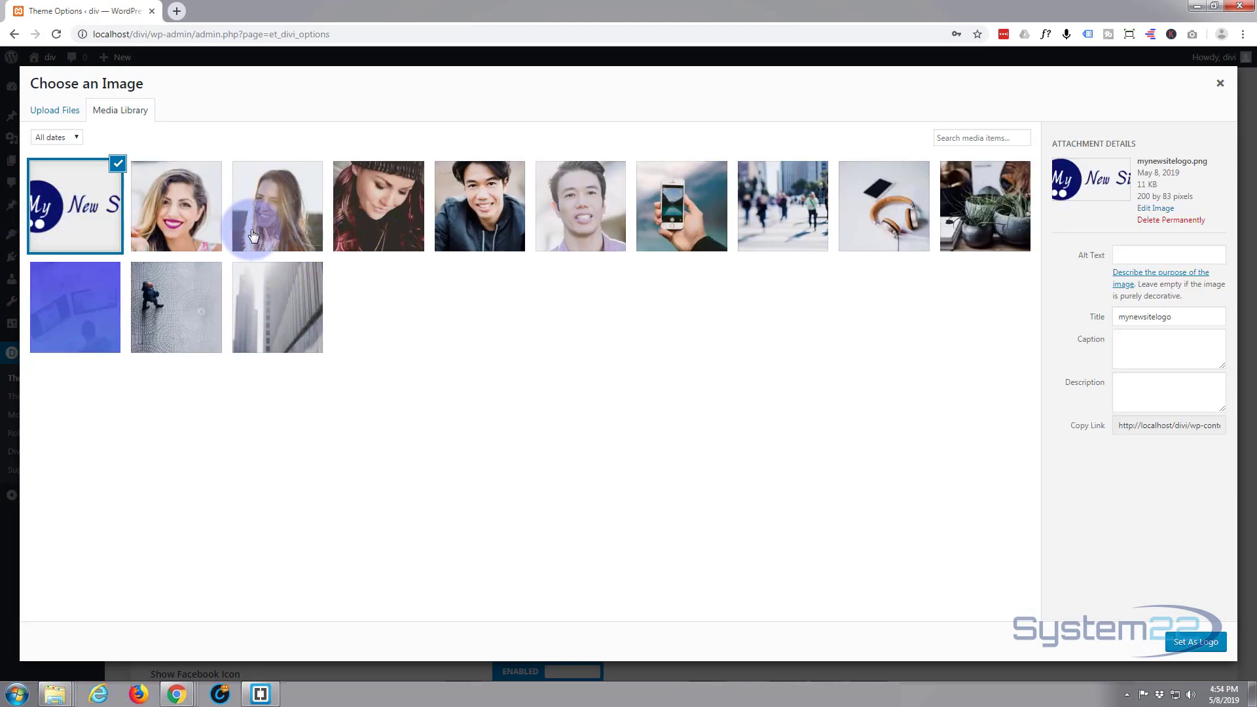
pyautogui.moveTo(439, 278)
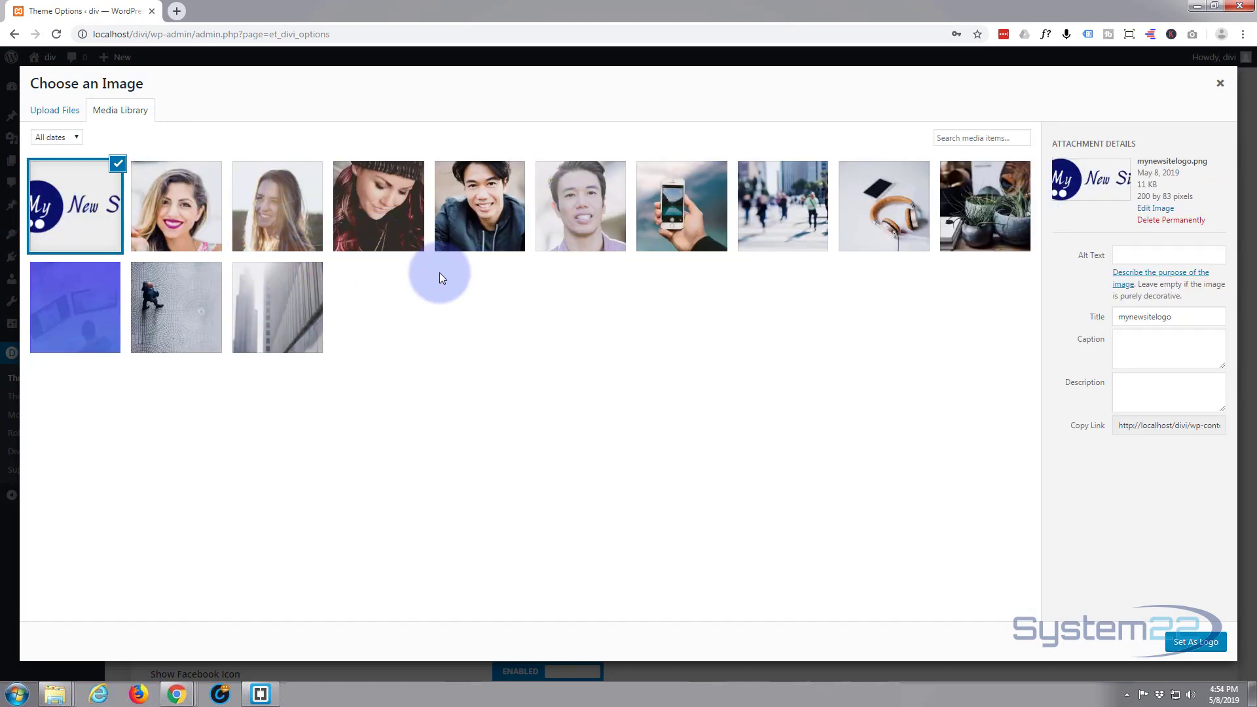
pyautogui.moveTo(1255, 579)
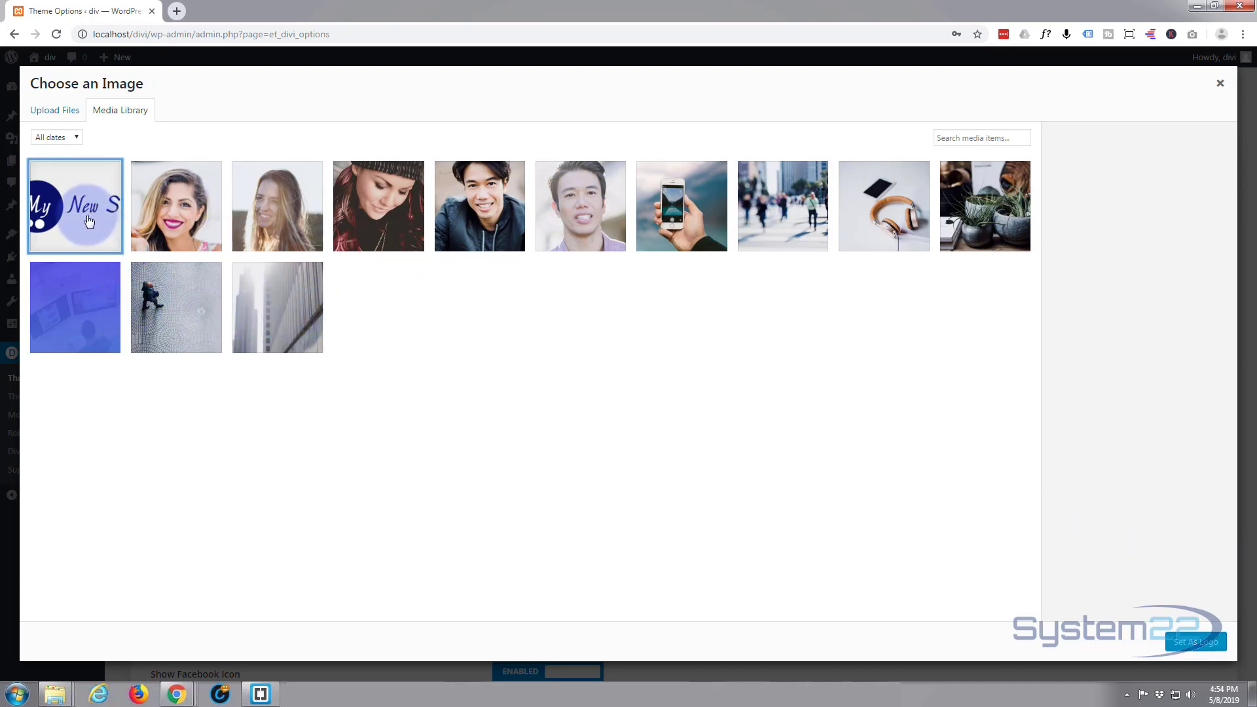
pyautogui.click(74, 205)
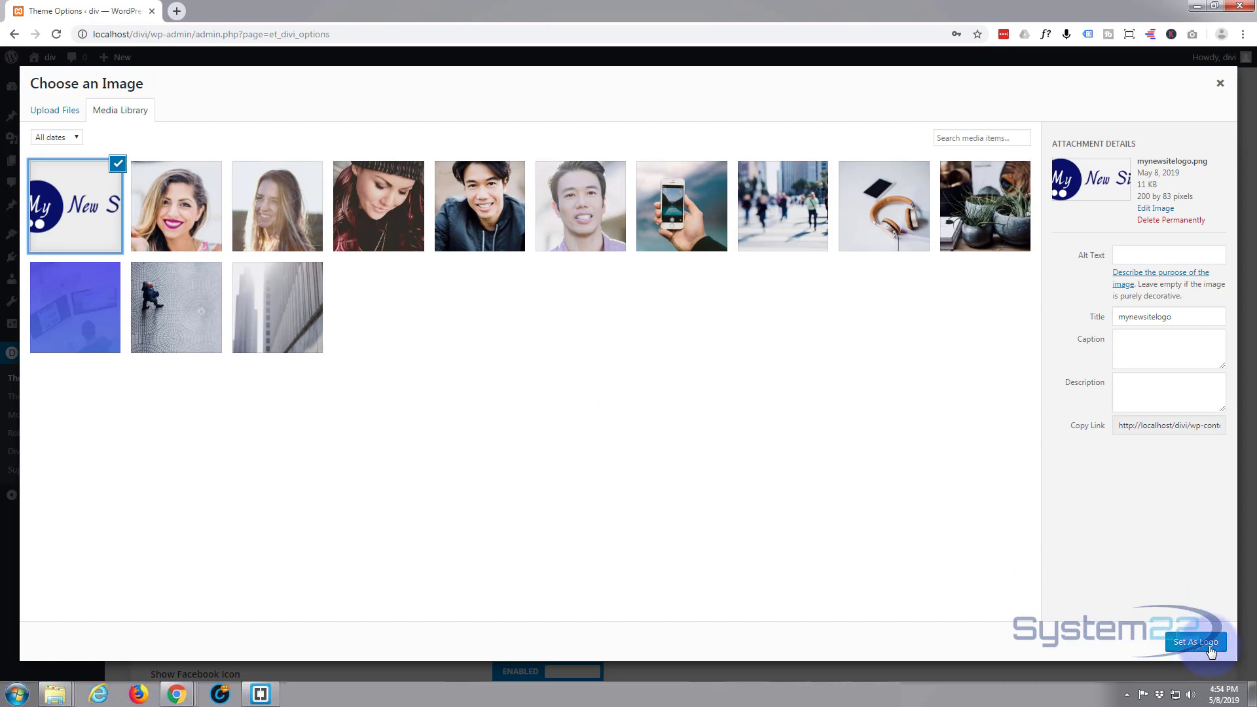
pyautogui.click(1194, 642)
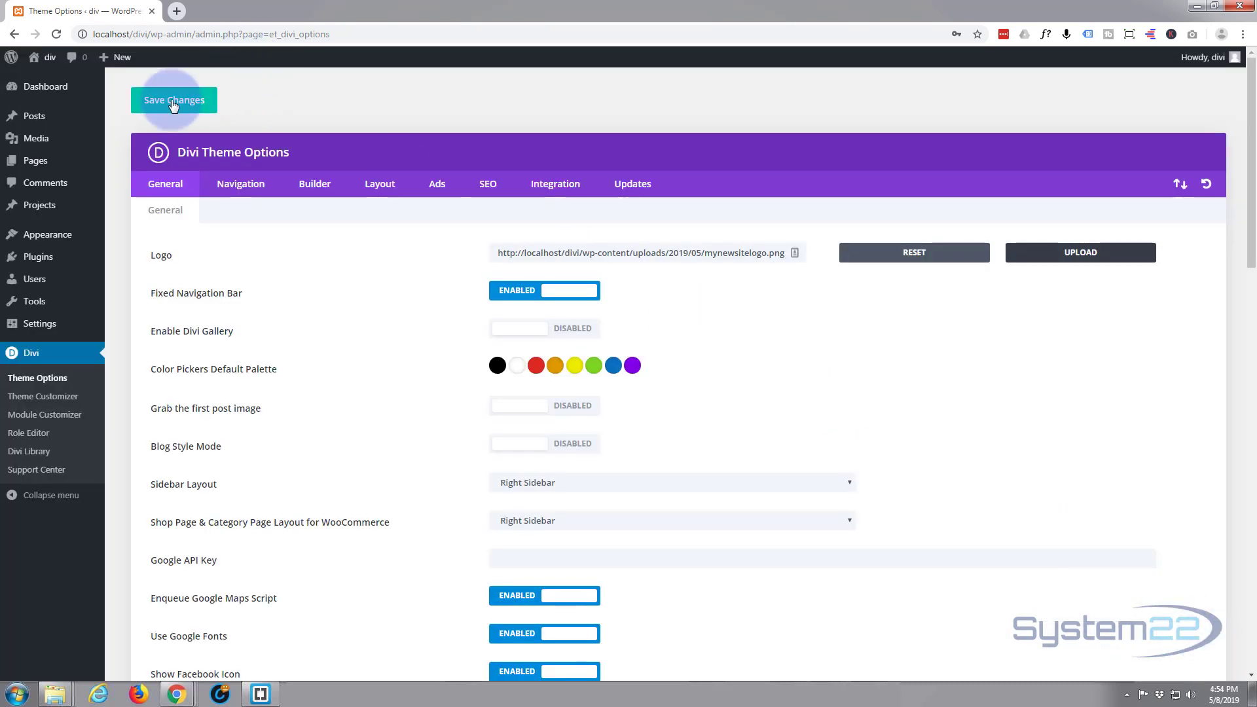
pyautogui.click(173, 100)
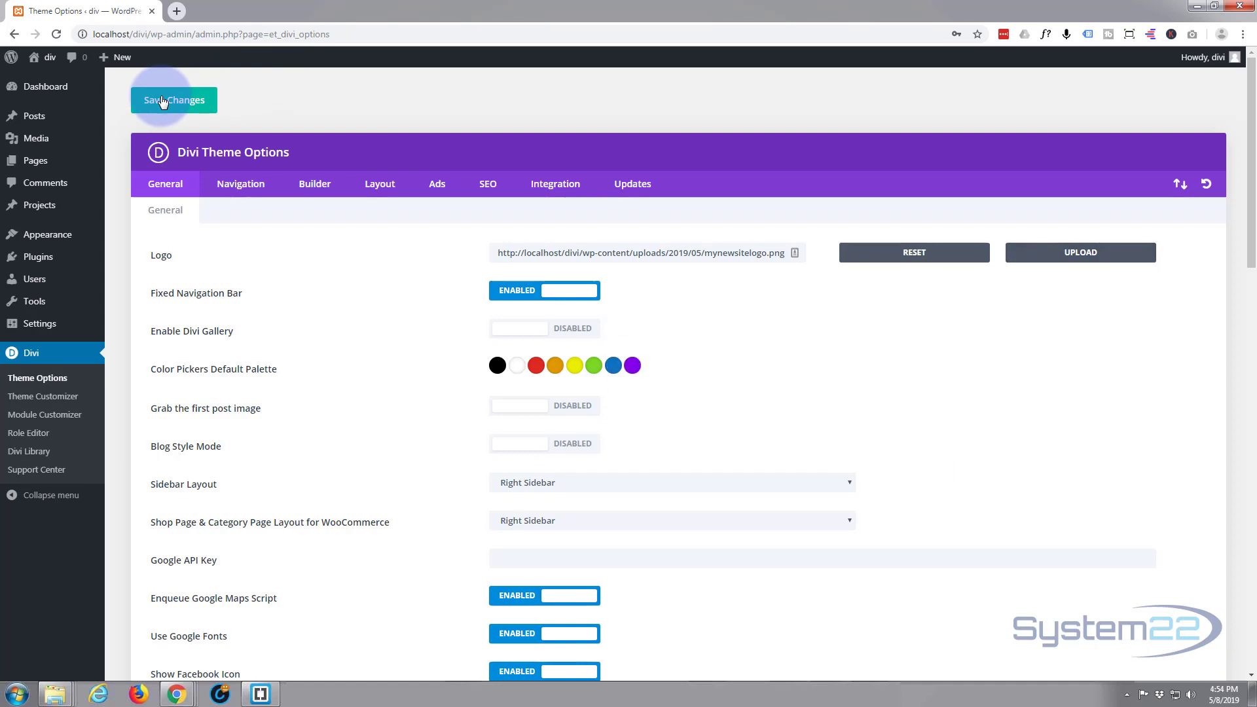
pyautogui.moveTo(37, 378)
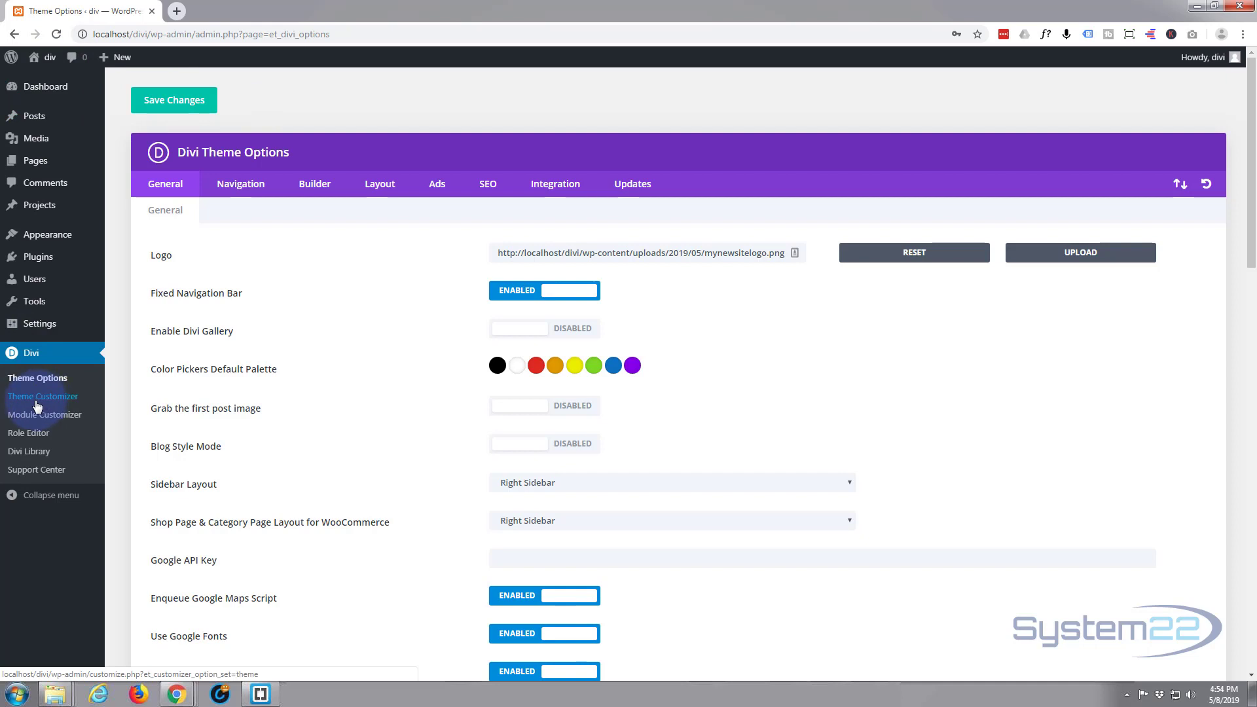
pyautogui.click(43, 396)
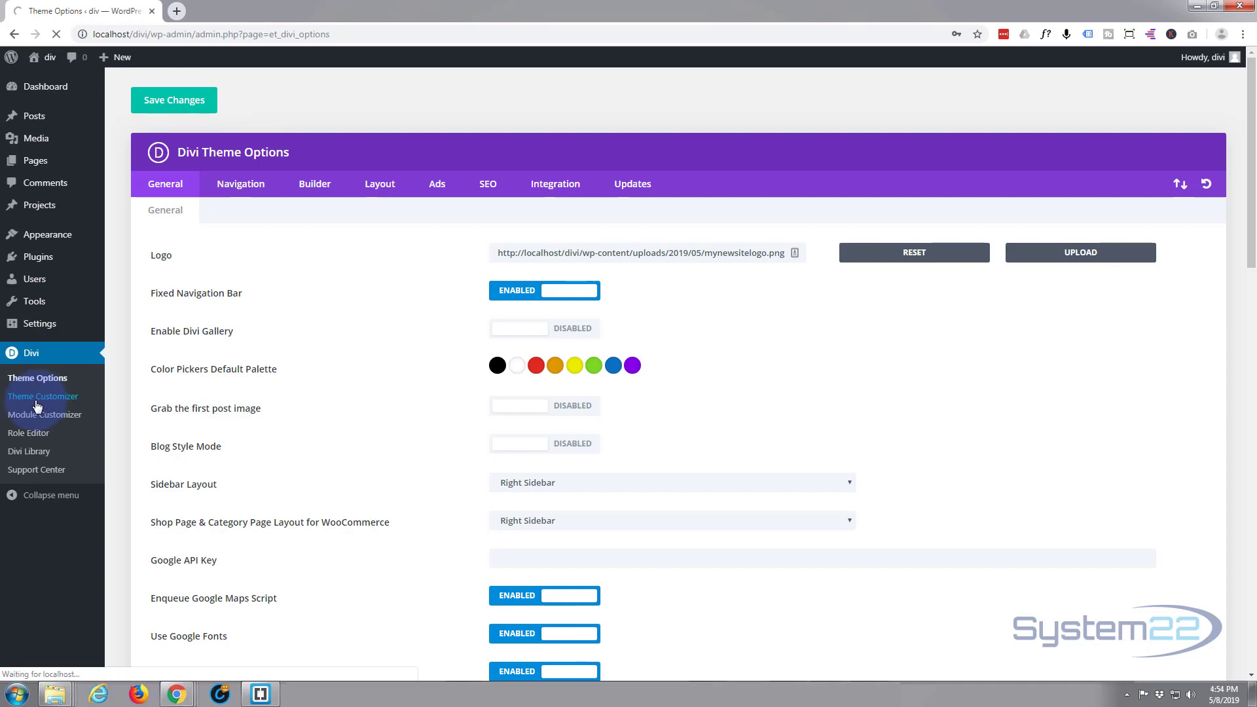
# Load the Divi Theme Customizer with the new logo preview and open Header & Navigation
pyautogui.click(43, 396)
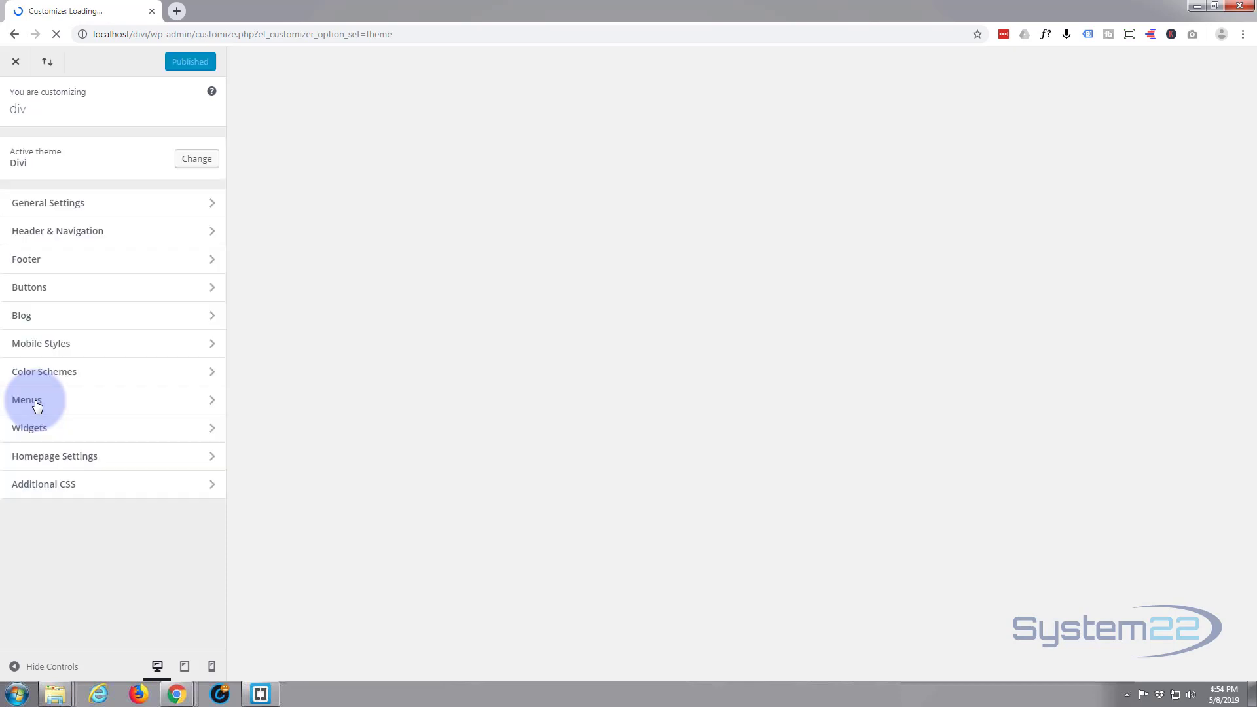
pyautogui.click(26, 400)
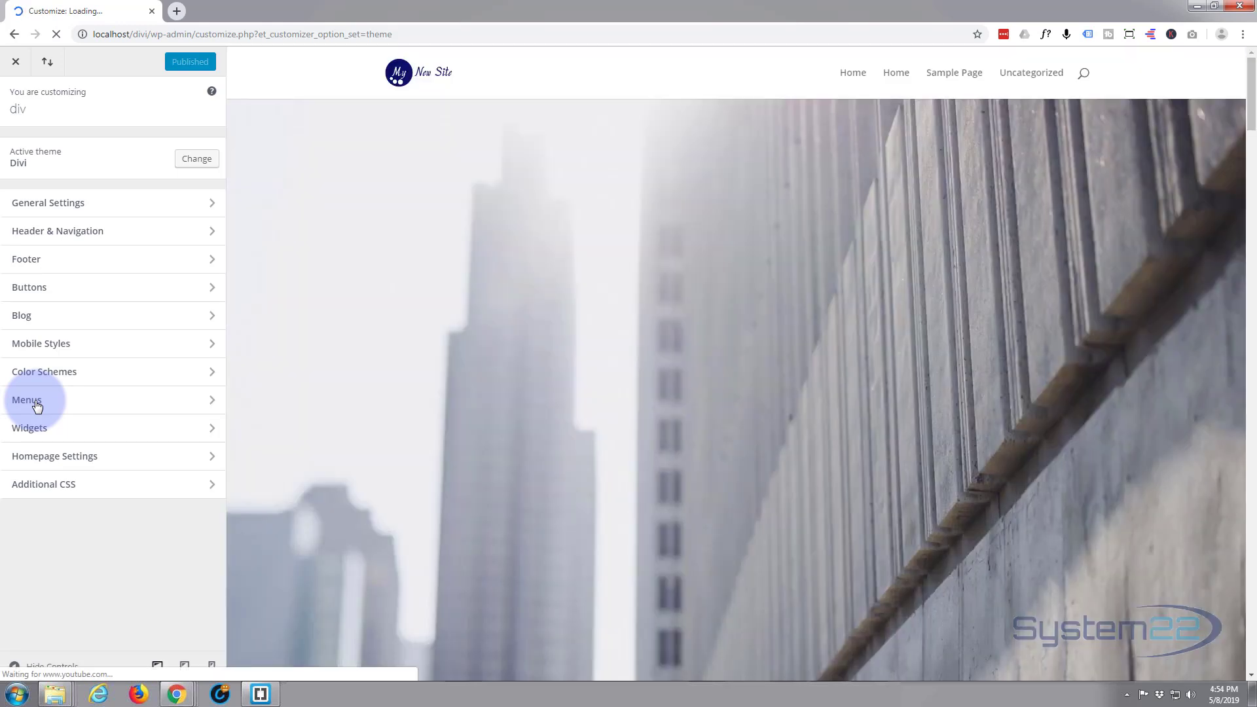
pyautogui.click(26, 399)
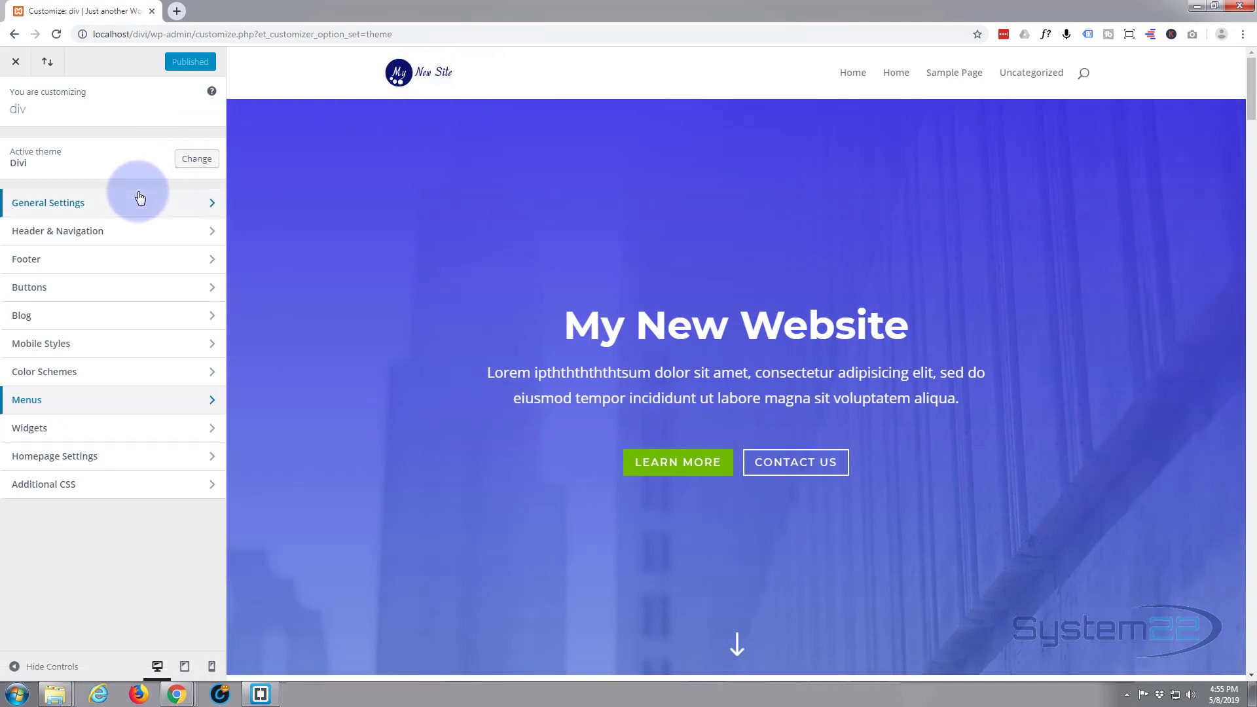
pyautogui.moveTo(147, 234)
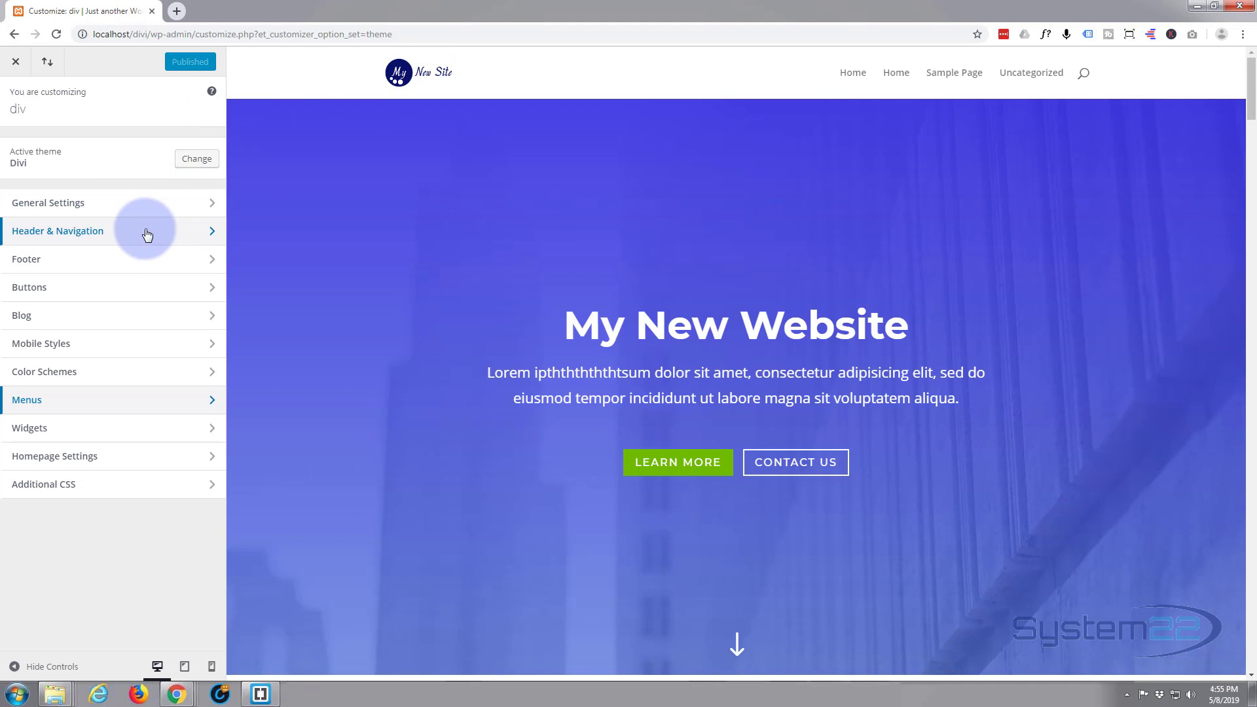
pyautogui.click(112, 231)
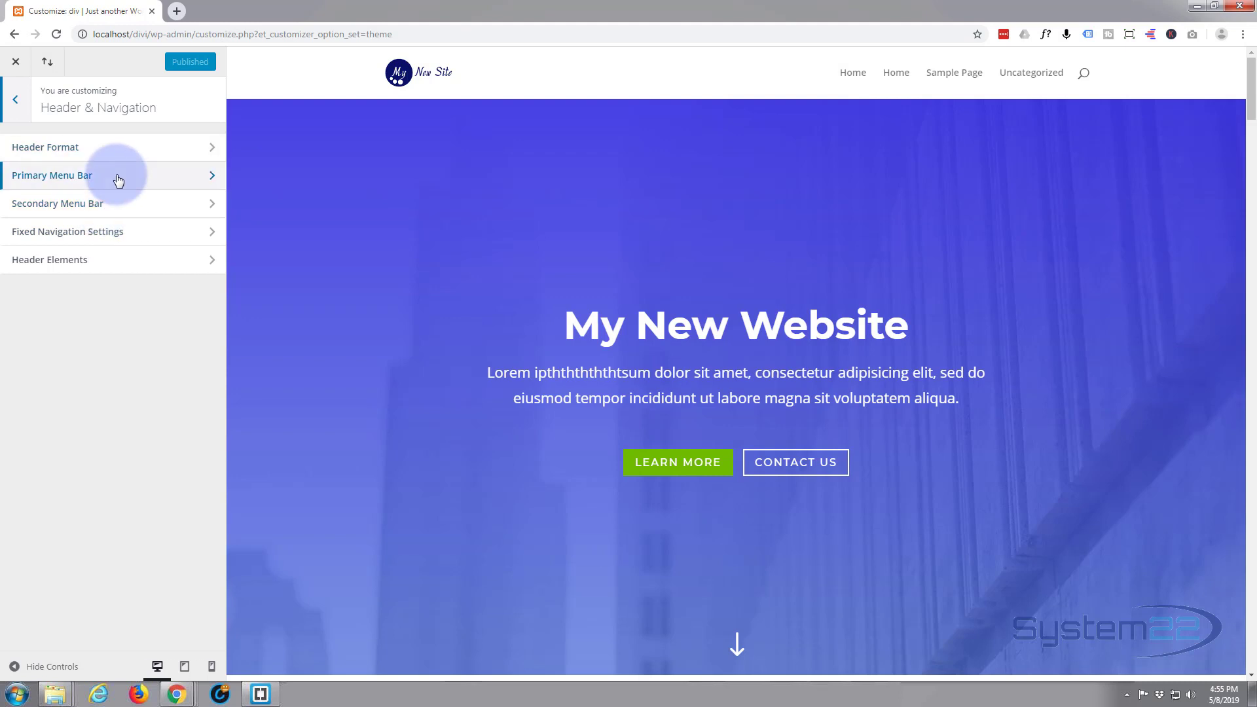
# In Primary Menu Bar settings, set the logo maximum height to 86
pyautogui.click(53, 175)
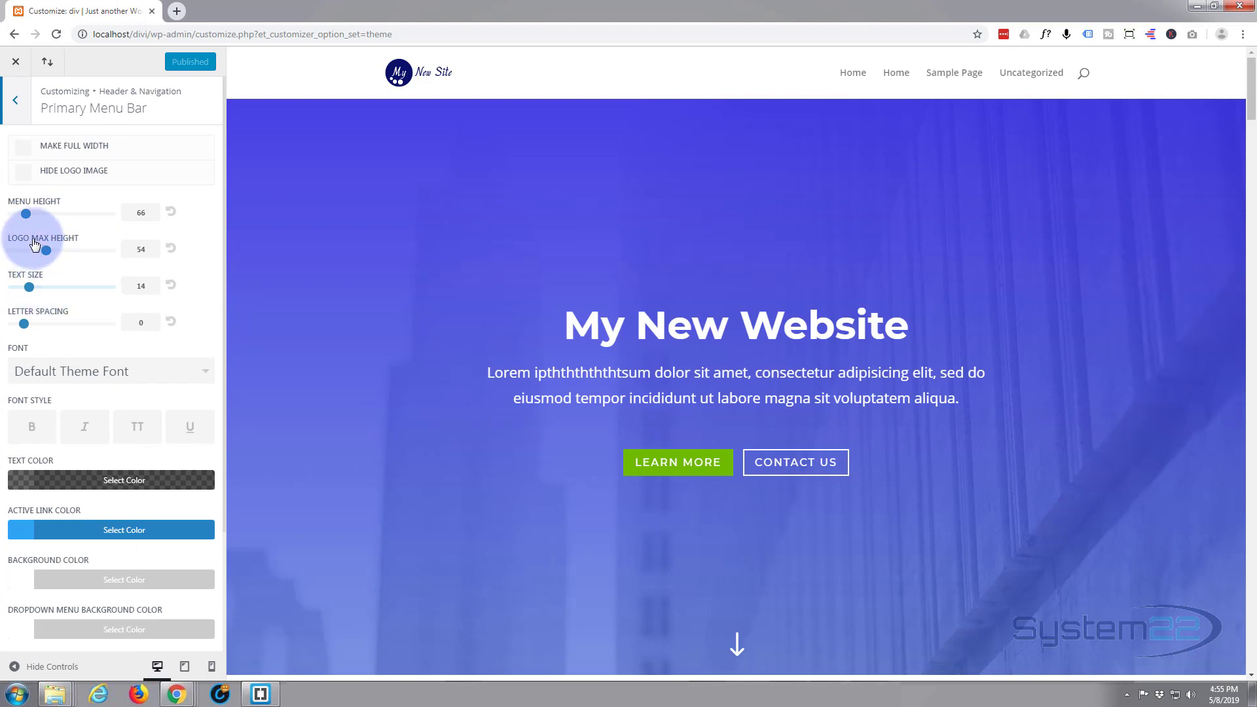
pyautogui.moveTo(46, 249); pyautogui.dragTo(53, 250)
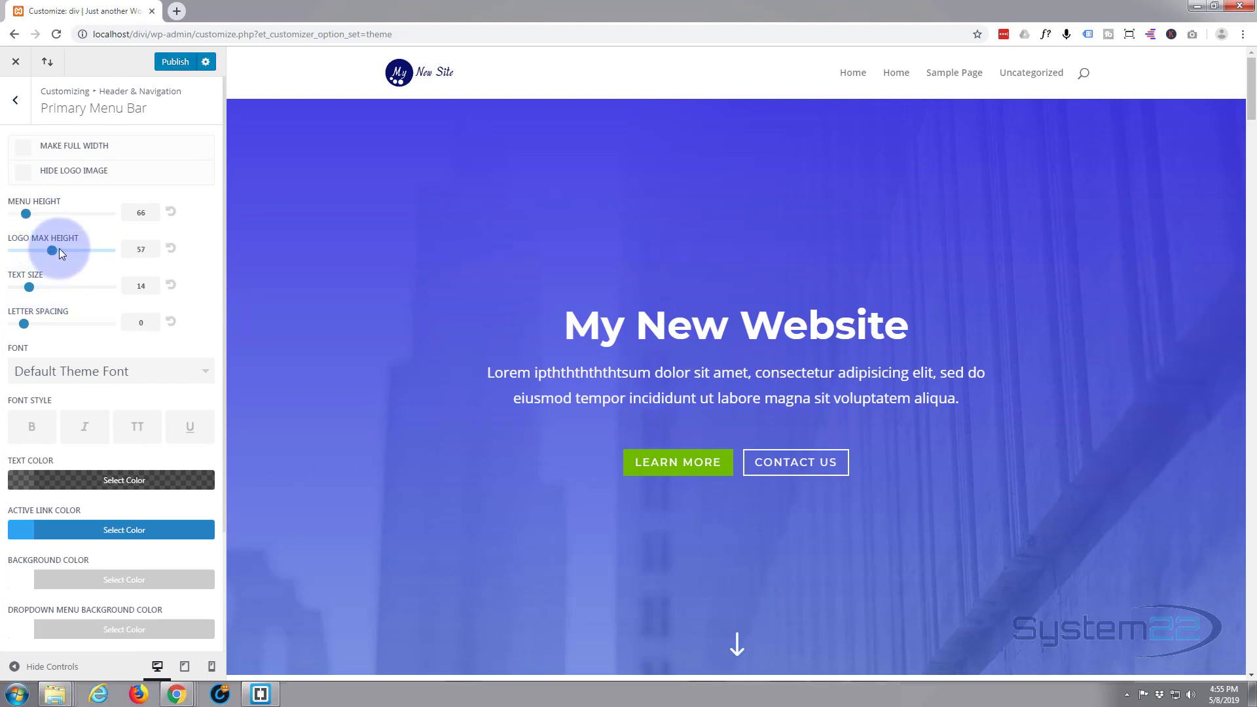
pyautogui.moveTo(53, 250); pyautogui.dragTo(96, 250)
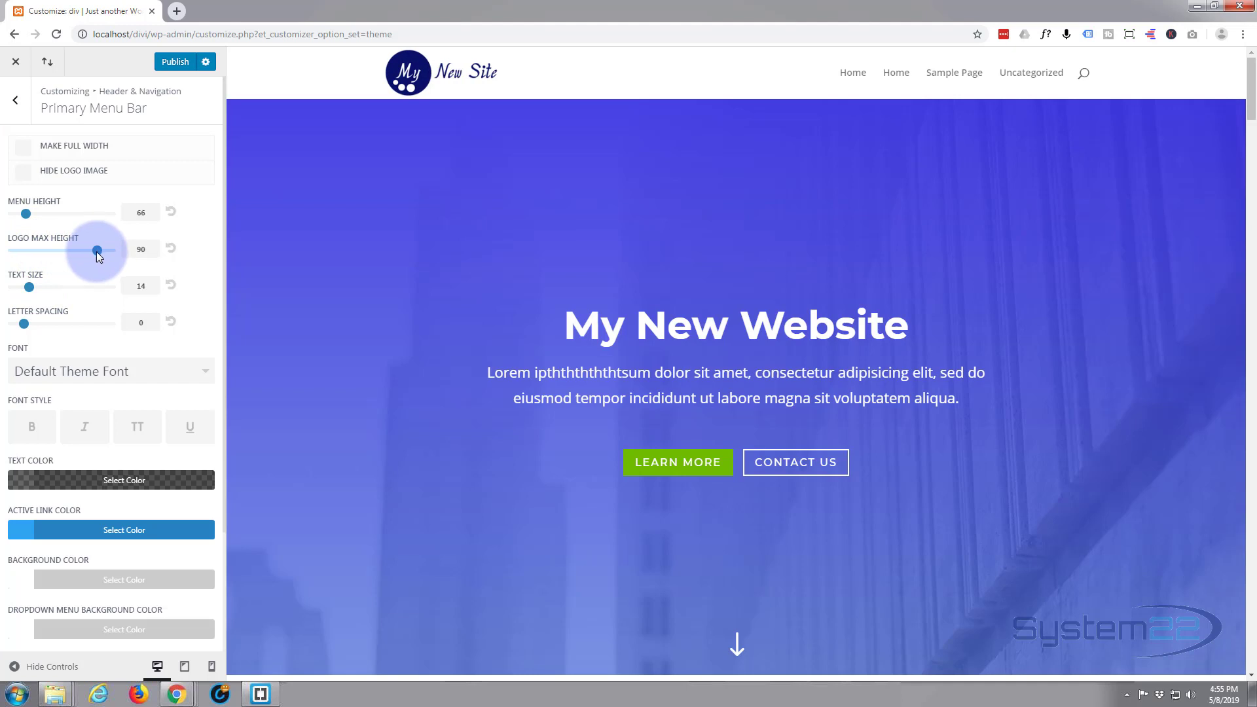
pyautogui.moveTo(100, 250); pyautogui.dragTo(91, 250)
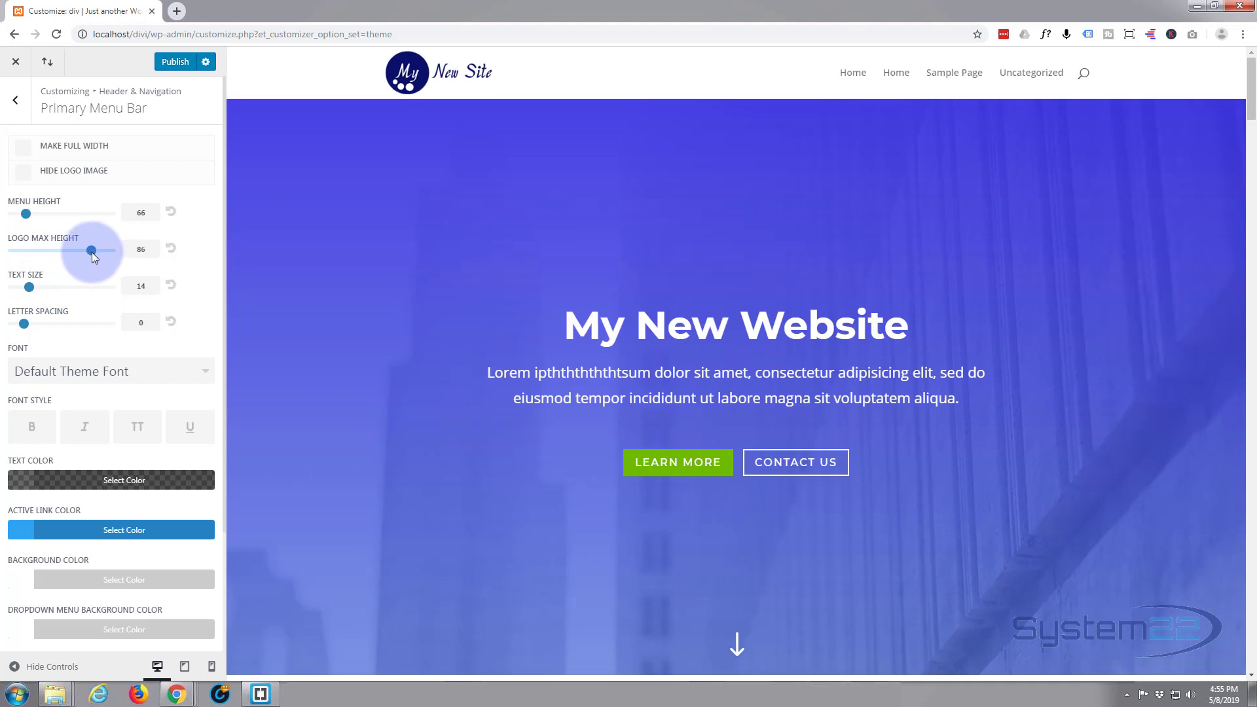
pyautogui.moveTo(24, 211)
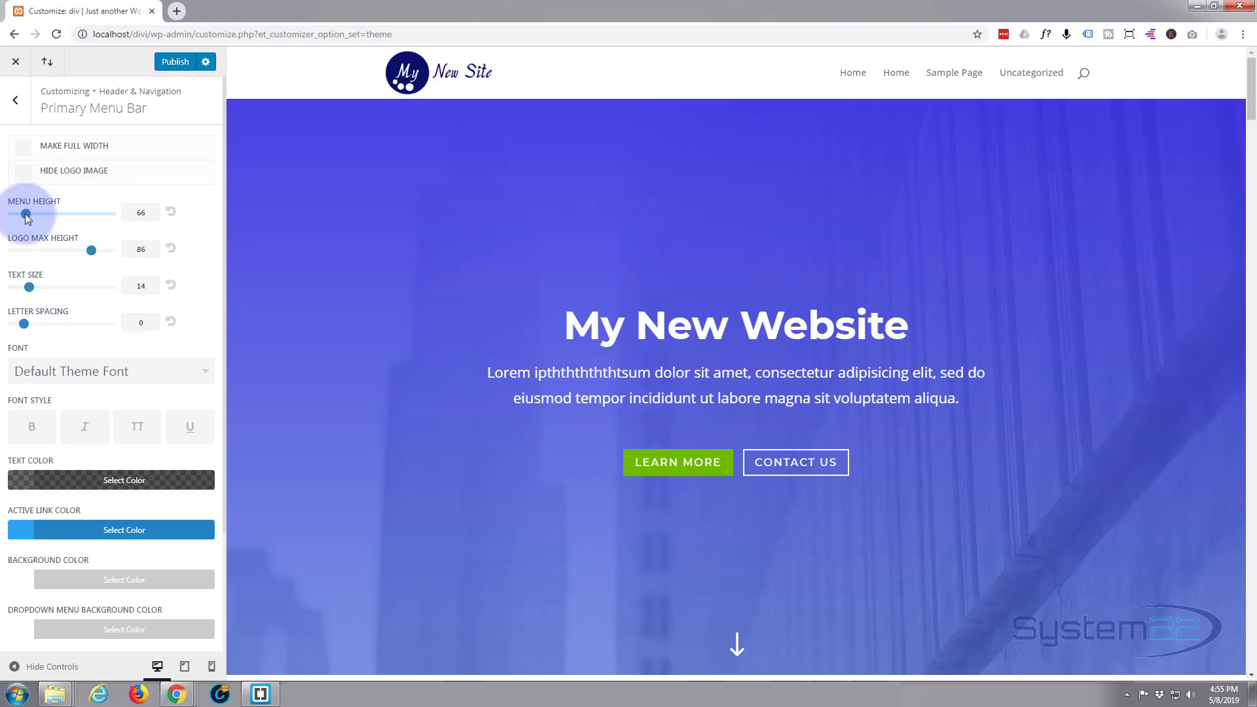
# Set the primary menu height slider to 83
pyautogui.moveTo(24, 211); pyautogui.dragTo(57, 211)
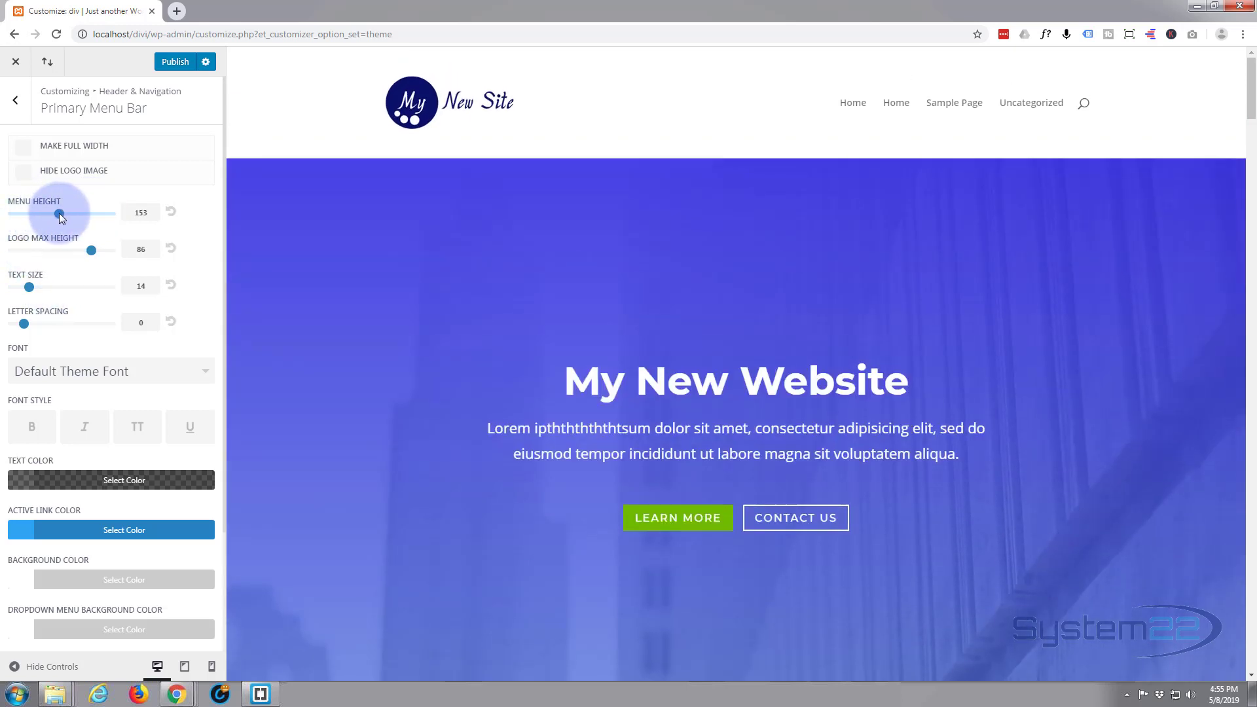
pyautogui.moveTo(58, 212); pyautogui.dragTo(31, 212)
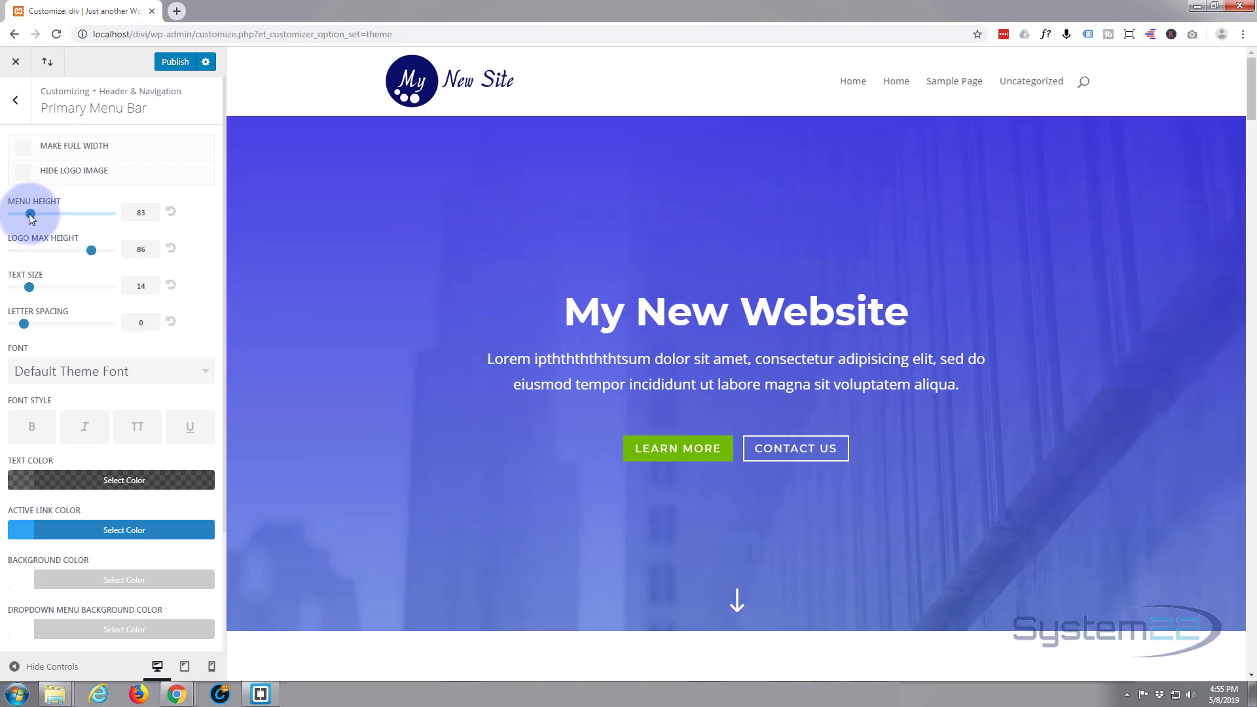
pyautogui.moveTo(31, 216); pyautogui.dragTo(25, 215)
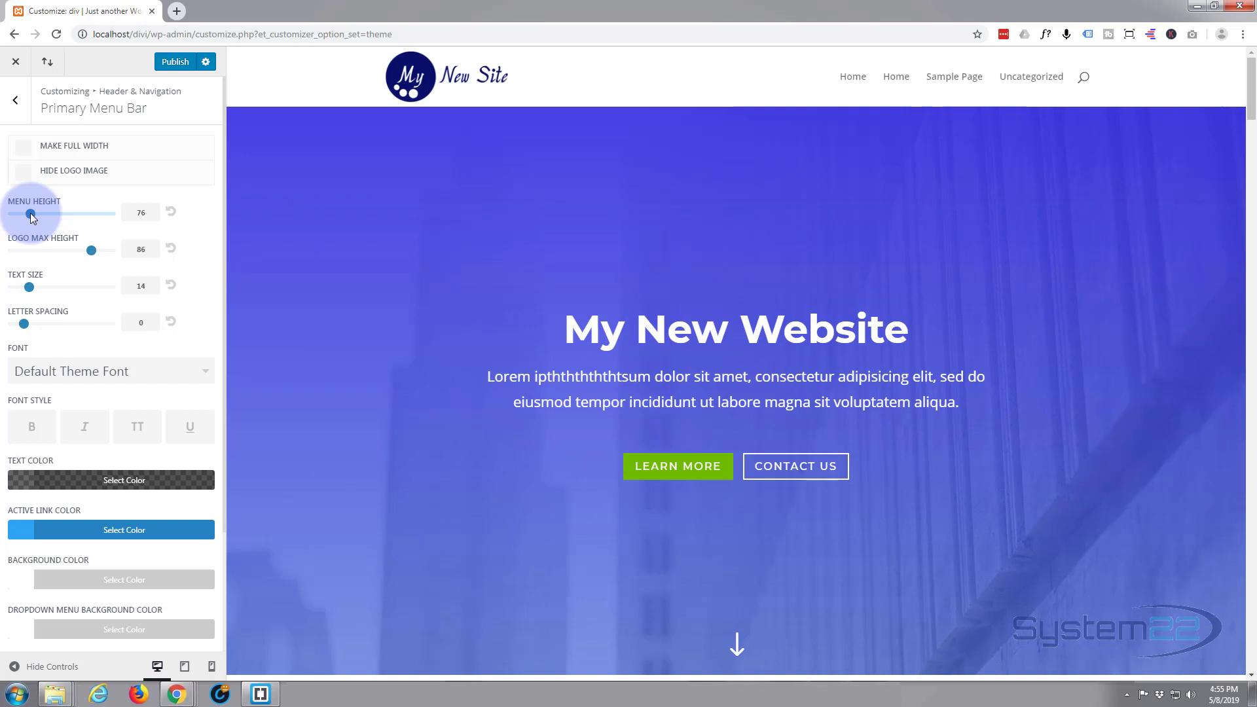
pyautogui.moveTo(31, 217); pyautogui.dragTo(36, 216)
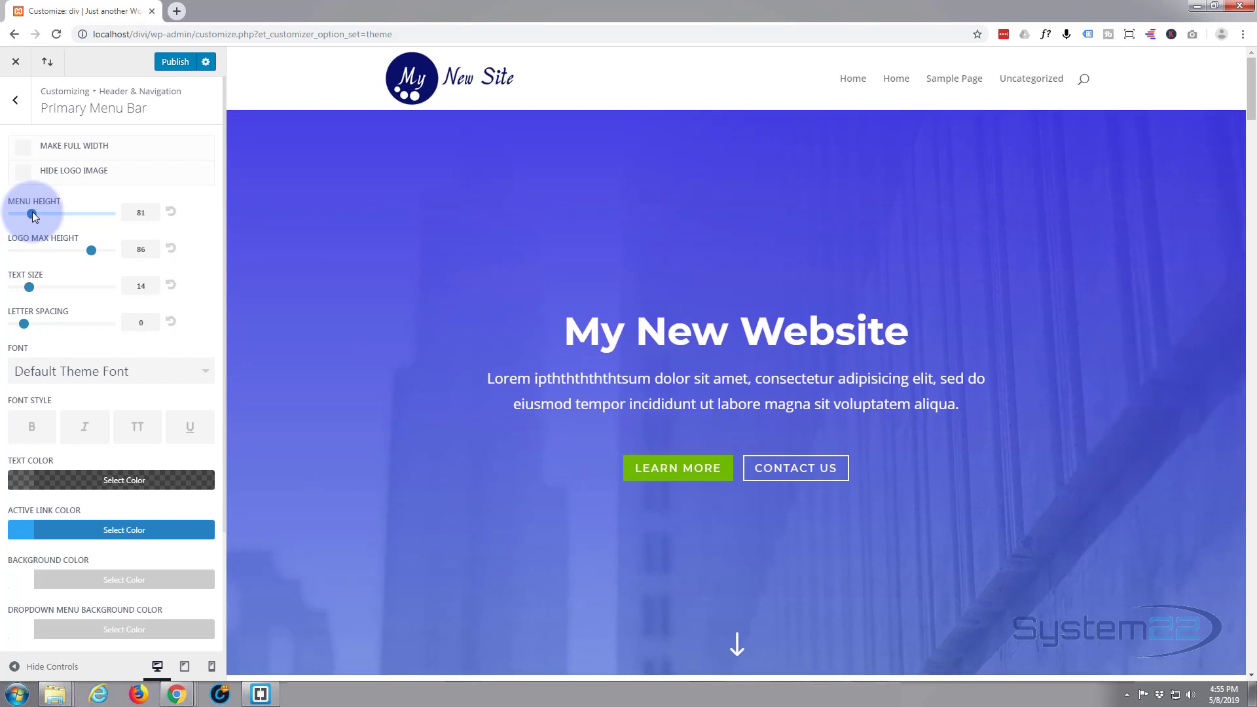
pyautogui.moveTo(23, 213); pyautogui.dragTo(24, 213)
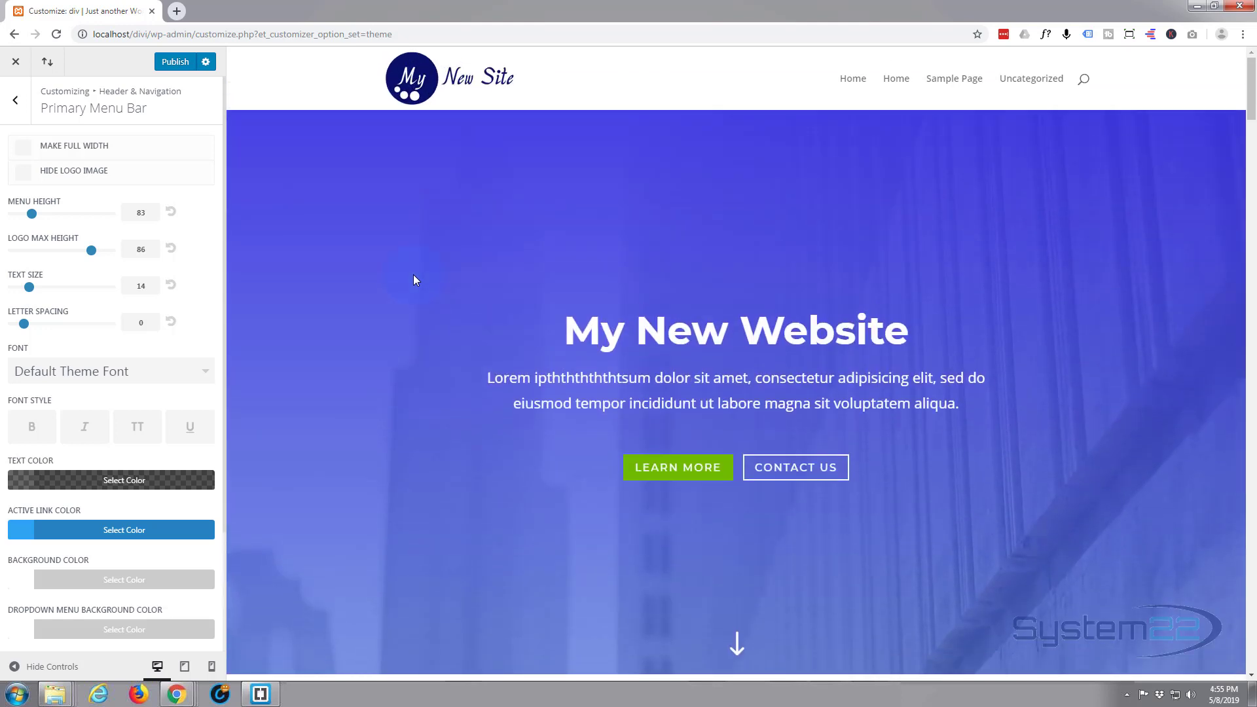
pyautogui.scroll(-3)
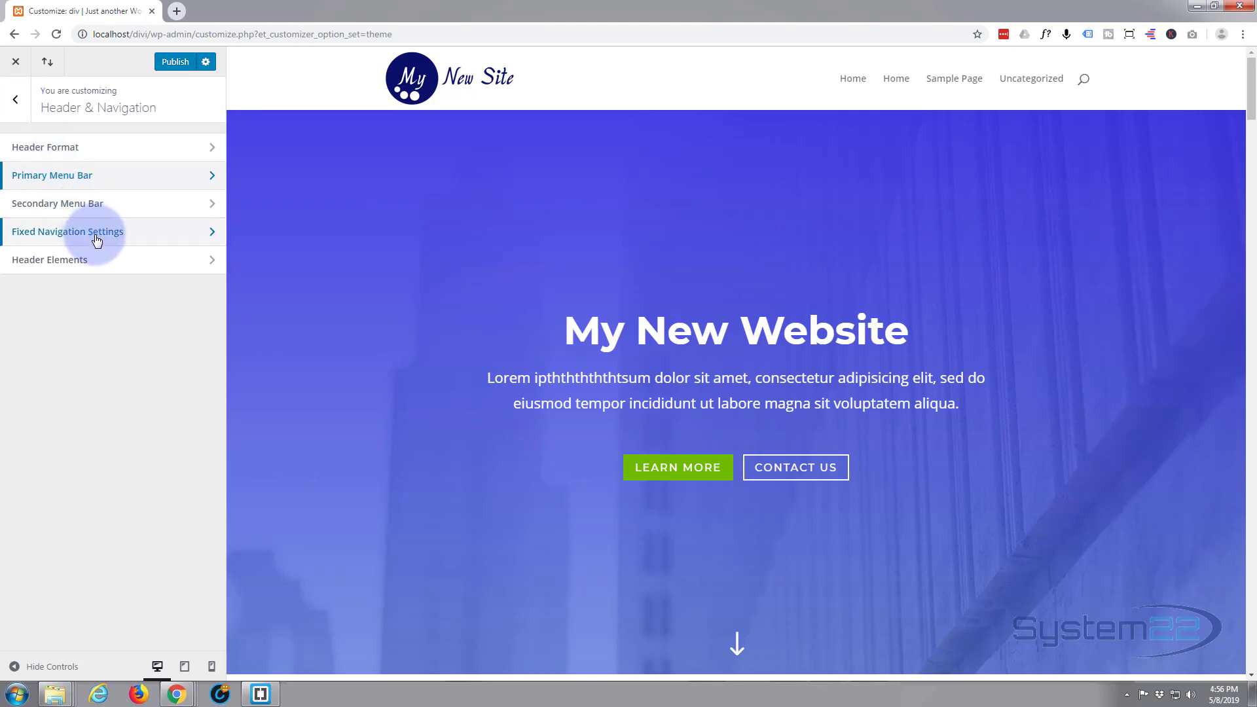
# In Fixed Navigation Settings, adjust the fixed menu height between about 78 and 87
pyautogui.click(67, 231)
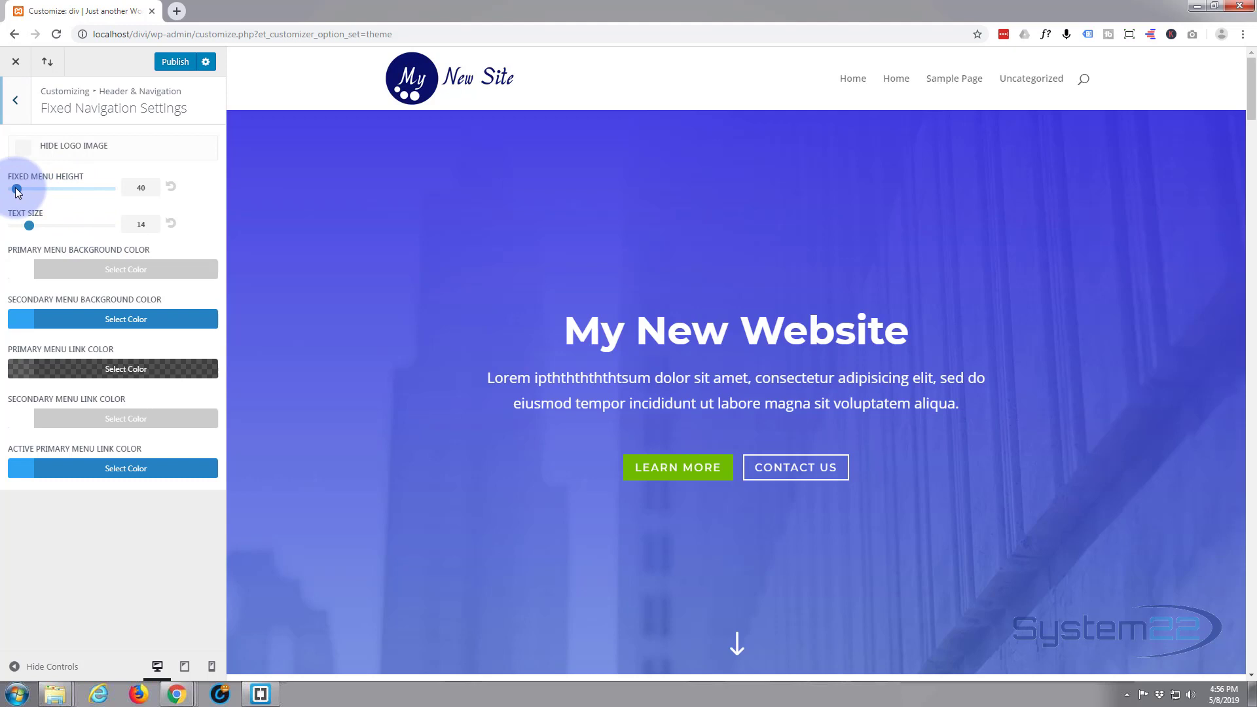
pyautogui.moveTo(16, 188); pyautogui.dragTo(46, 188)
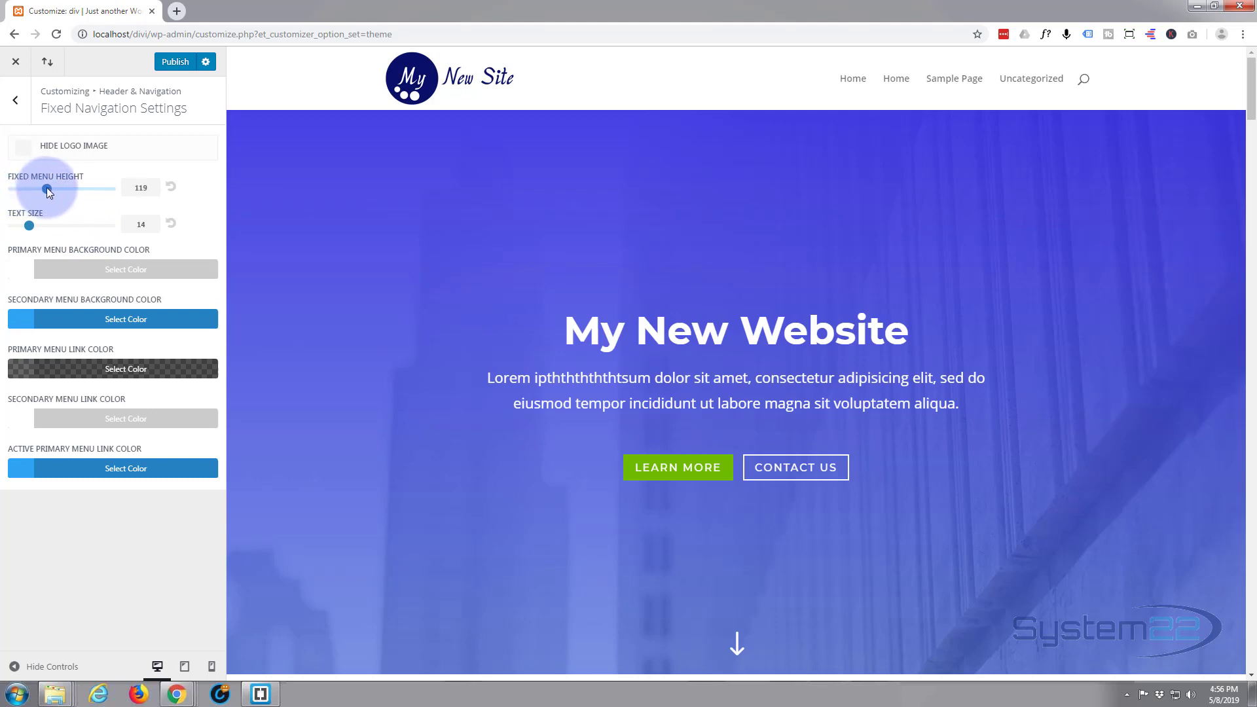
pyautogui.moveTo(47, 188); pyautogui.dragTo(34, 189)
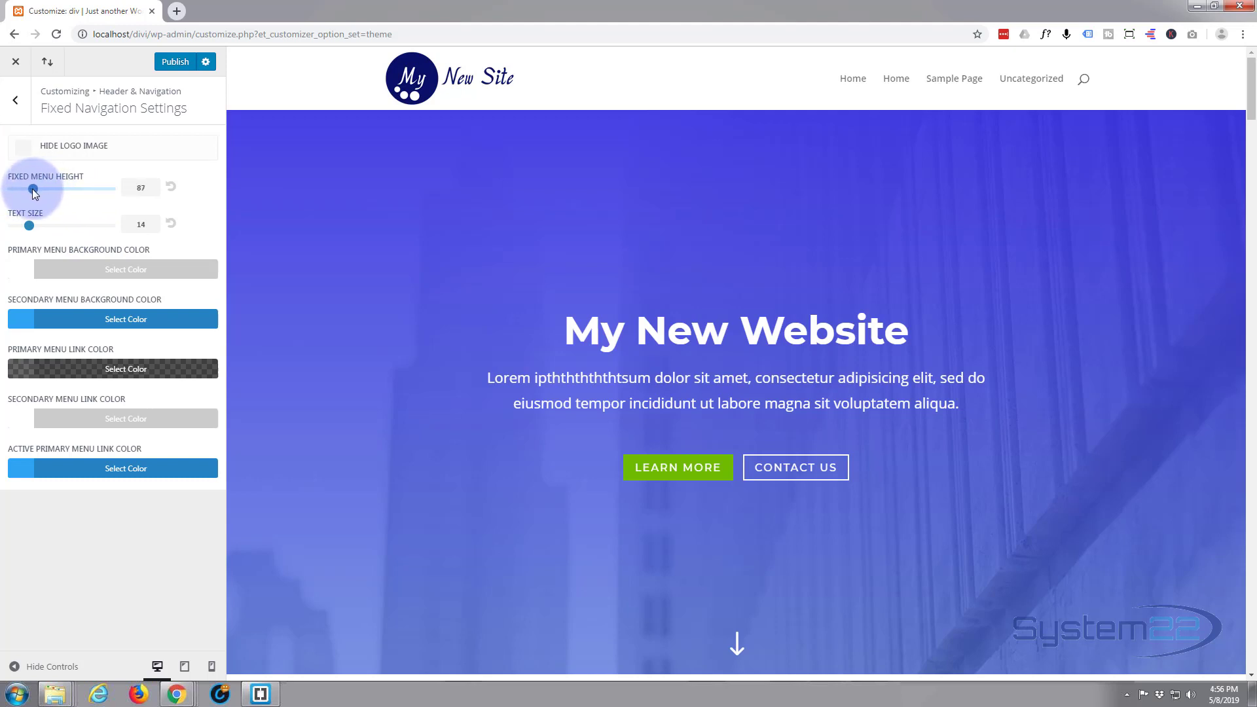
pyautogui.moveTo(33, 188); pyautogui.dragTo(29, 189)
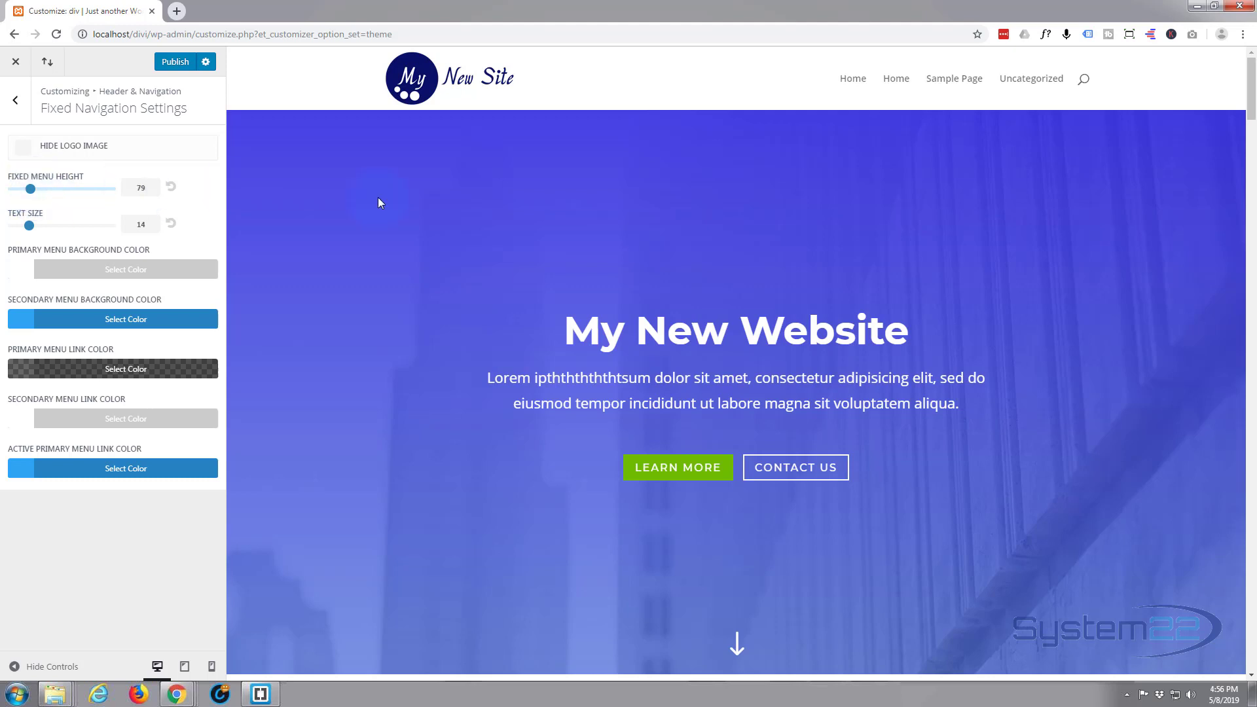
pyautogui.scroll(-3)
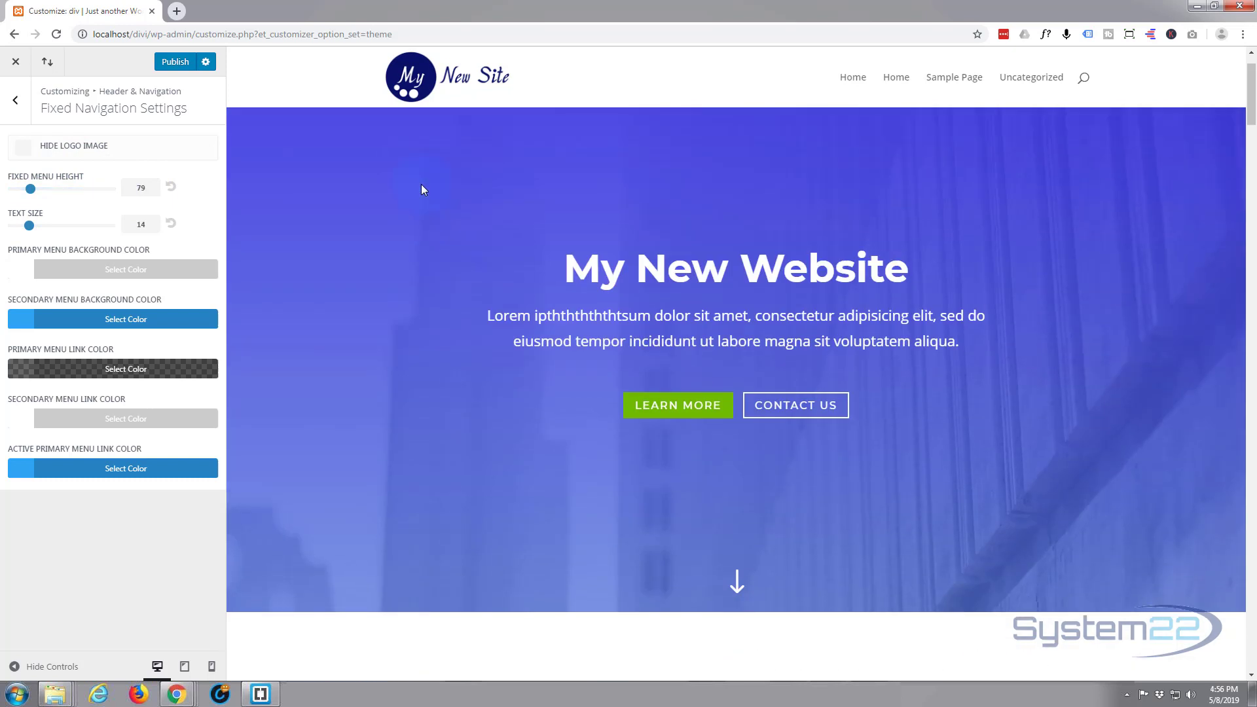
pyautogui.click(32, 189)
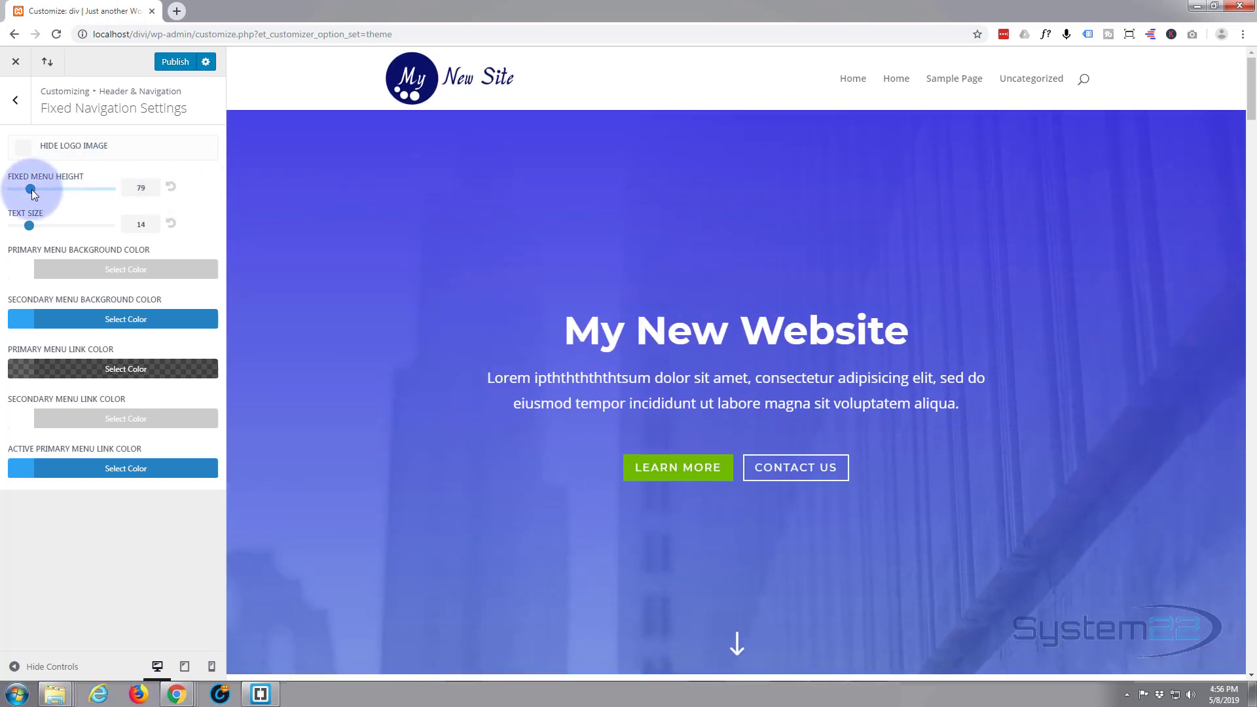
pyautogui.moveTo(31, 189); pyautogui.dragTo(33, 189)
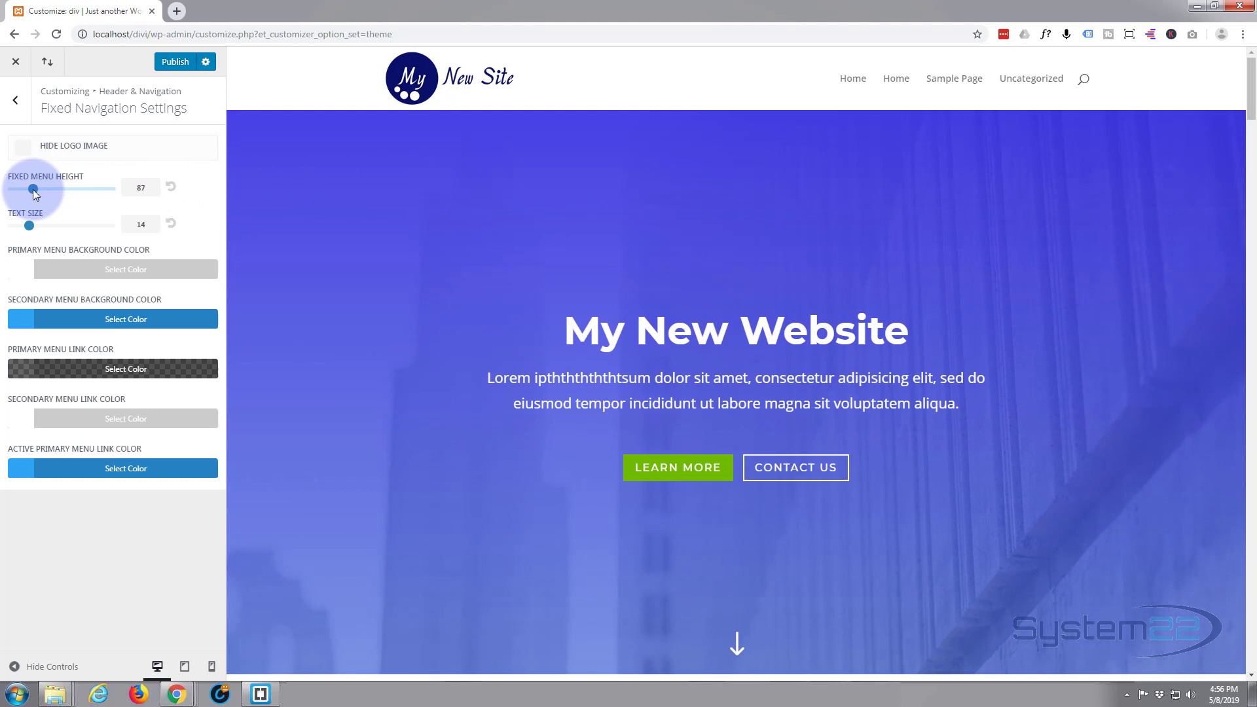
pyautogui.moveTo(34, 188); pyautogui.dragTo(30, 188)
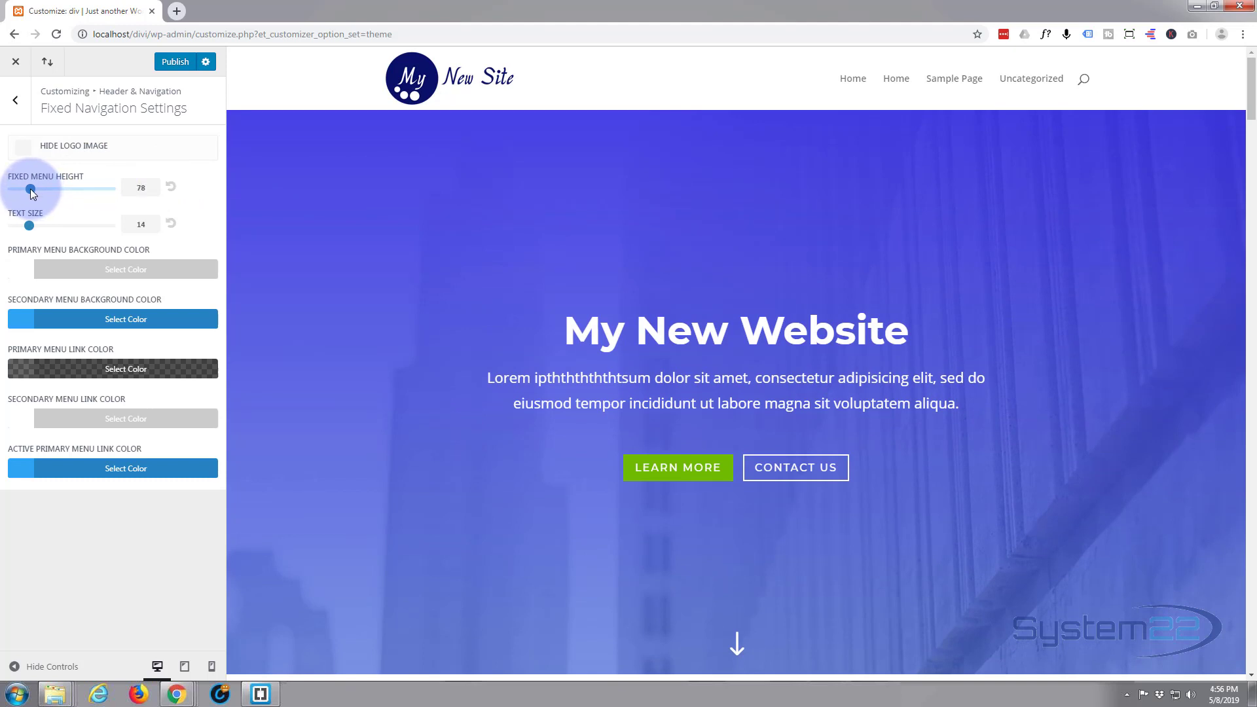
pyautogui.moveTo(31, 189); pyautogui.dragTo(36, 189)
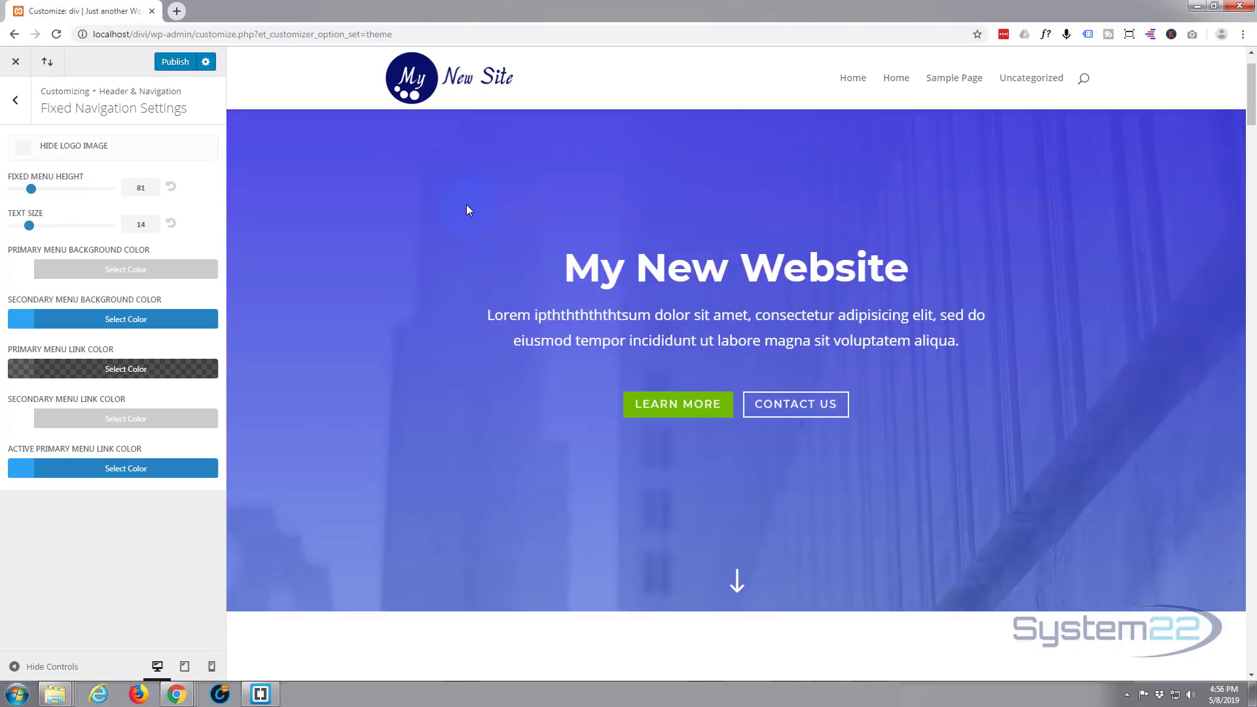
# Lower the fixed menu height to its final value of 51
pyautogui.scroll(-3)
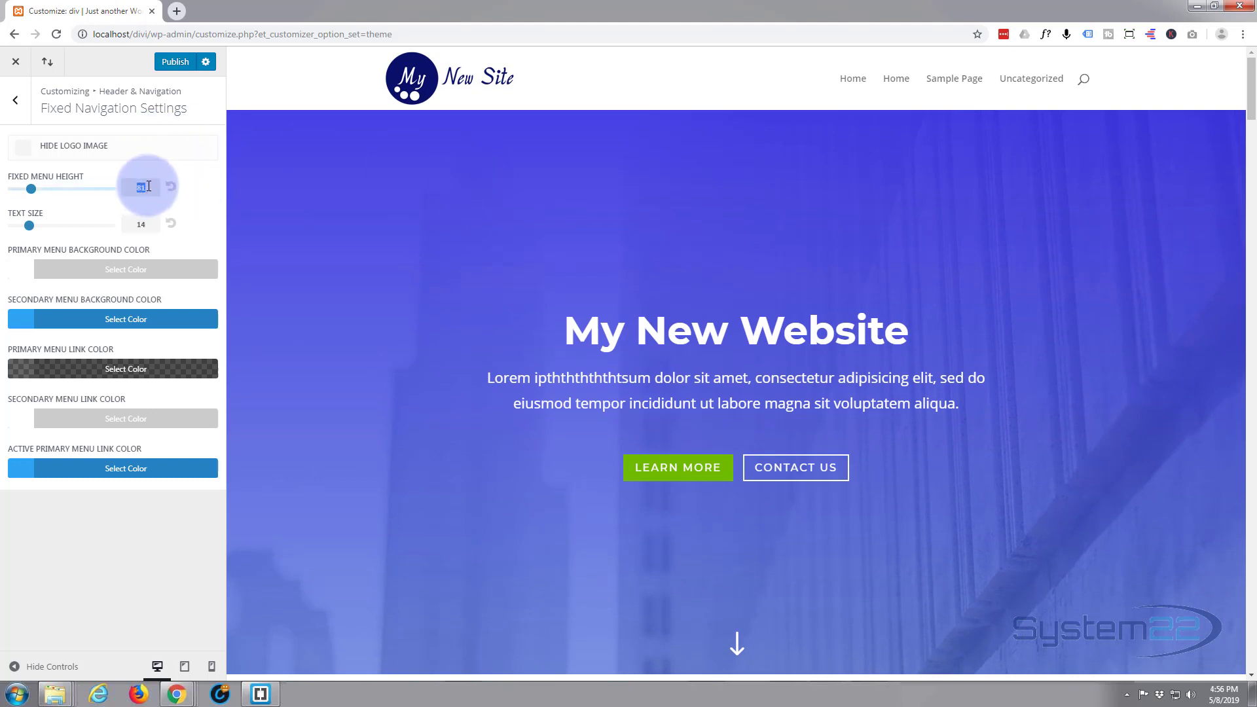
pyautogui.write('83')
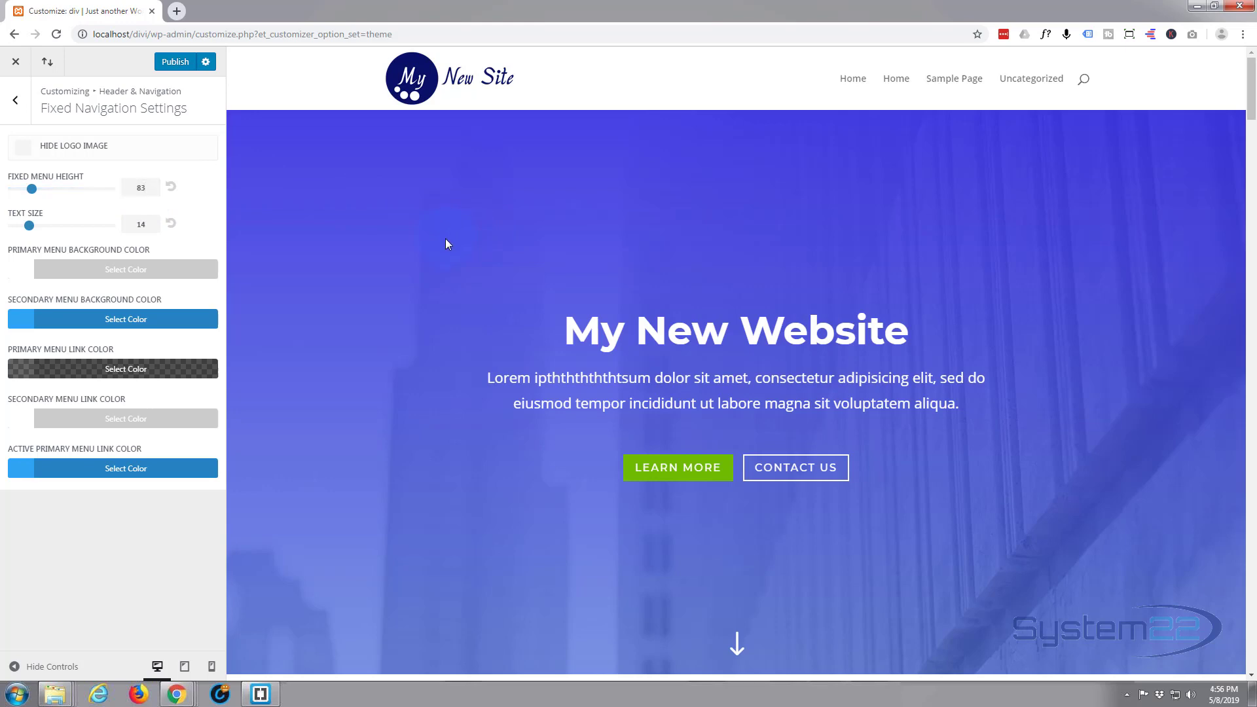
pyautogui.scroll(-3)
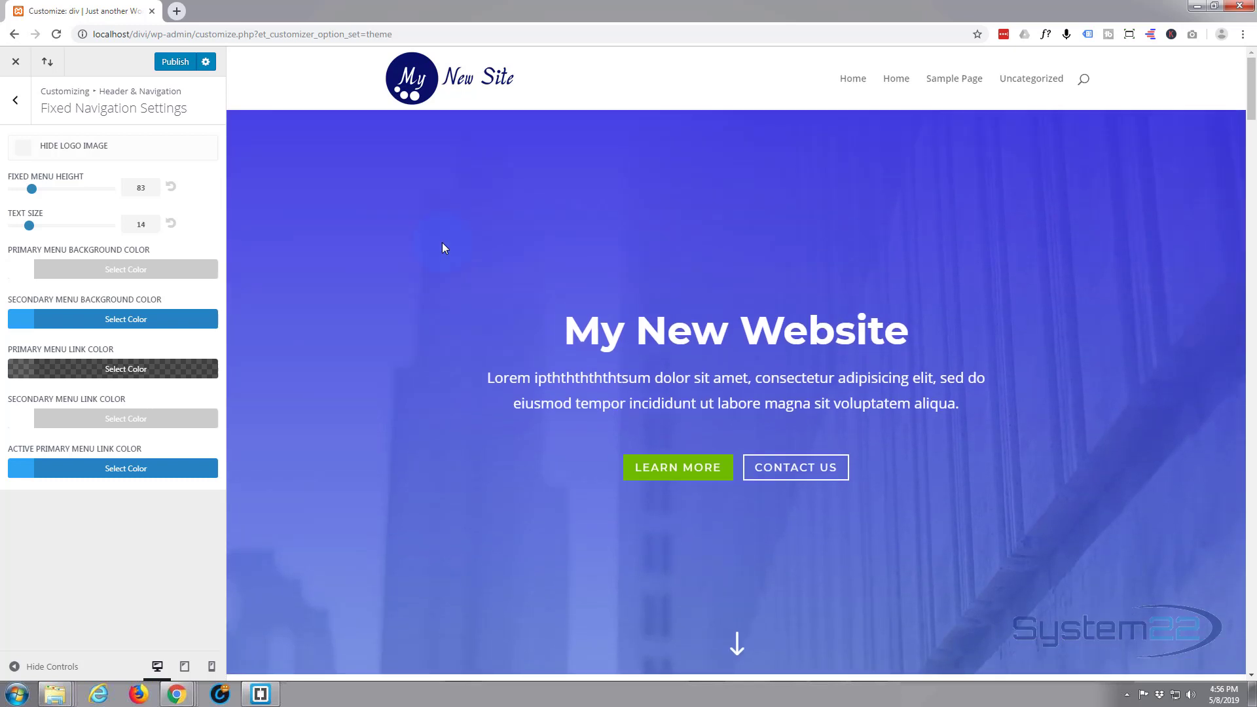
pyautogui.moveTo(42, 188); pyautogui.dragTo(25, 189)
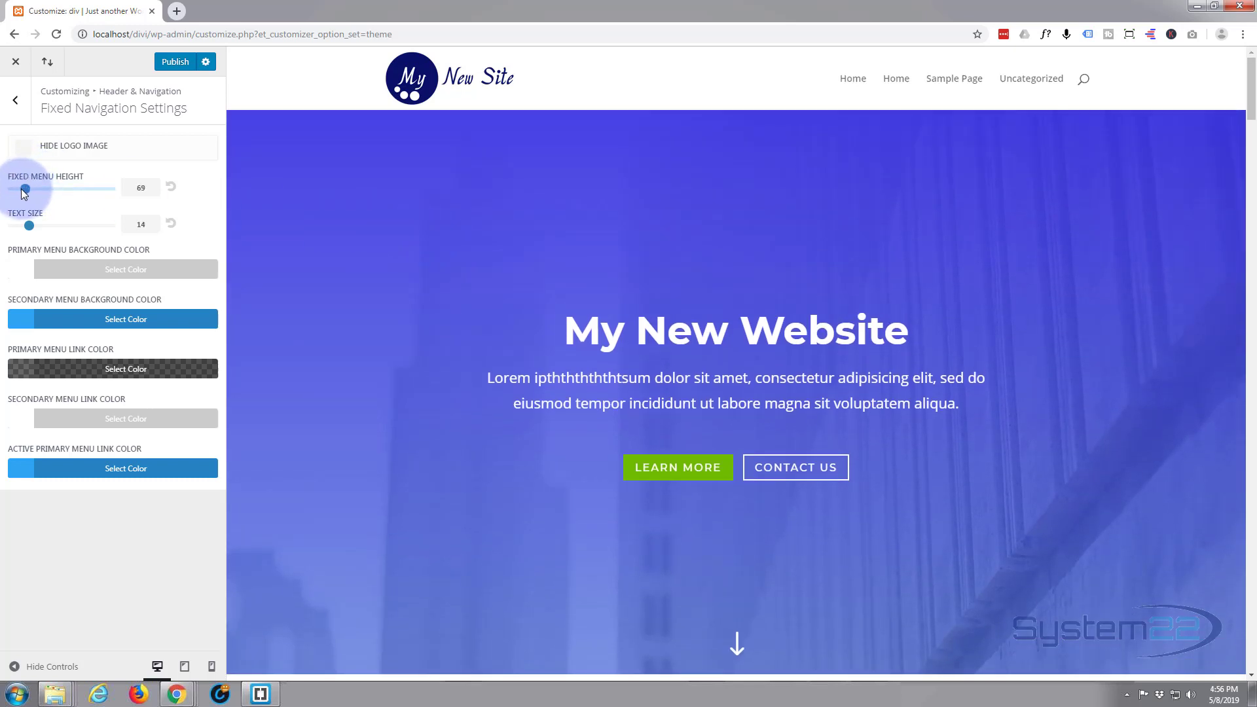
pyautogui.moveTo(24, 188); pyautogui.dragTo(18, 188)
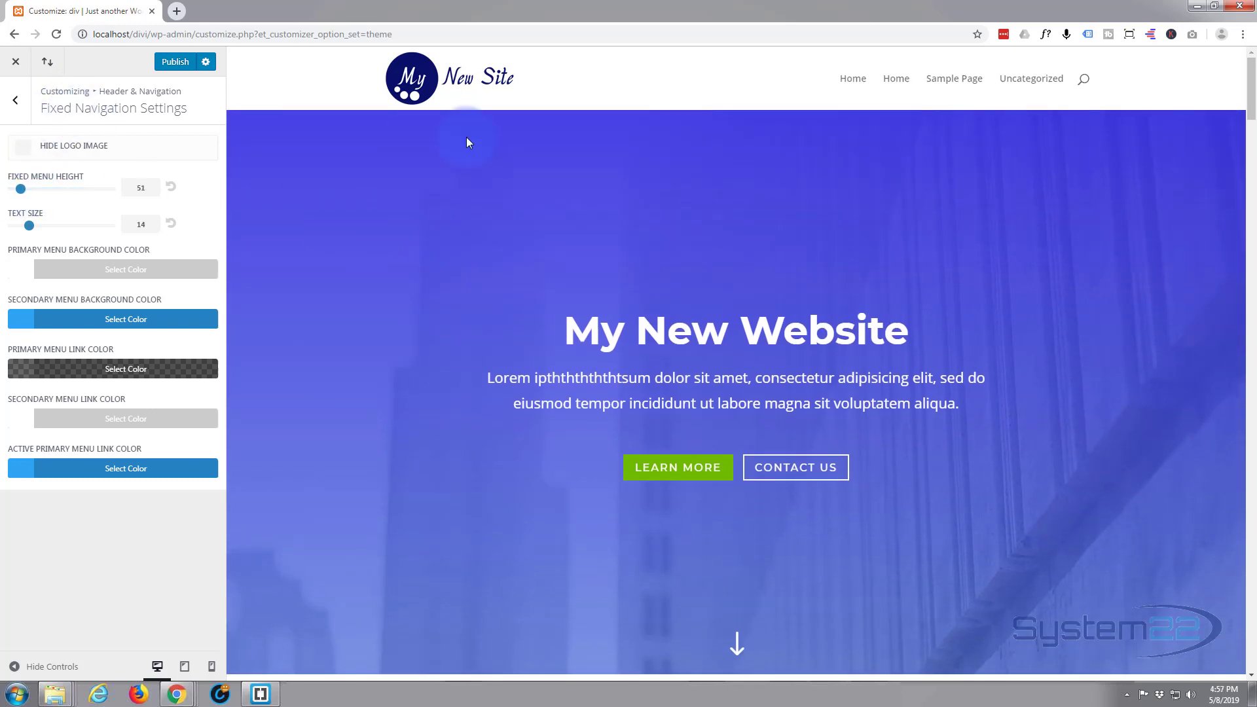
pyautogui.scroll(-3)
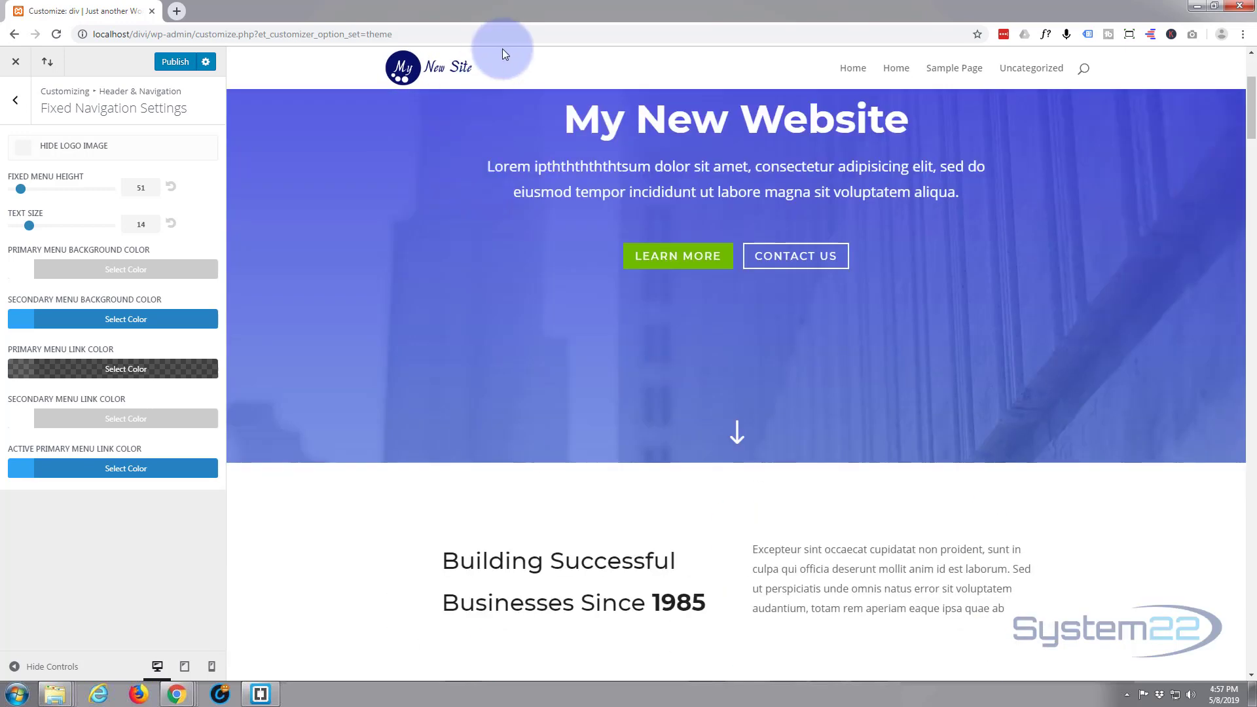
pyautogui.scroll(-3)
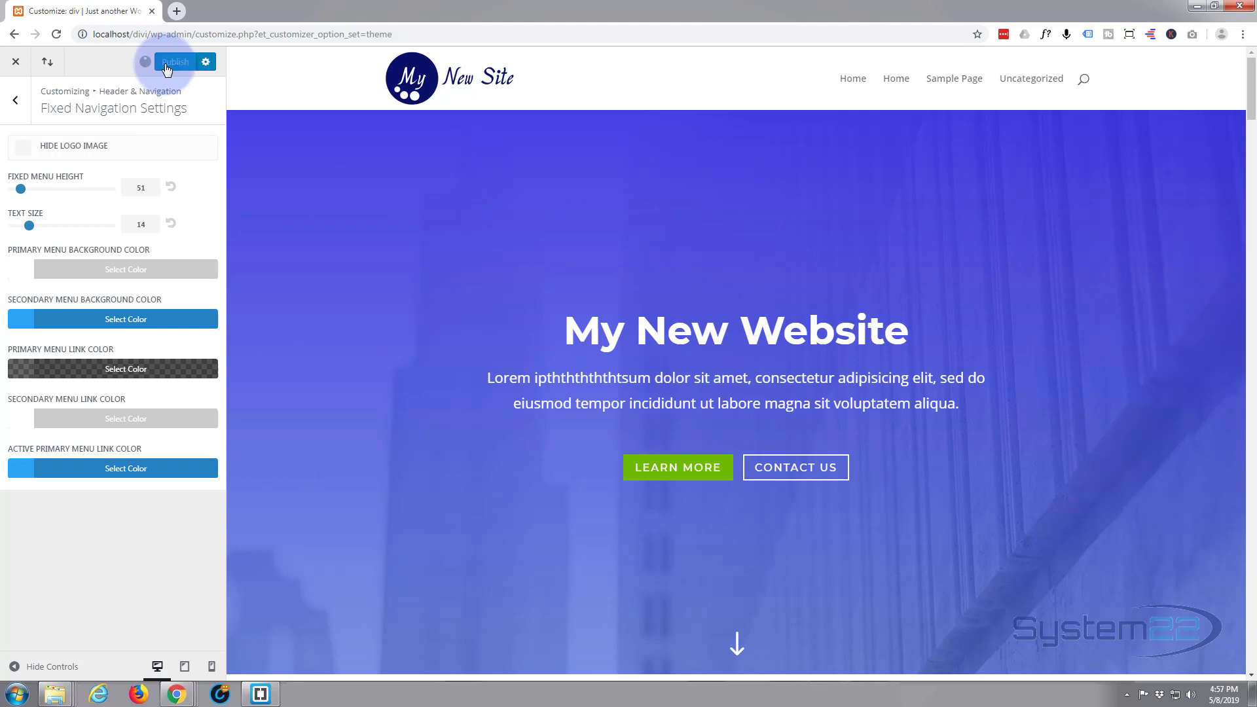
# Publish the Customizer header changes and close the Customizer
pyautogui.click(174, 61)
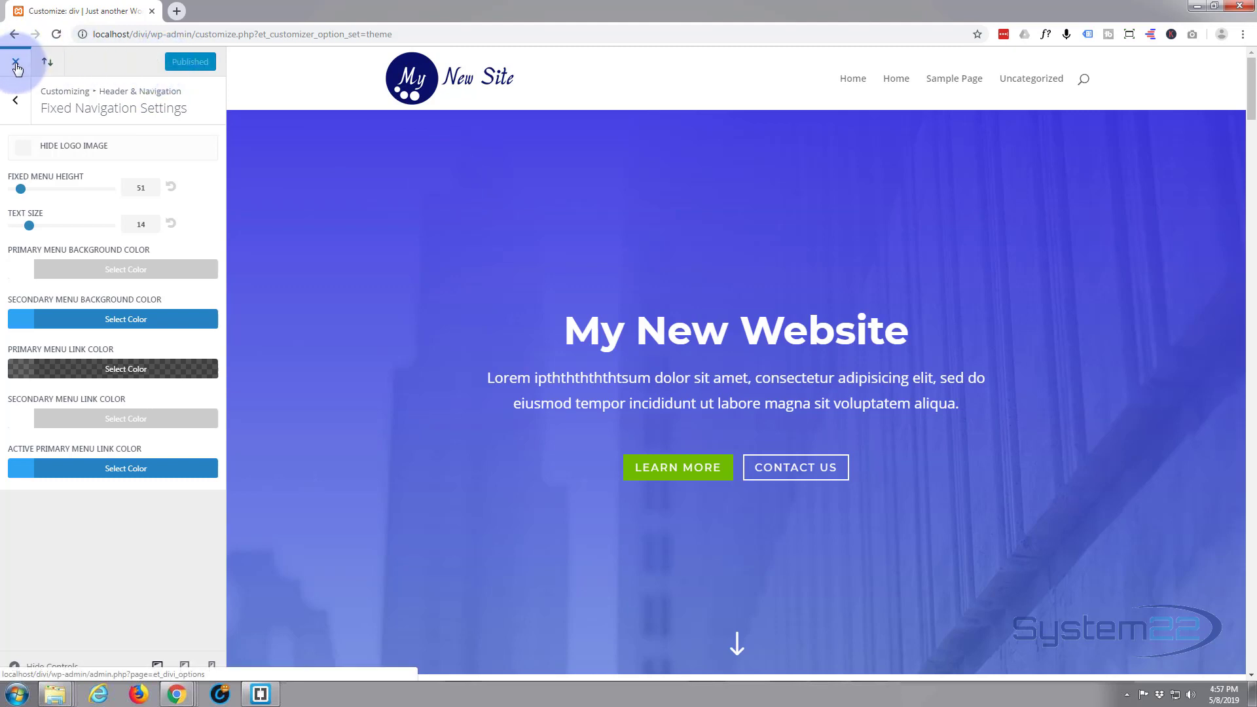
pyautogui.click(15, 62)
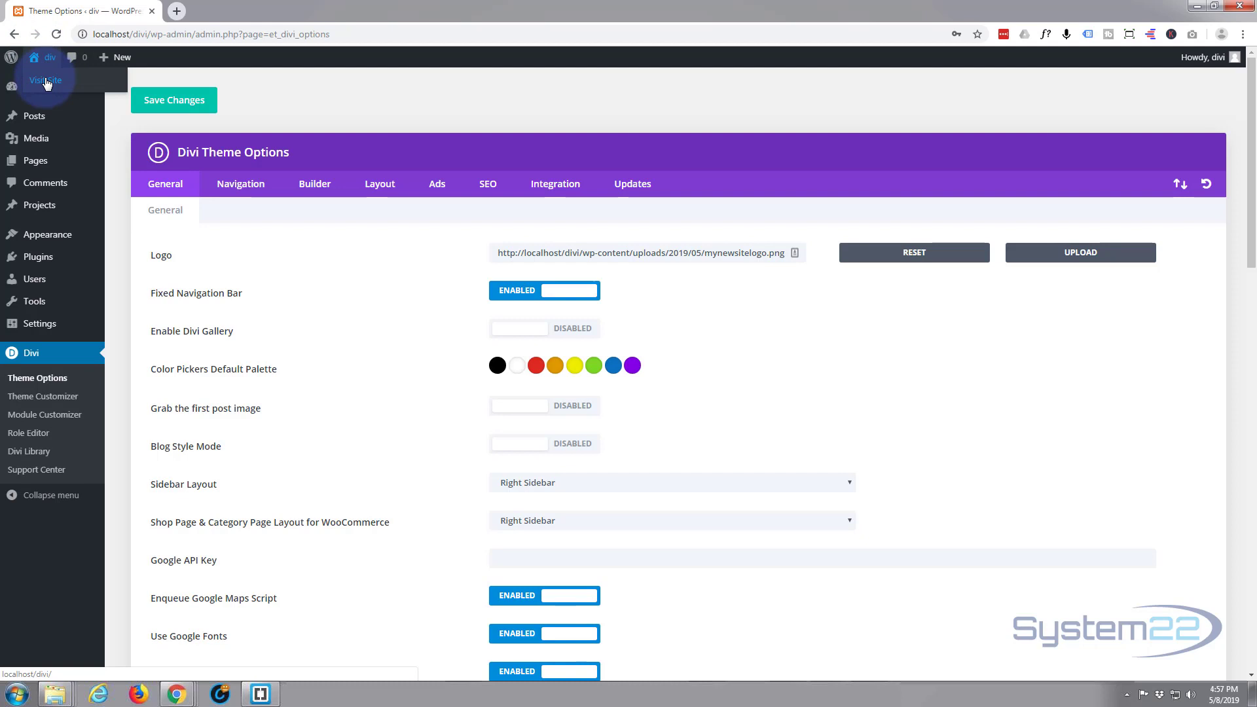
# Visit the live homepage from the admin bar and scroll down past the fixed header
pyautogui.click(44, 79)
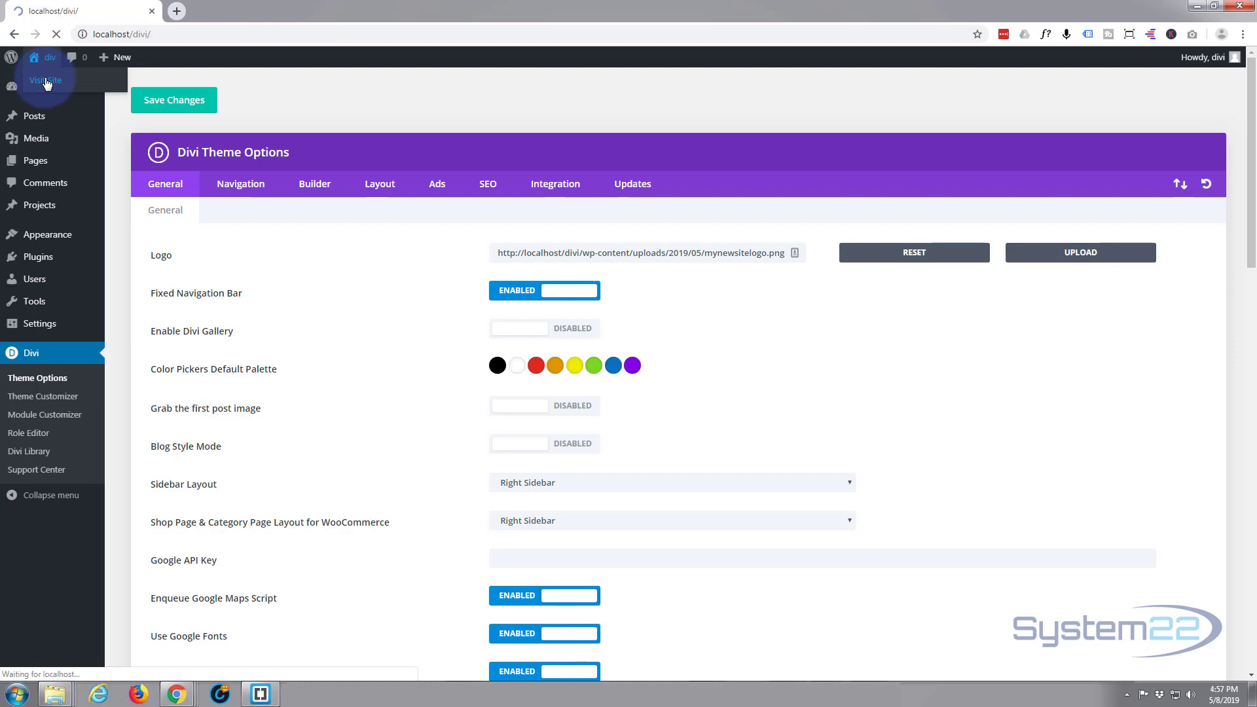
pyautogui.click(45, 80)
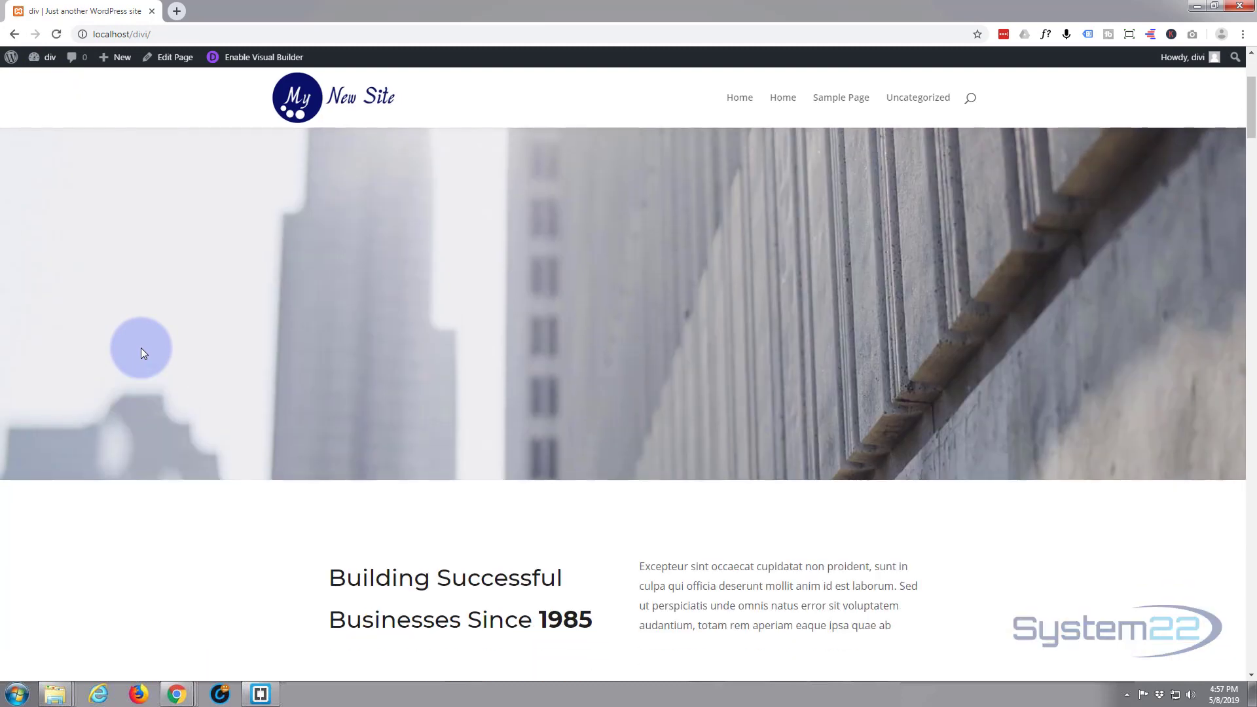
pyautogui.scroll(-3)
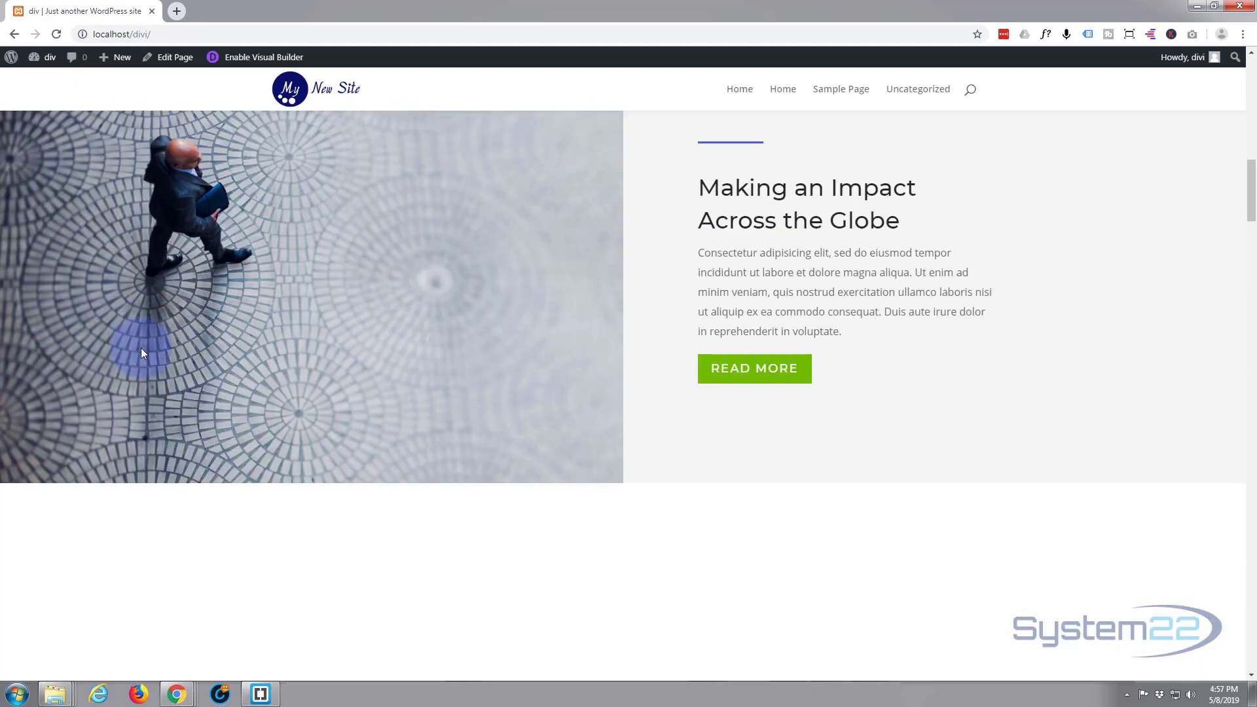
pyautogui.scroll(-3)
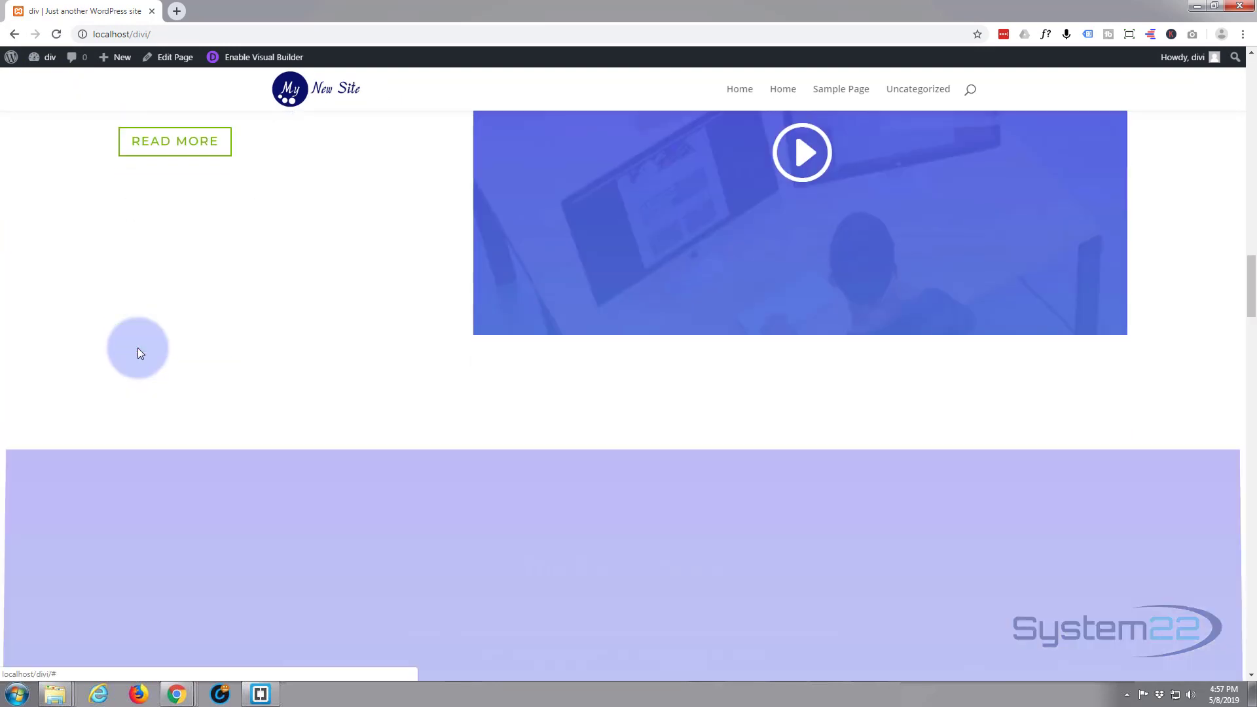
pyautogui.scroll(-3)
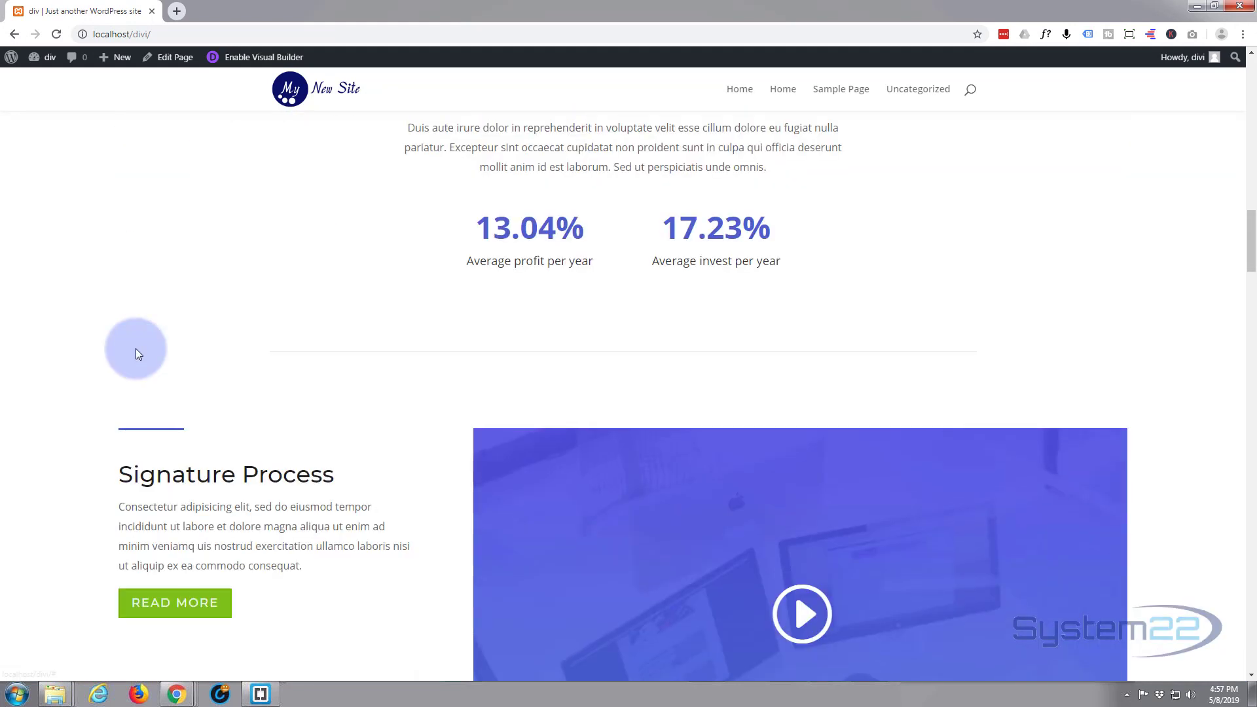